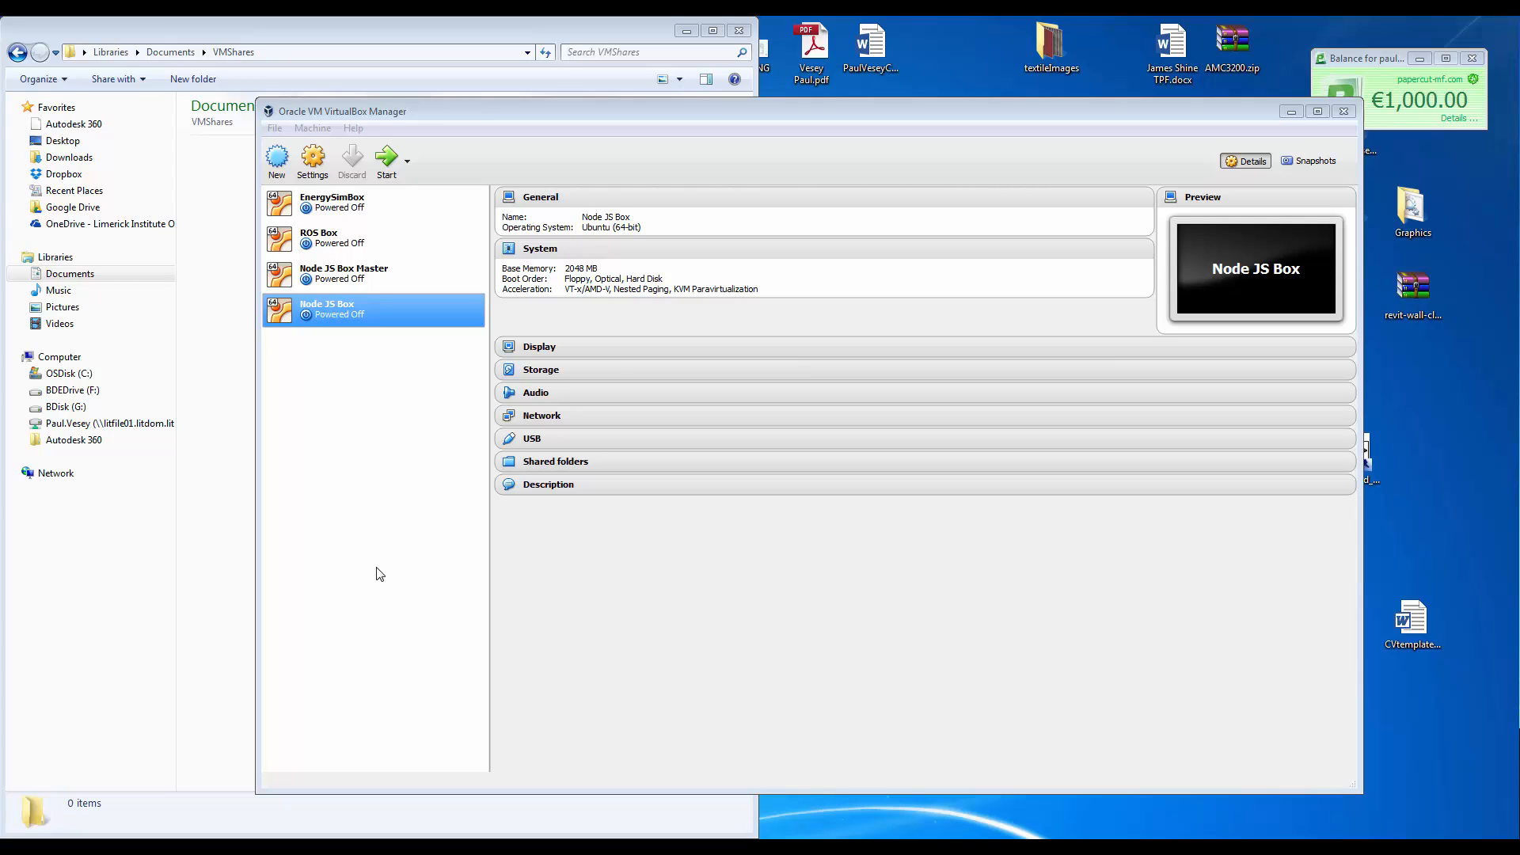
mouse_move(464, 573)
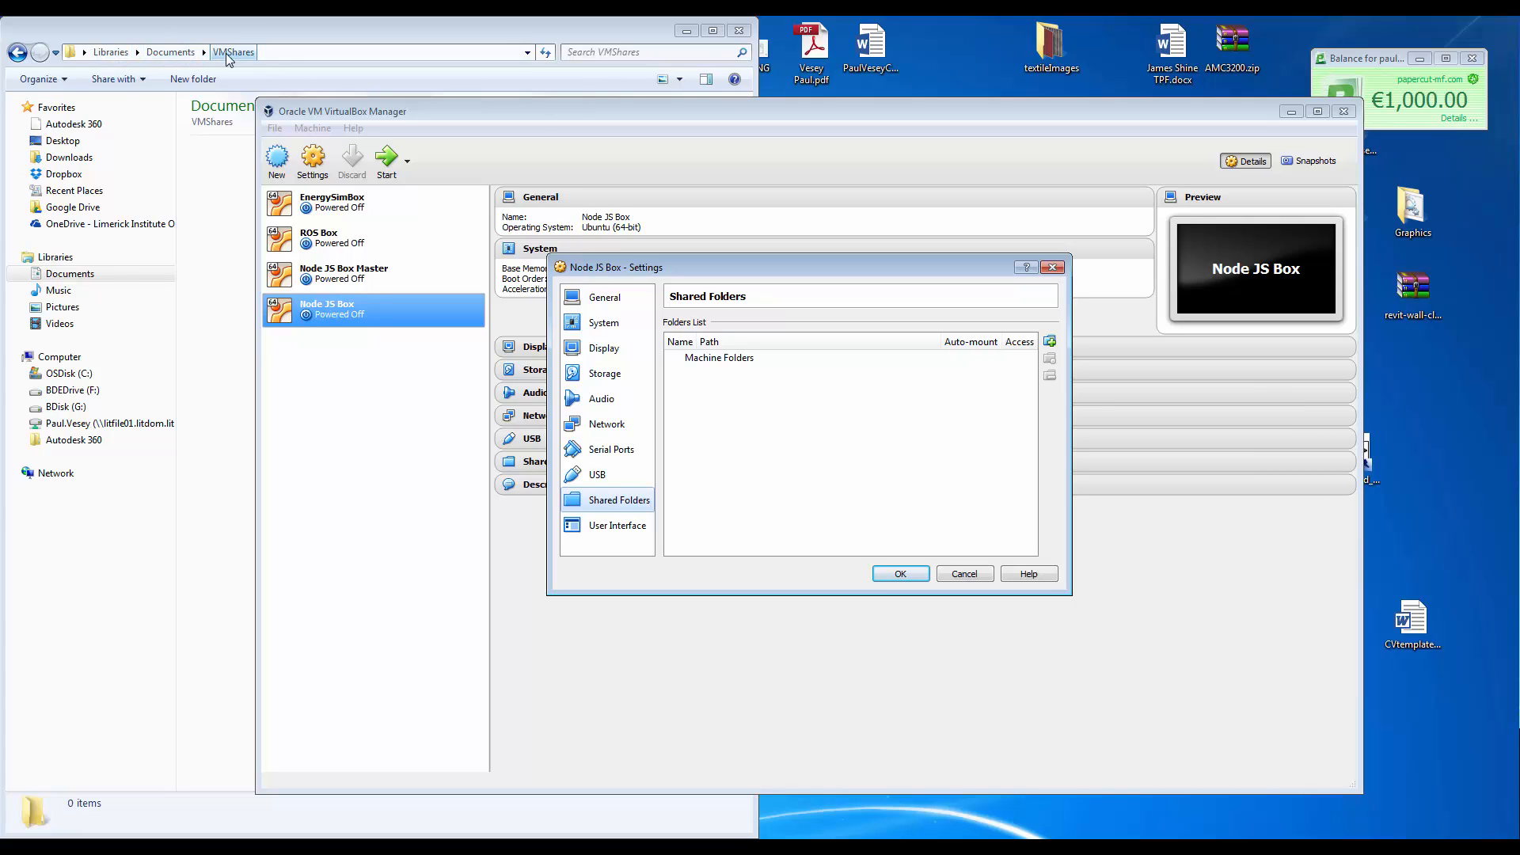
mouse_move(283, 38)
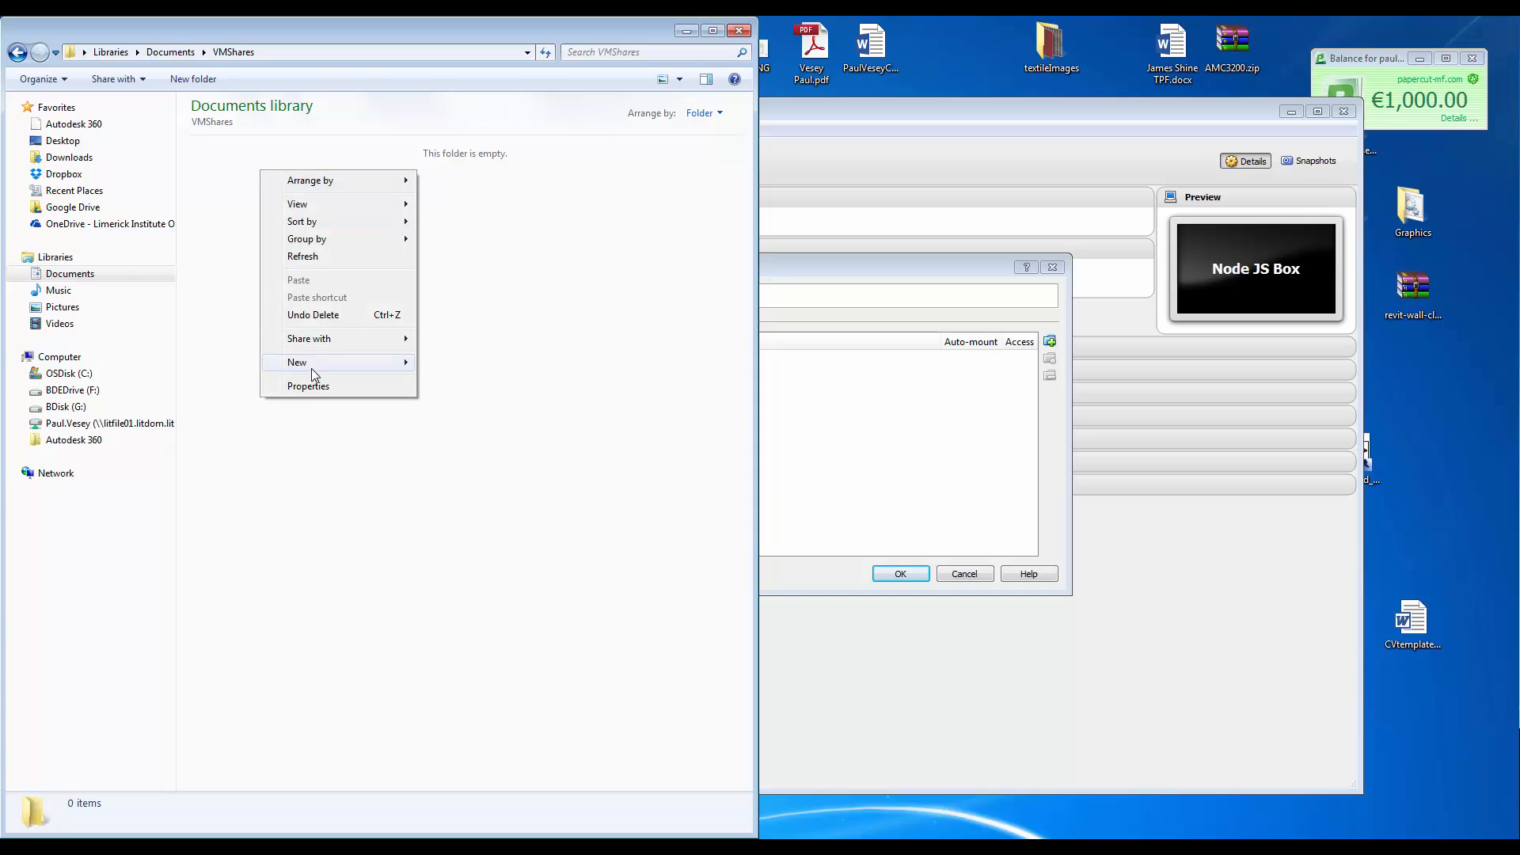
Create a NodeJSBox folder inside VMShares and enter it.
click(297, 361)
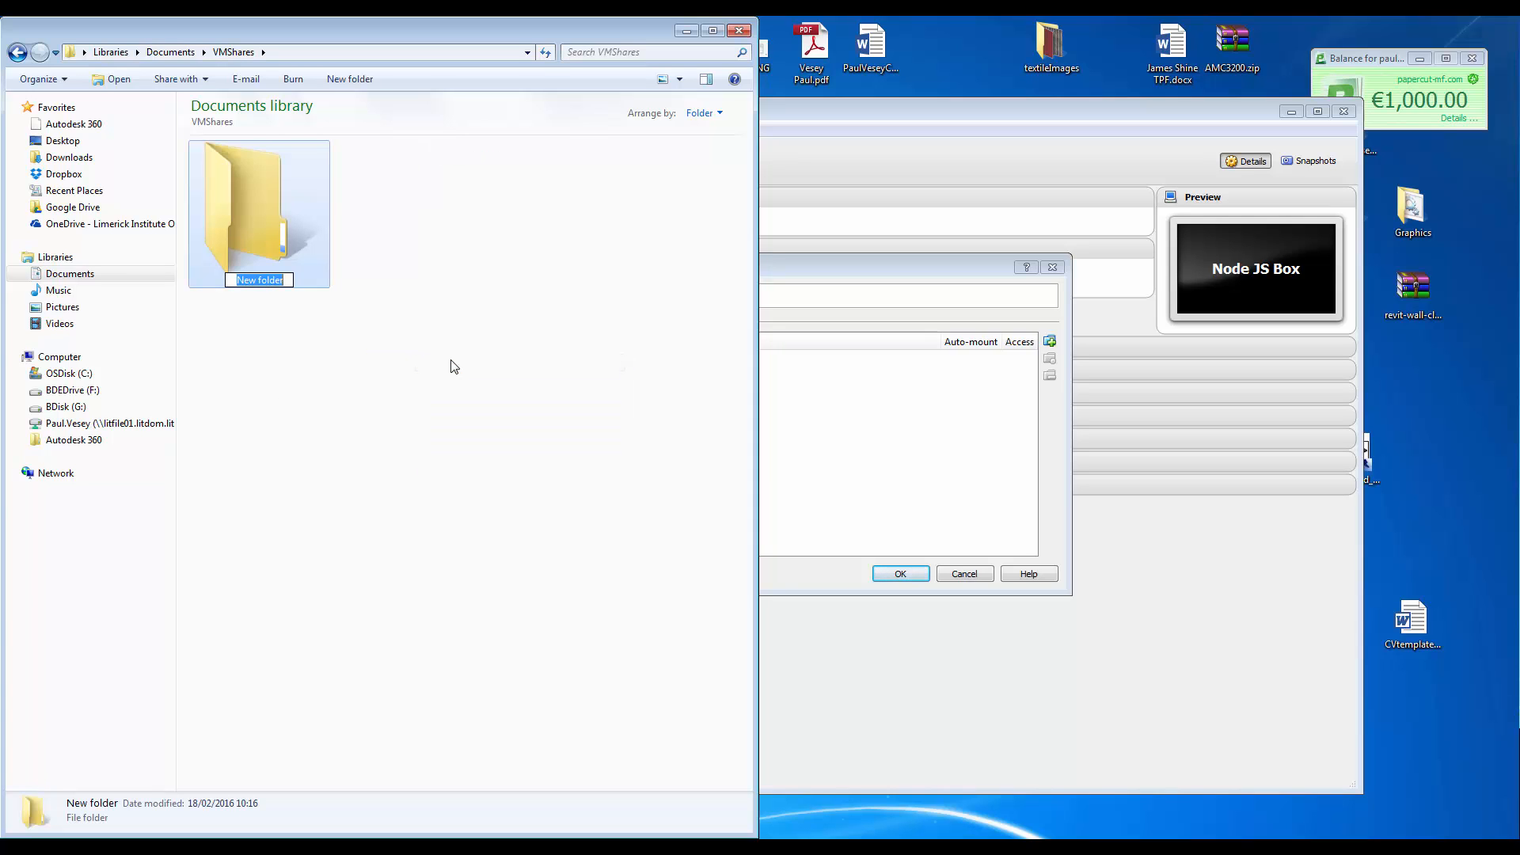
text(NodeJSBox)
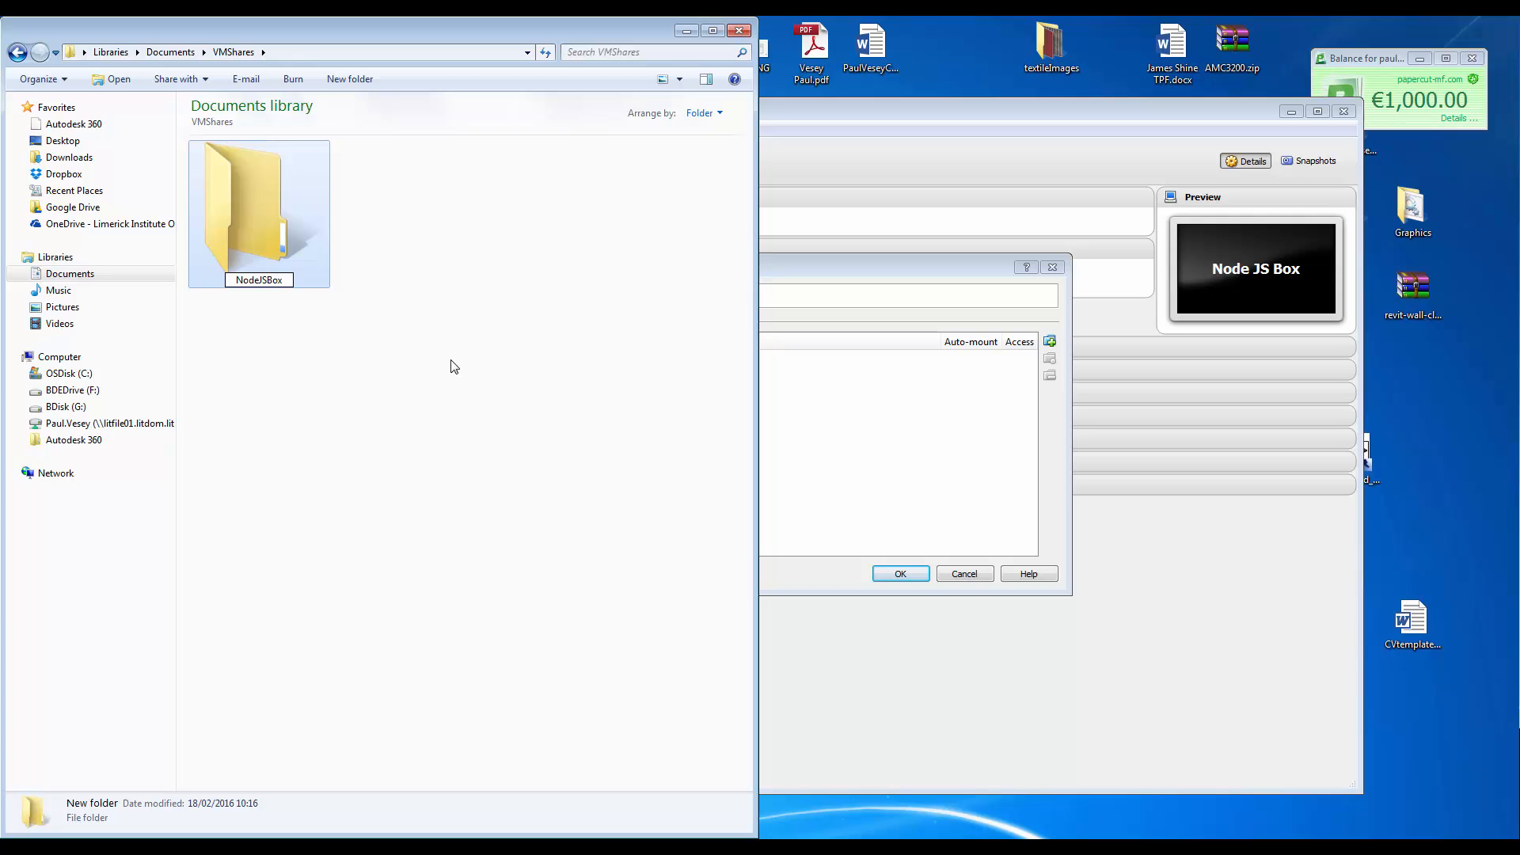
double_click(258, 205)
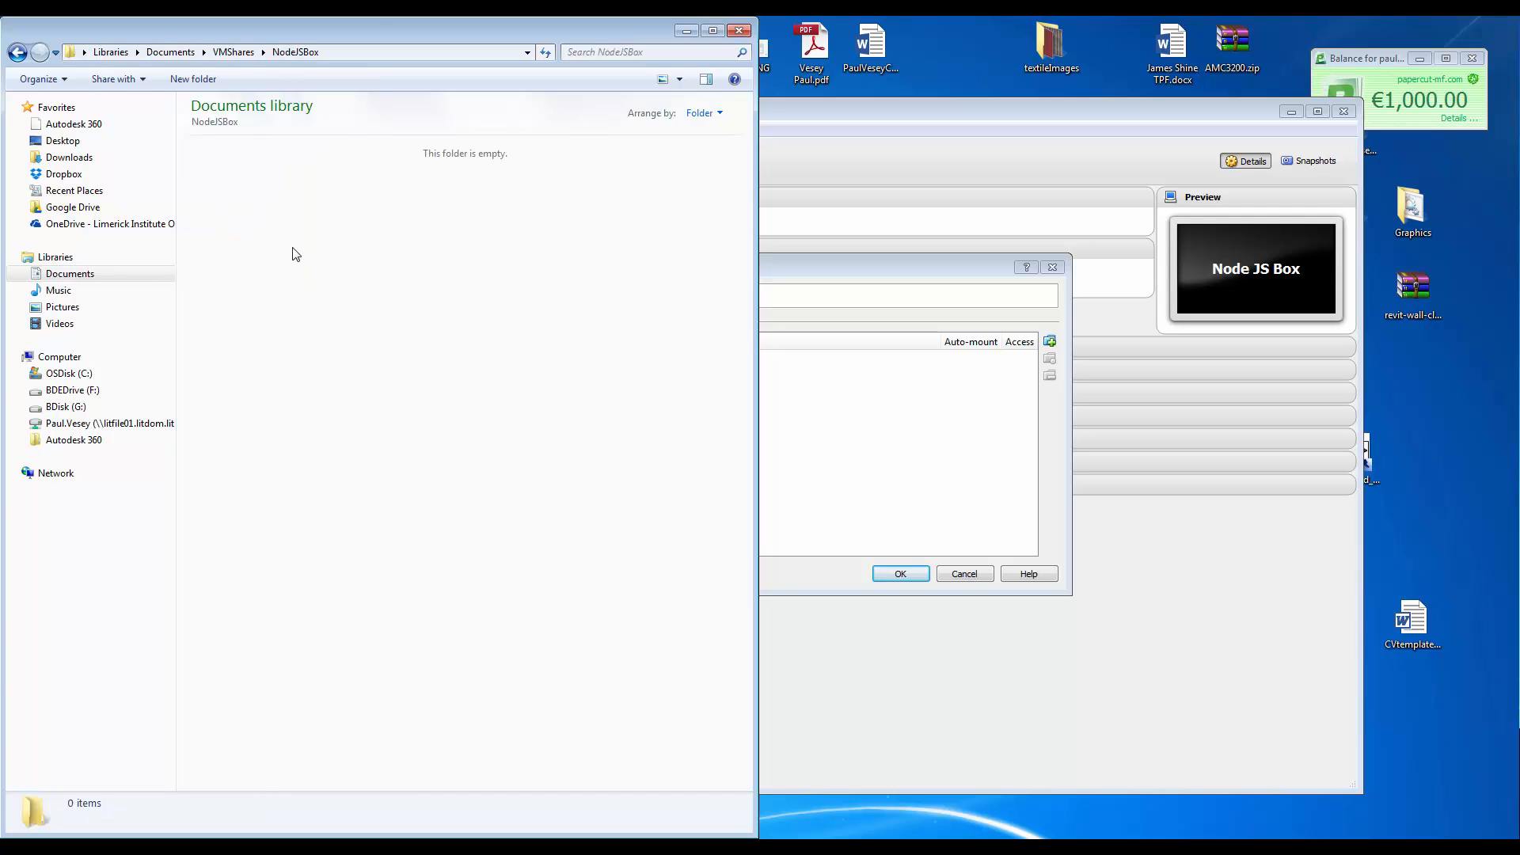
Create 'This is here.txt' in NodeJSBox and write 'This is some text' in Notepad.
right_click(297, 253)
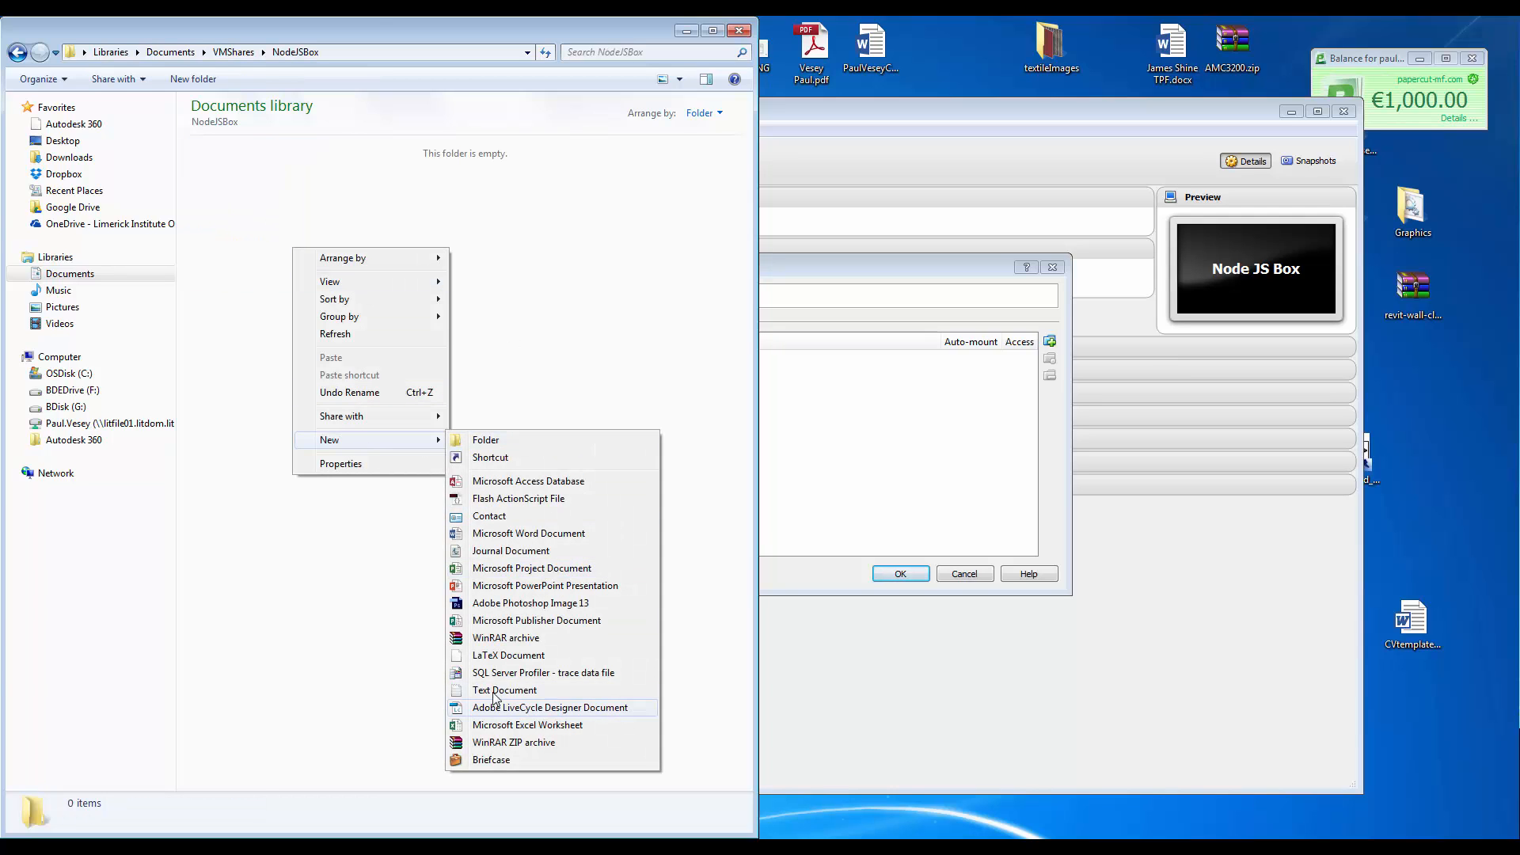
click(503, 689)
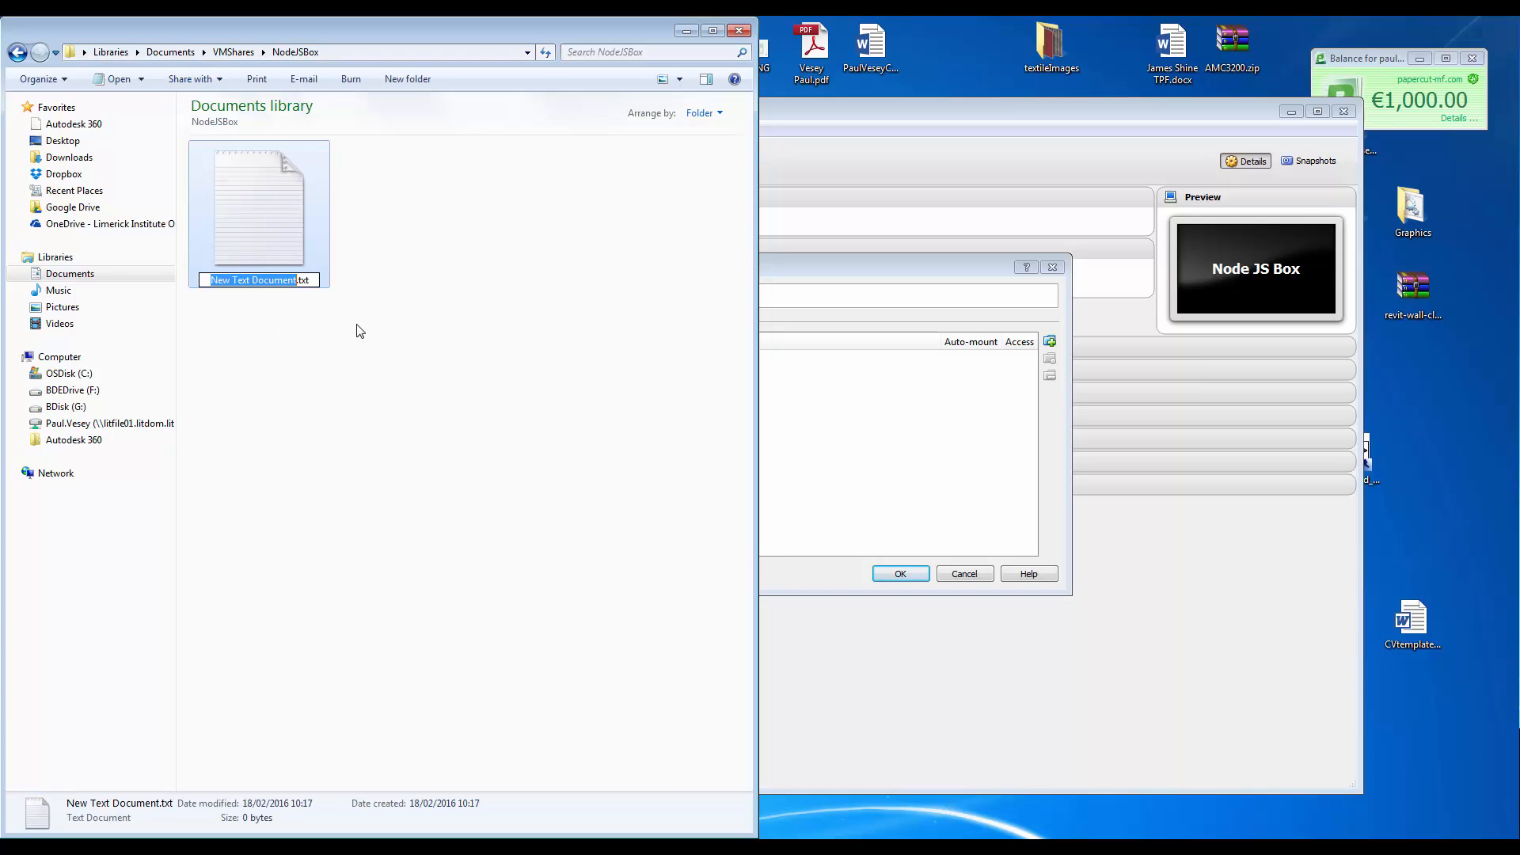
text(THi)
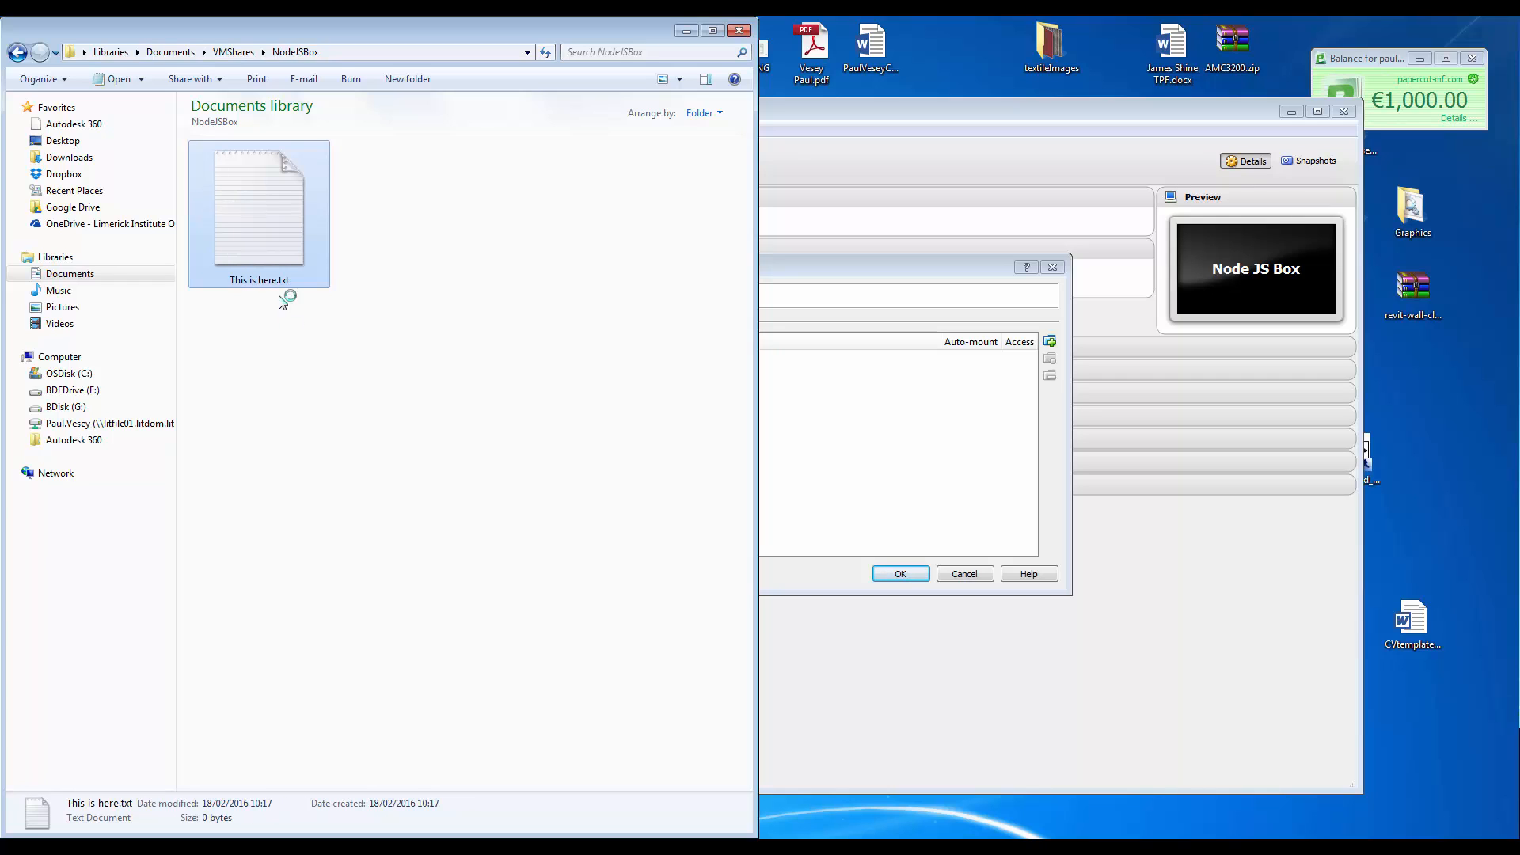
double_click(258, 209)
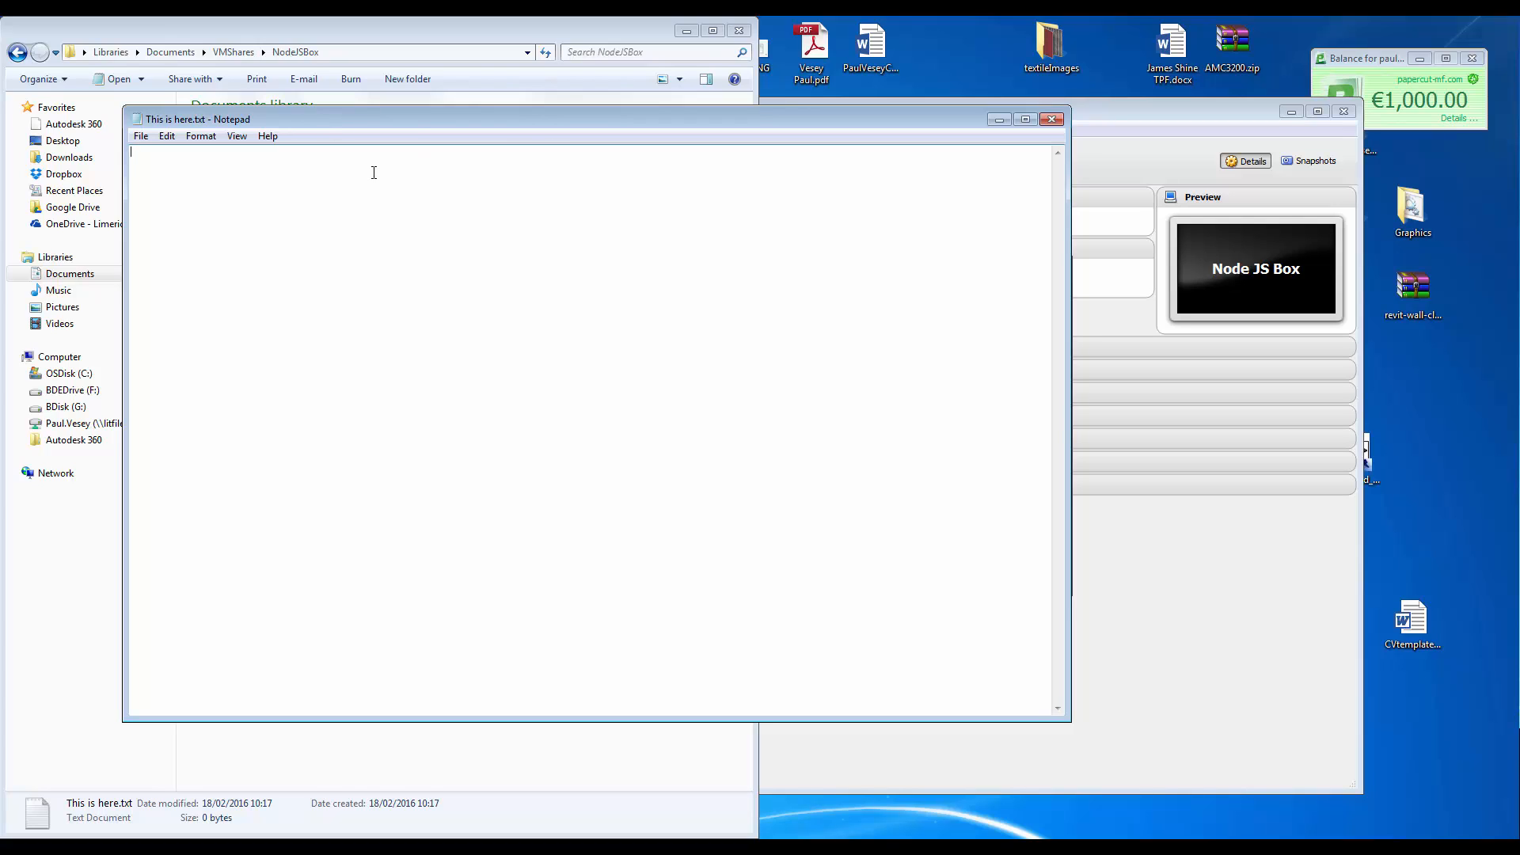
text(This is some te)
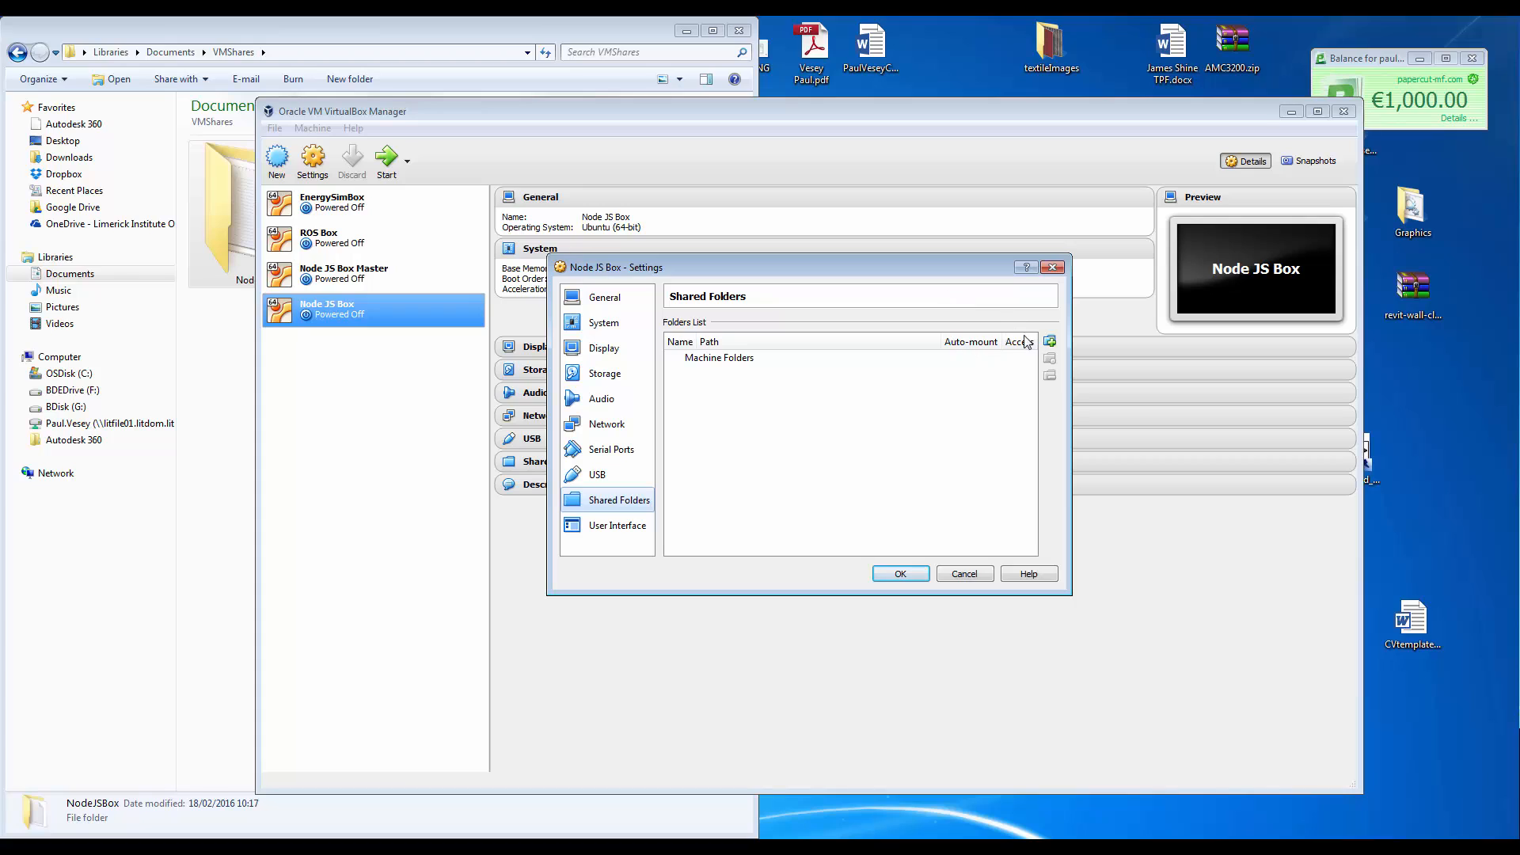
Add a new share and browse to VMShares\NodeJSBox as its folder path.
click(1048, 340)
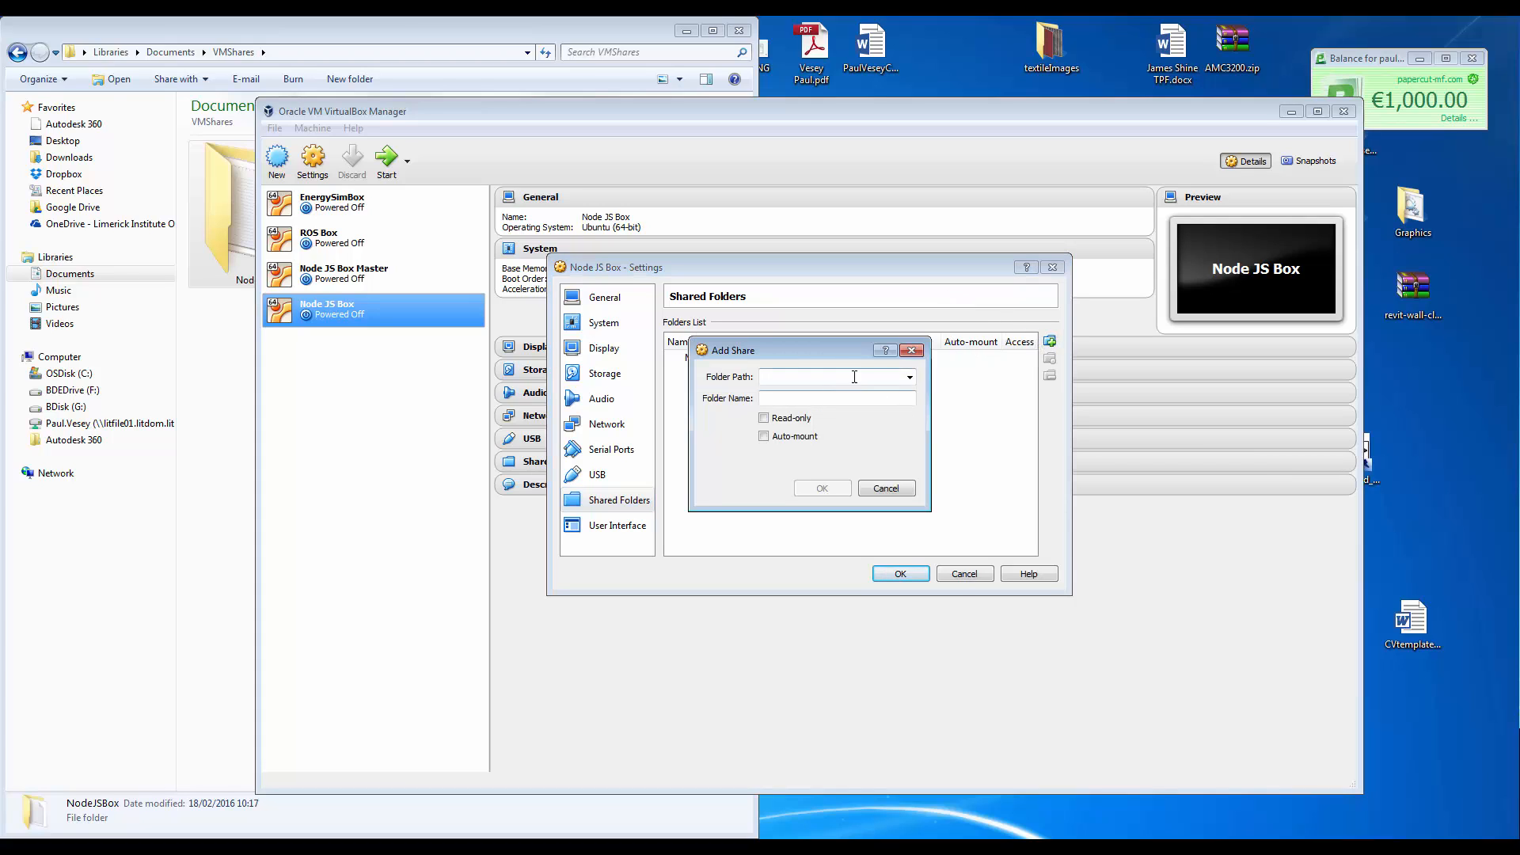
click(909, 377)
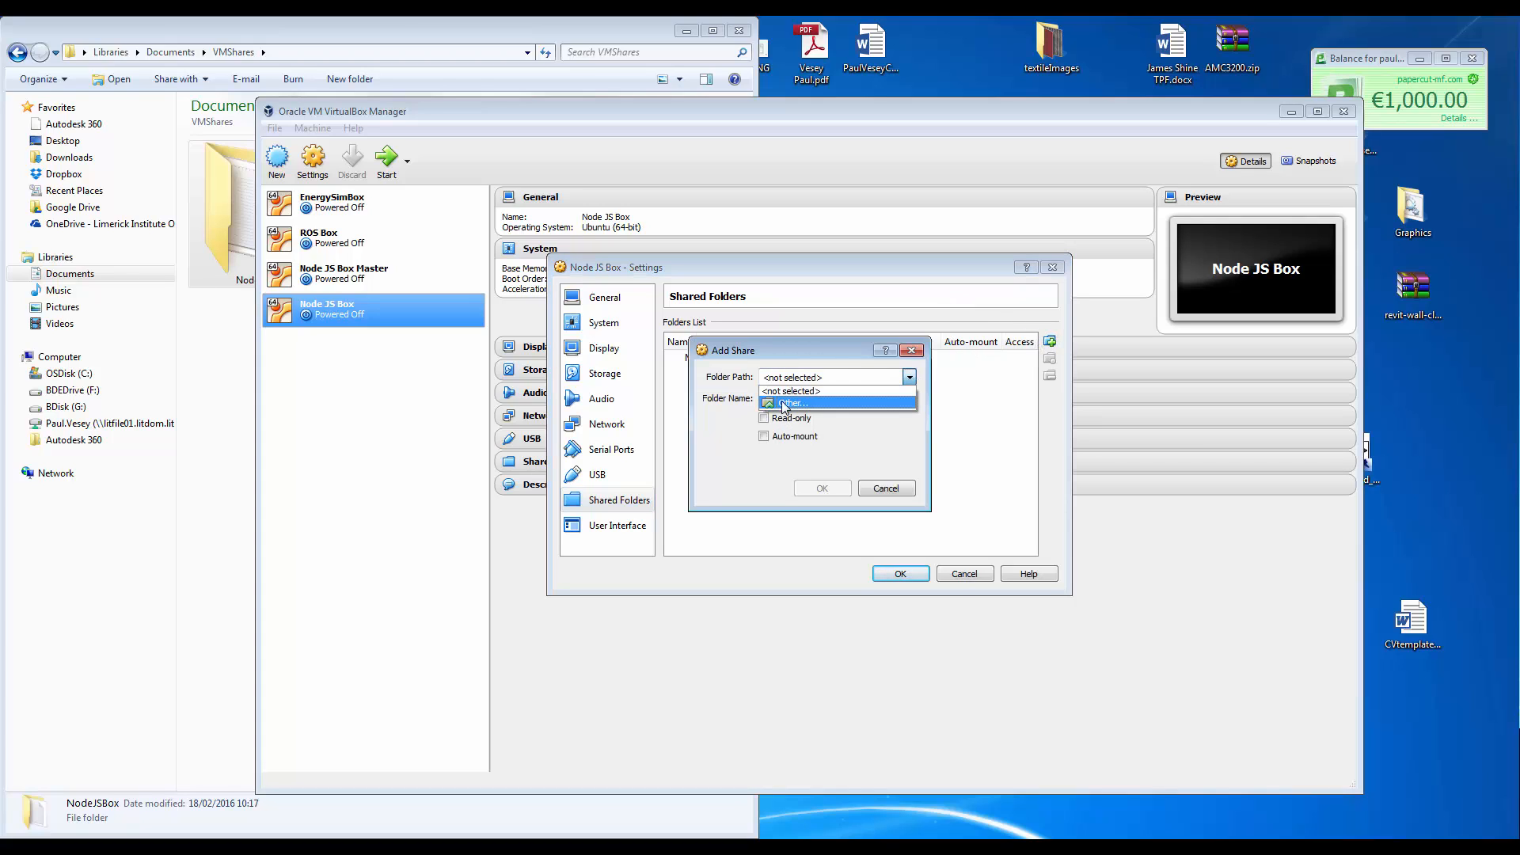
click(792, 402)
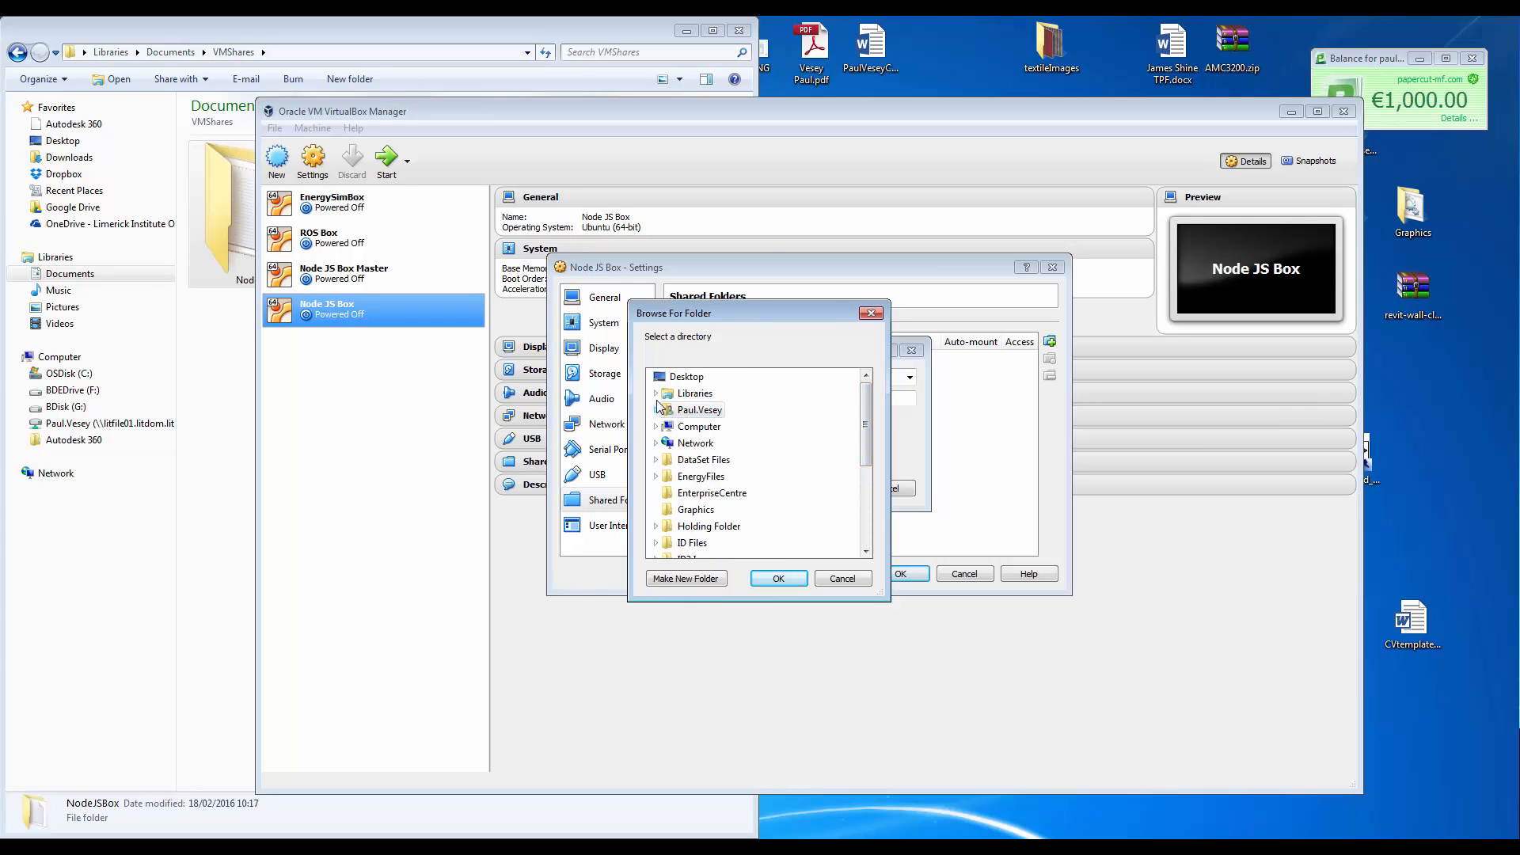
click(655, 393)
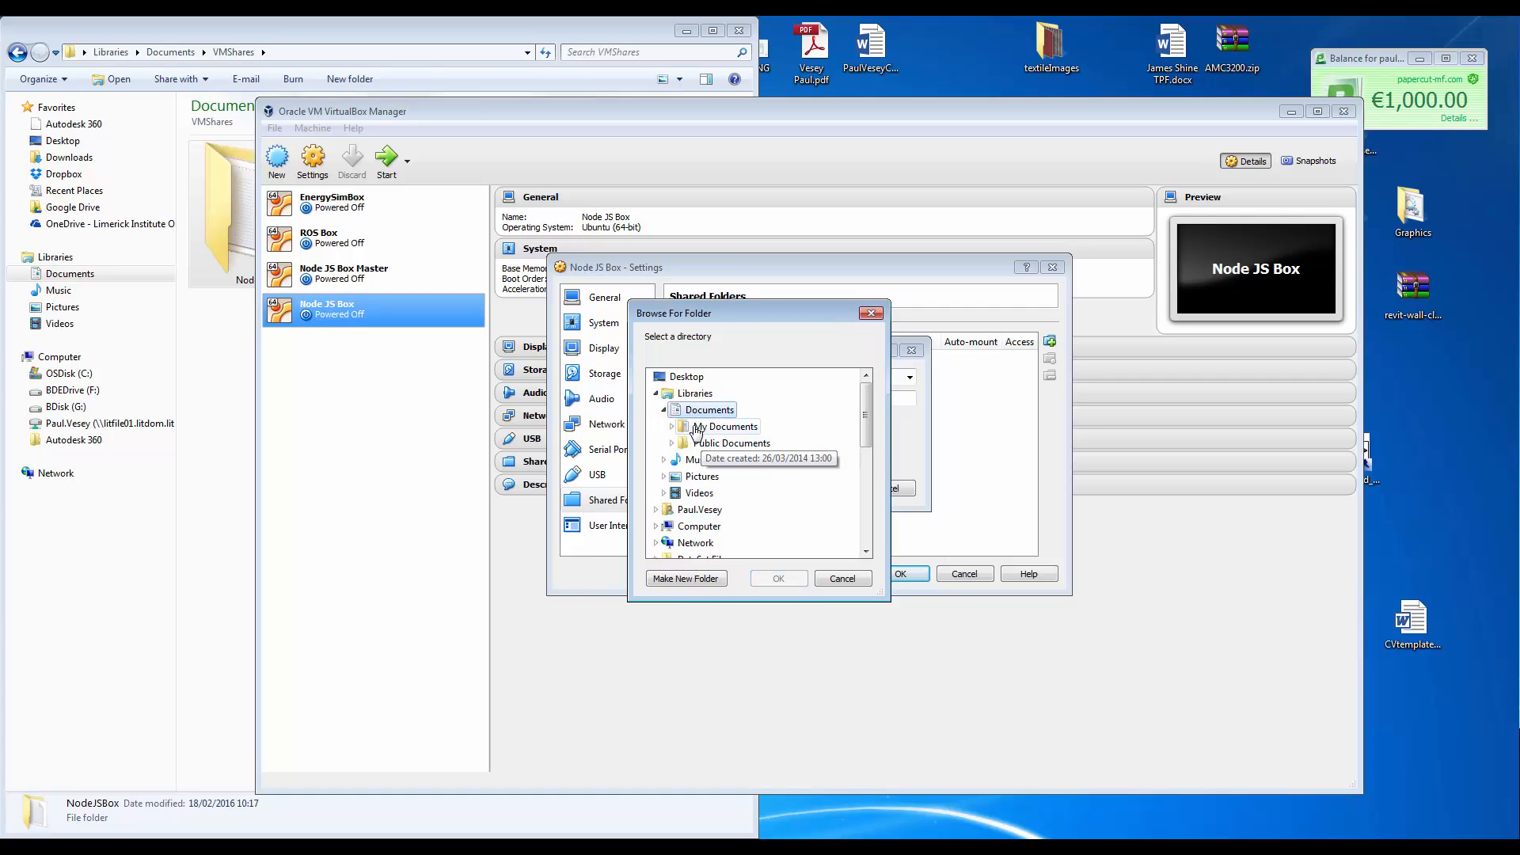
scroll(down, 3)
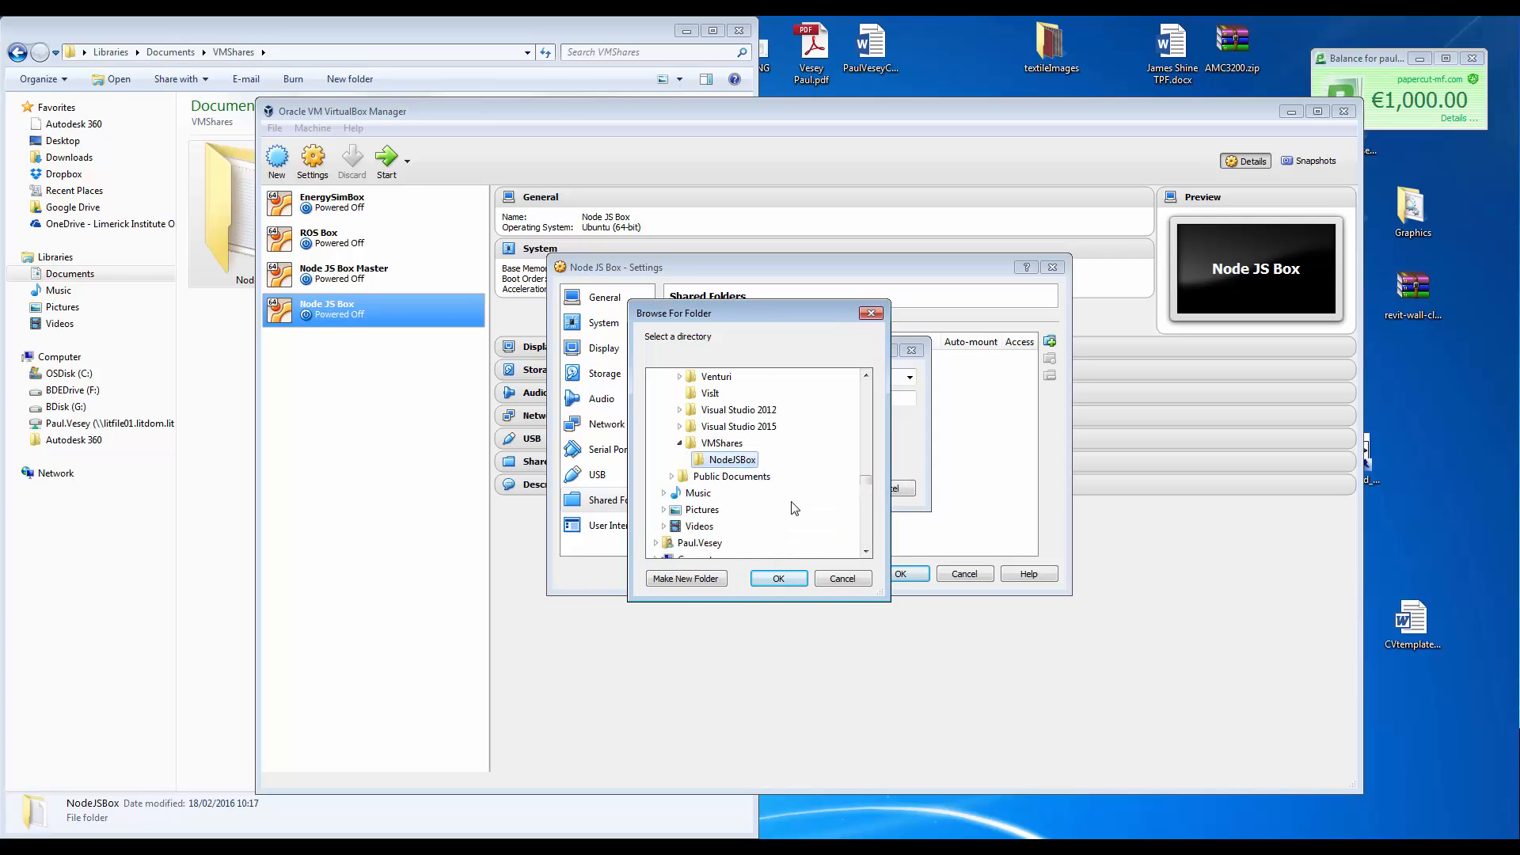
click(775, 578)
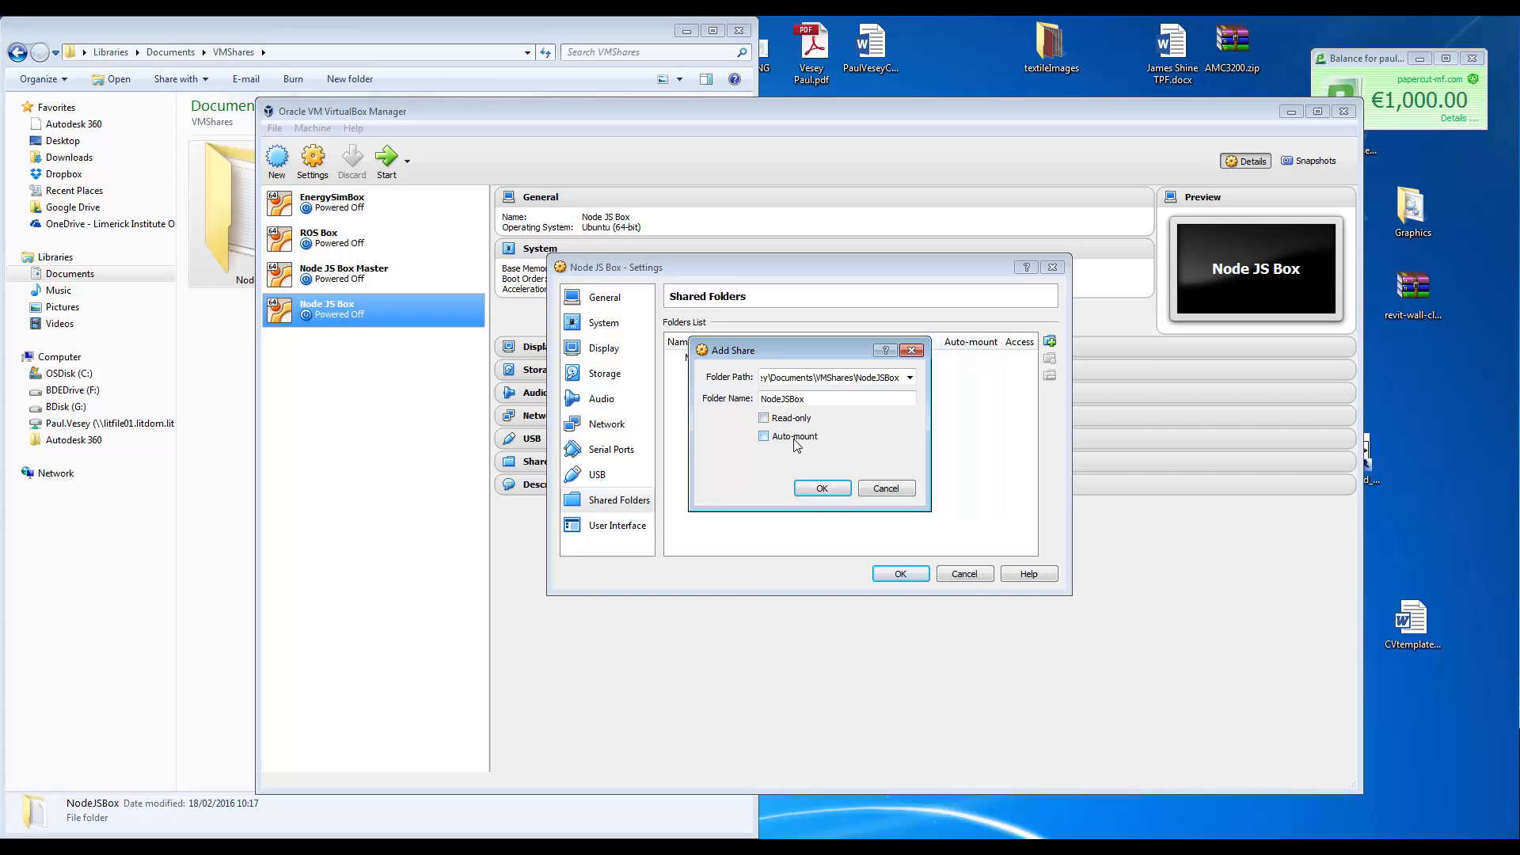
Enable Auto-mount for the NodeJSBox share and confirm it.
click(765, 437)
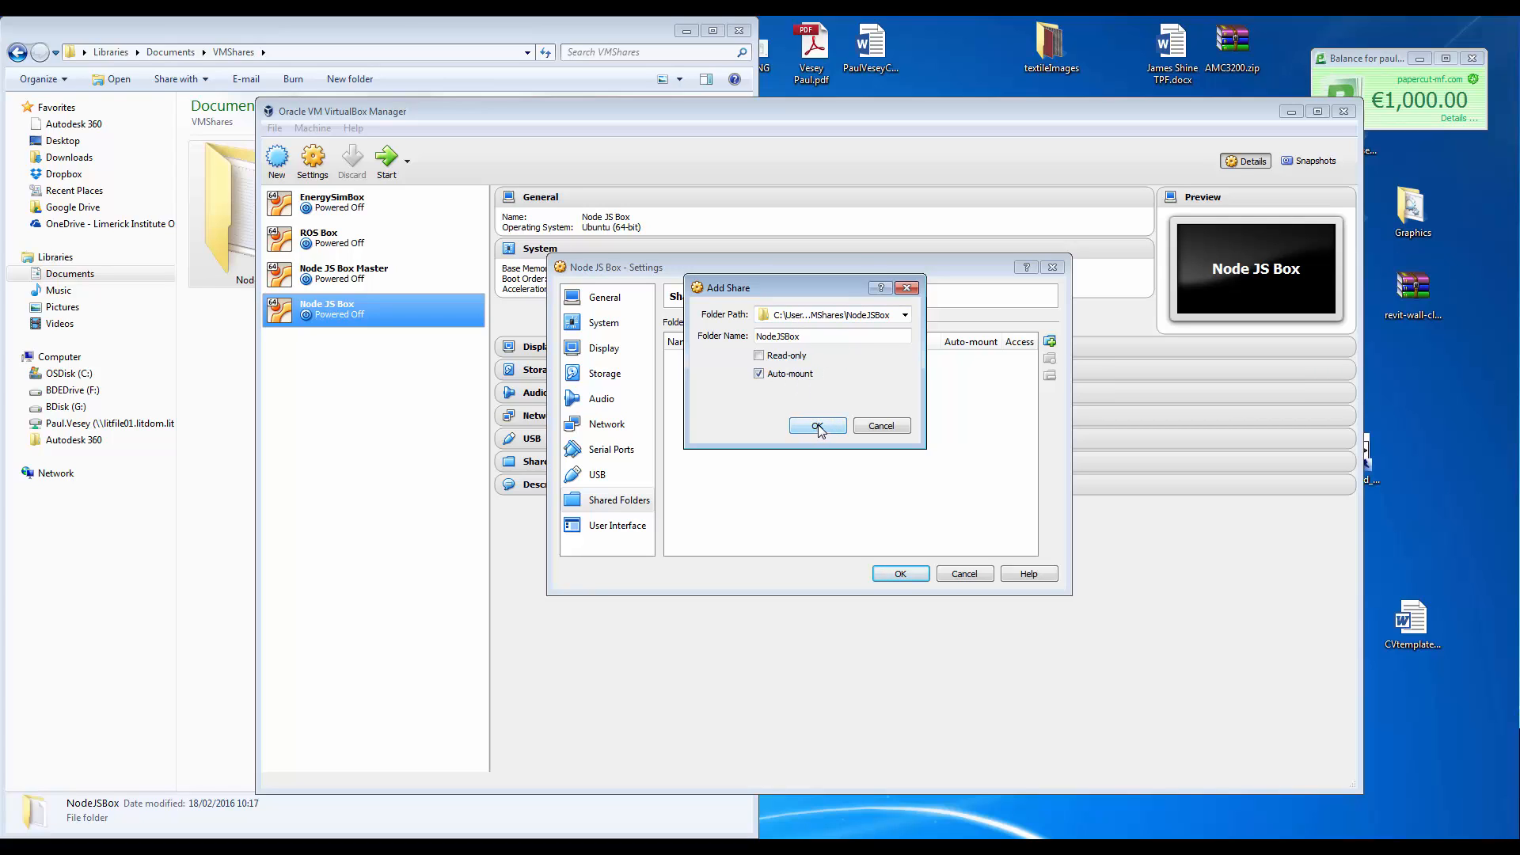
click(817, 426)
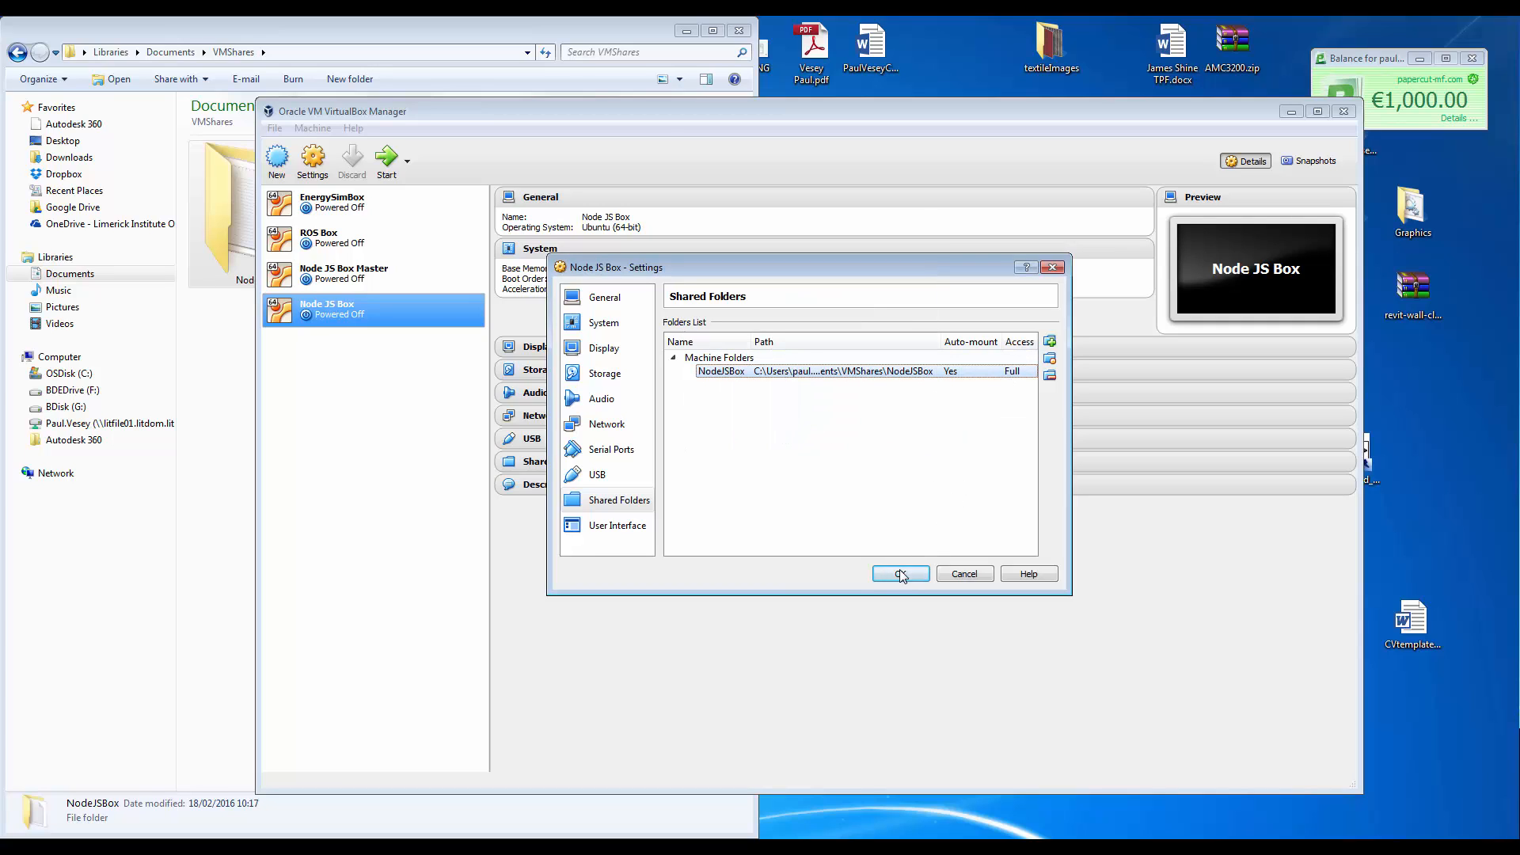
Save the Node JS Box settings and start the machine into the Ubuntu desktop.
click(899, 573)
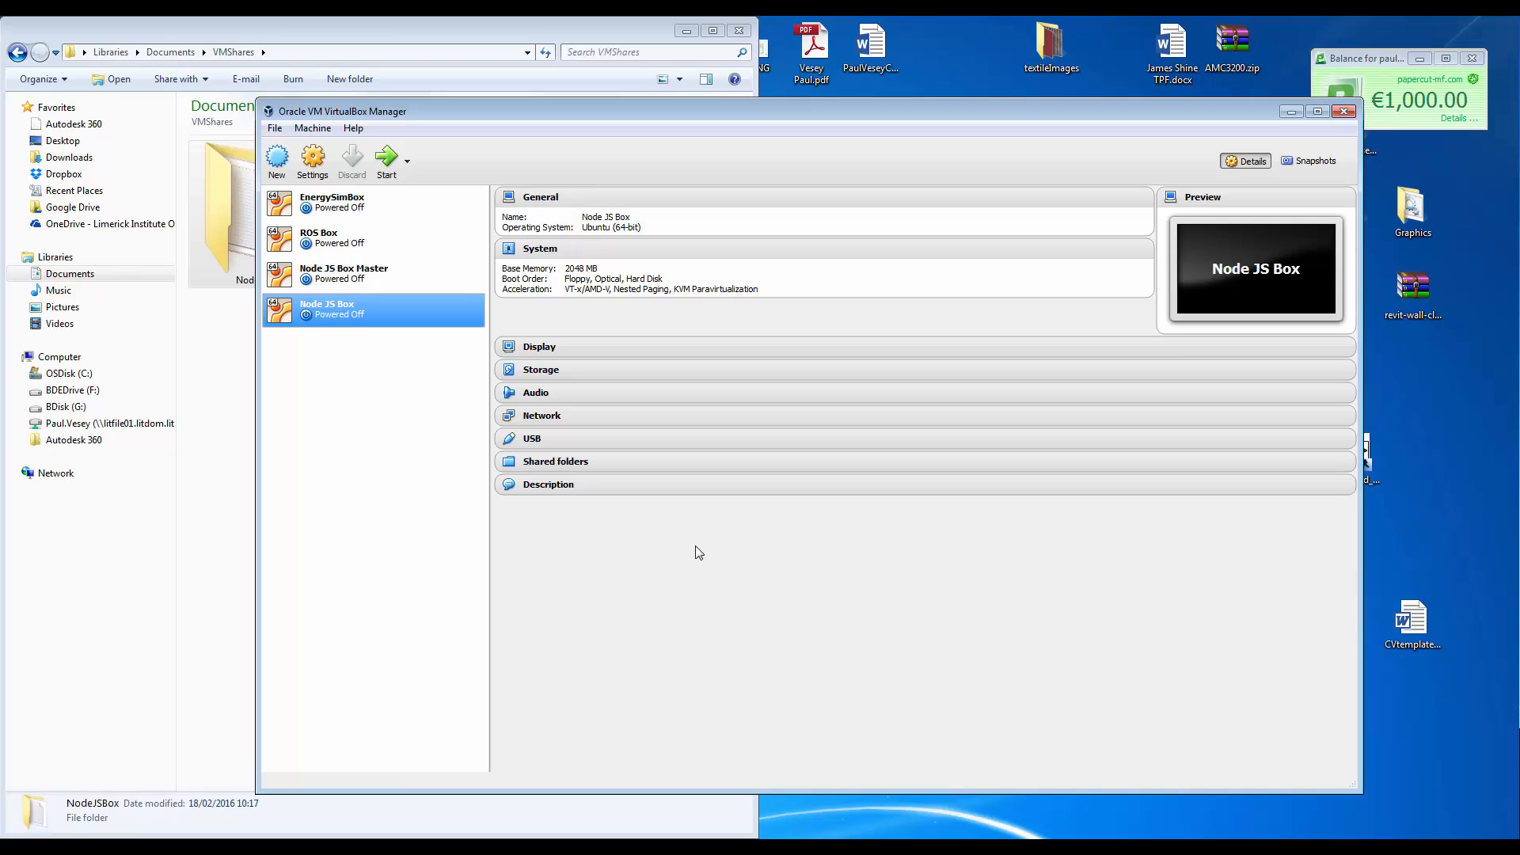
mouse_move(337, 314)
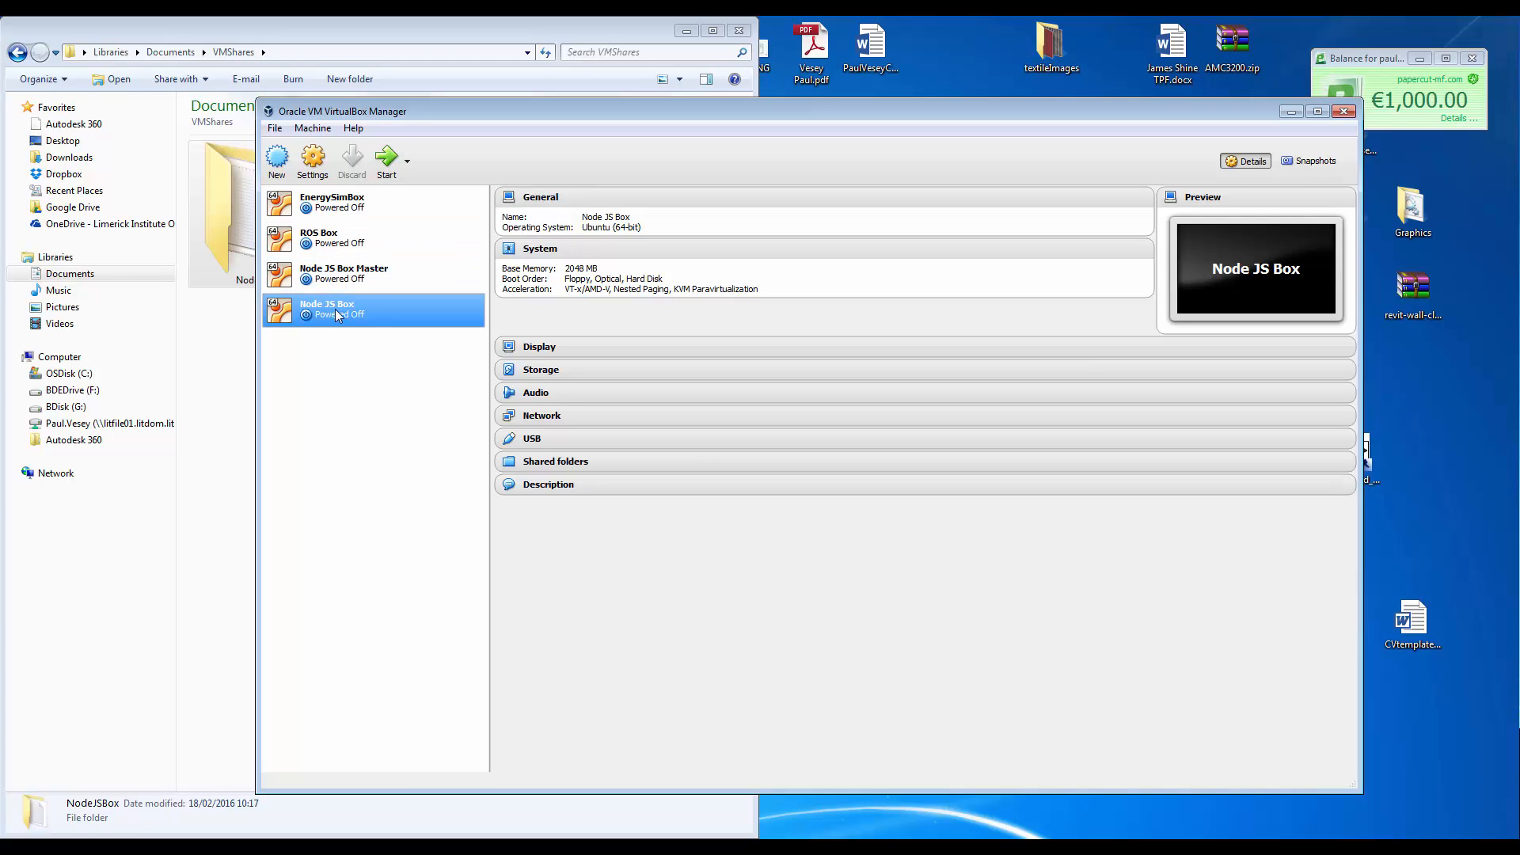
mouse_move(385, 160)
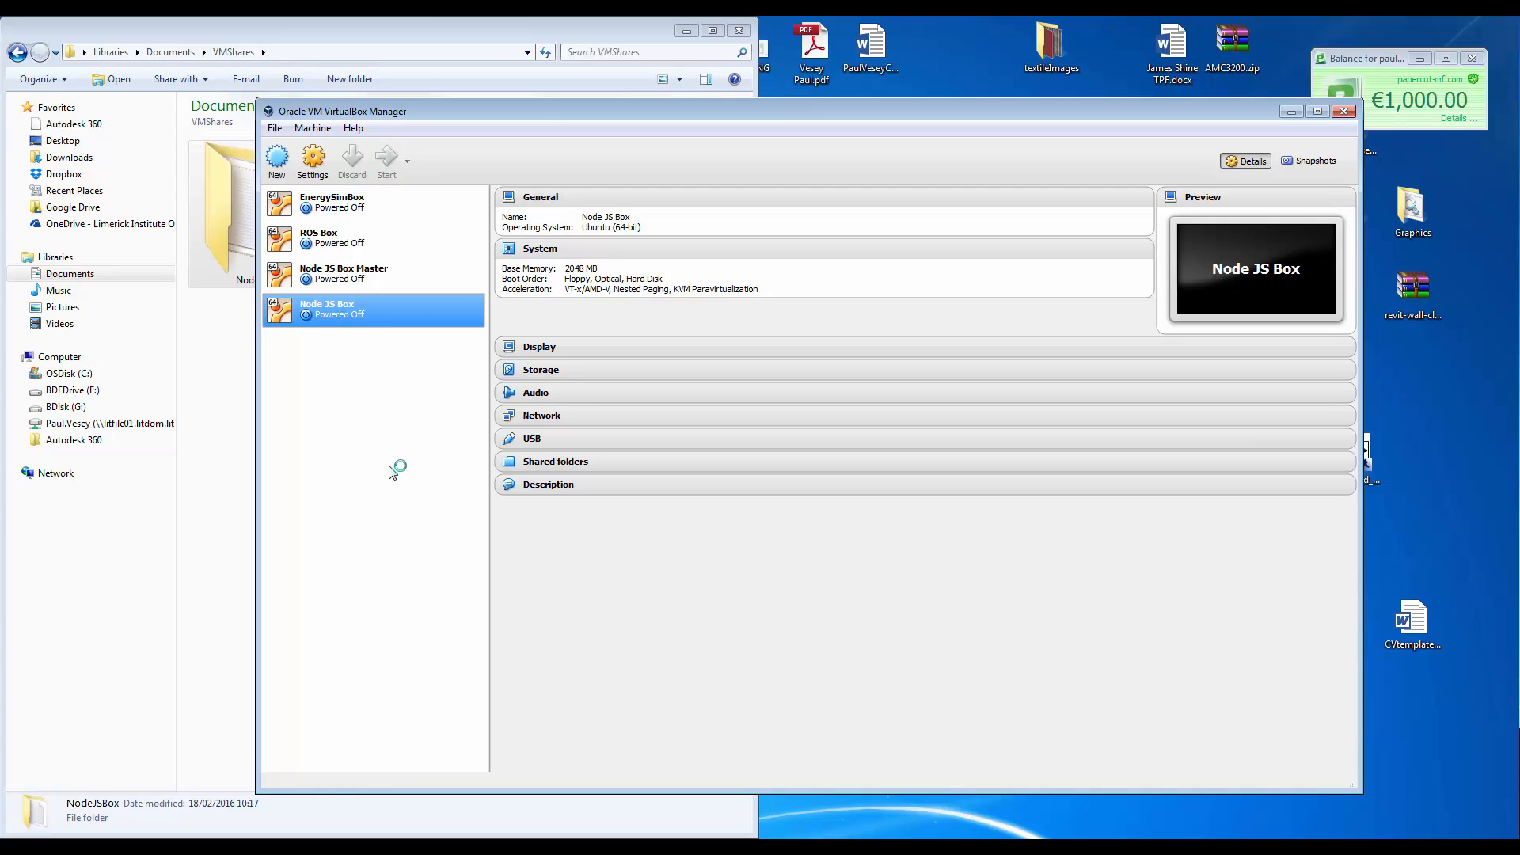
mouse_move(397, 469)
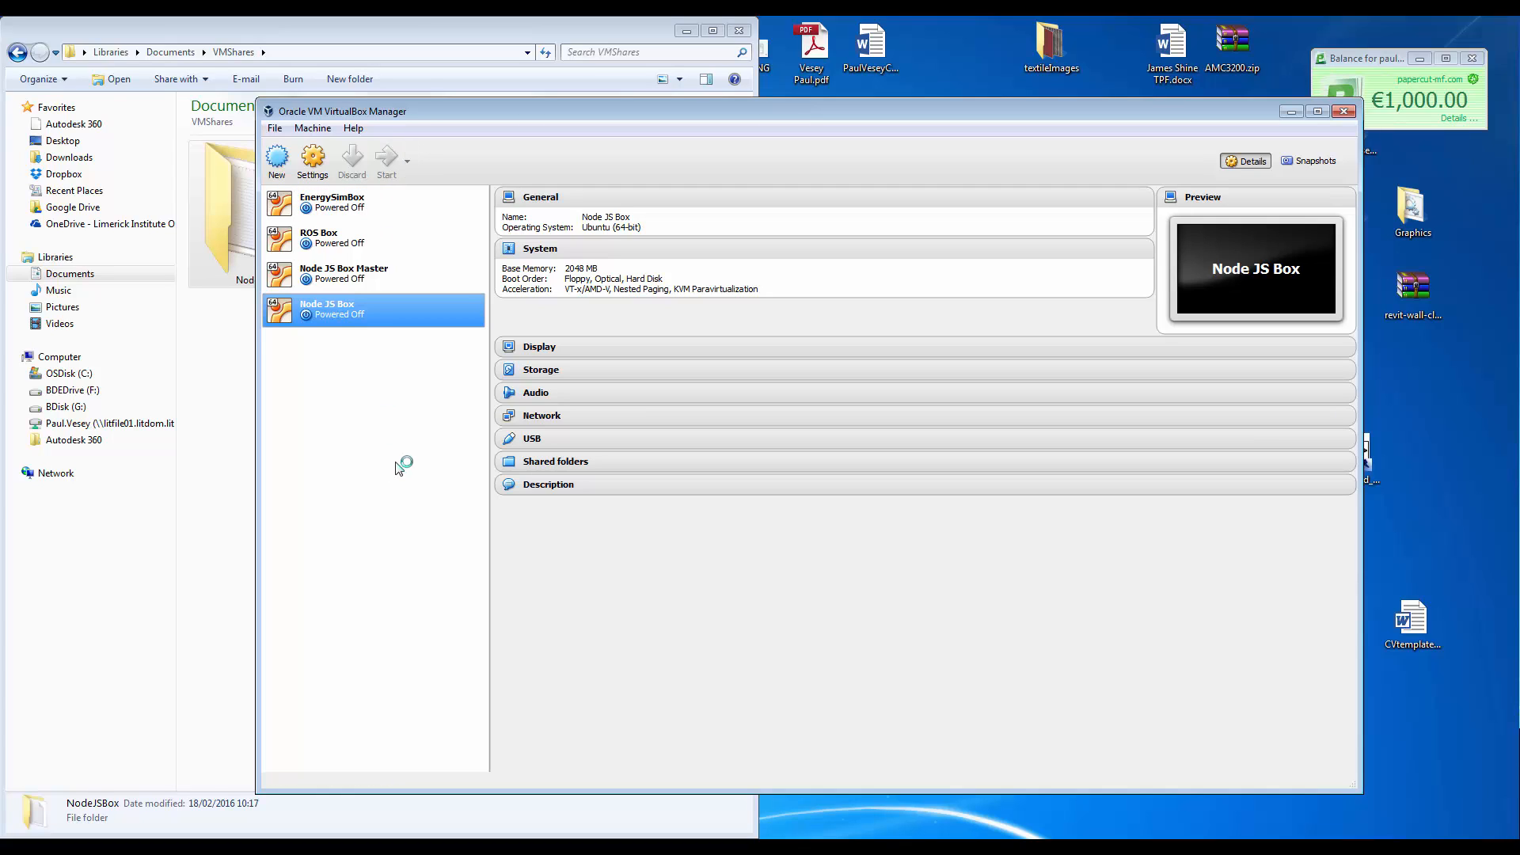
mouse_move(415, 453)
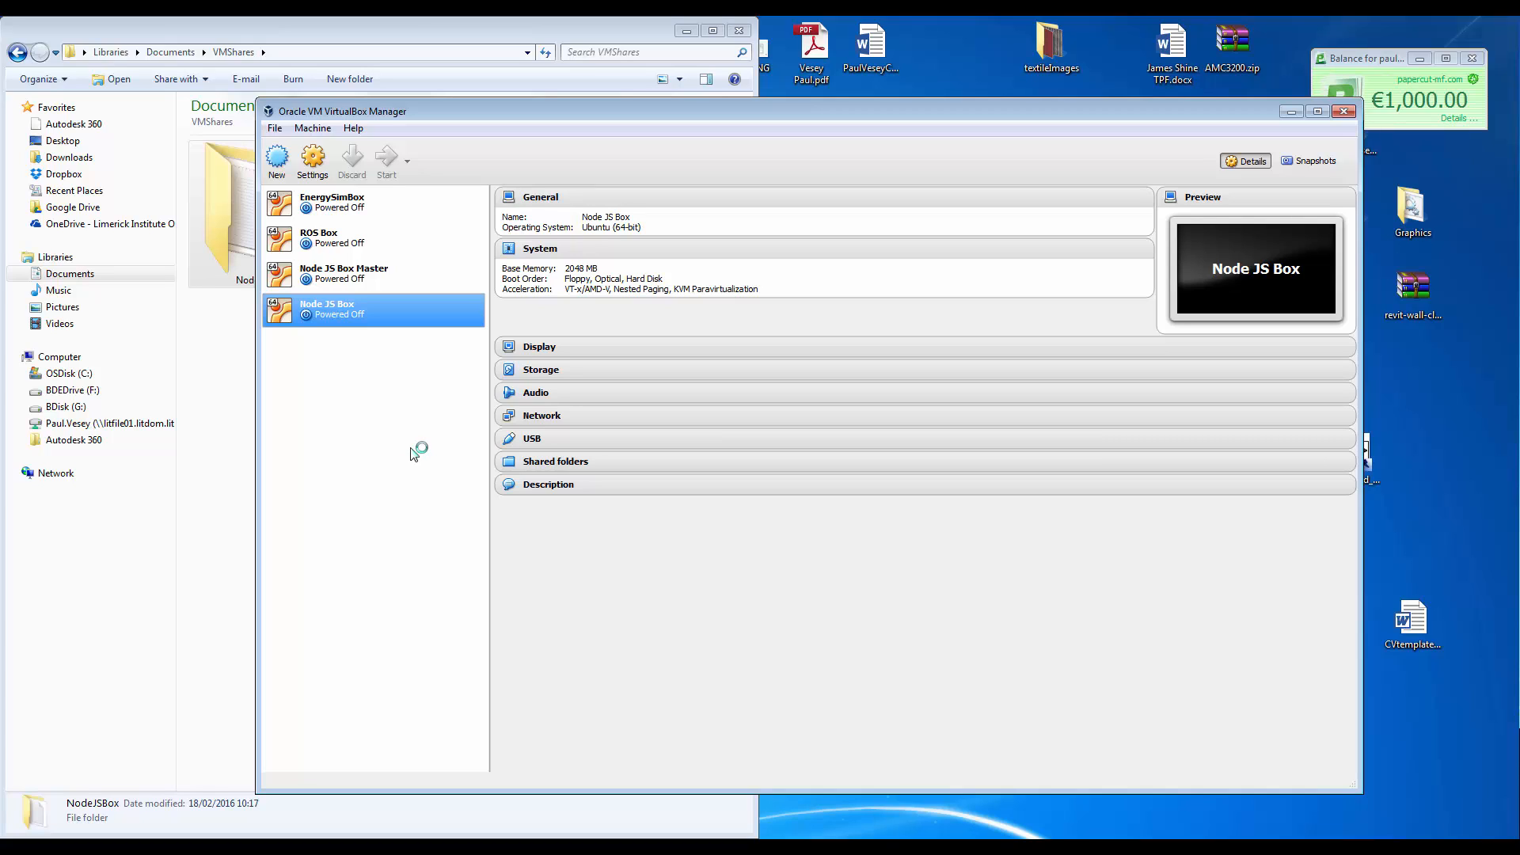
click(385, 160)
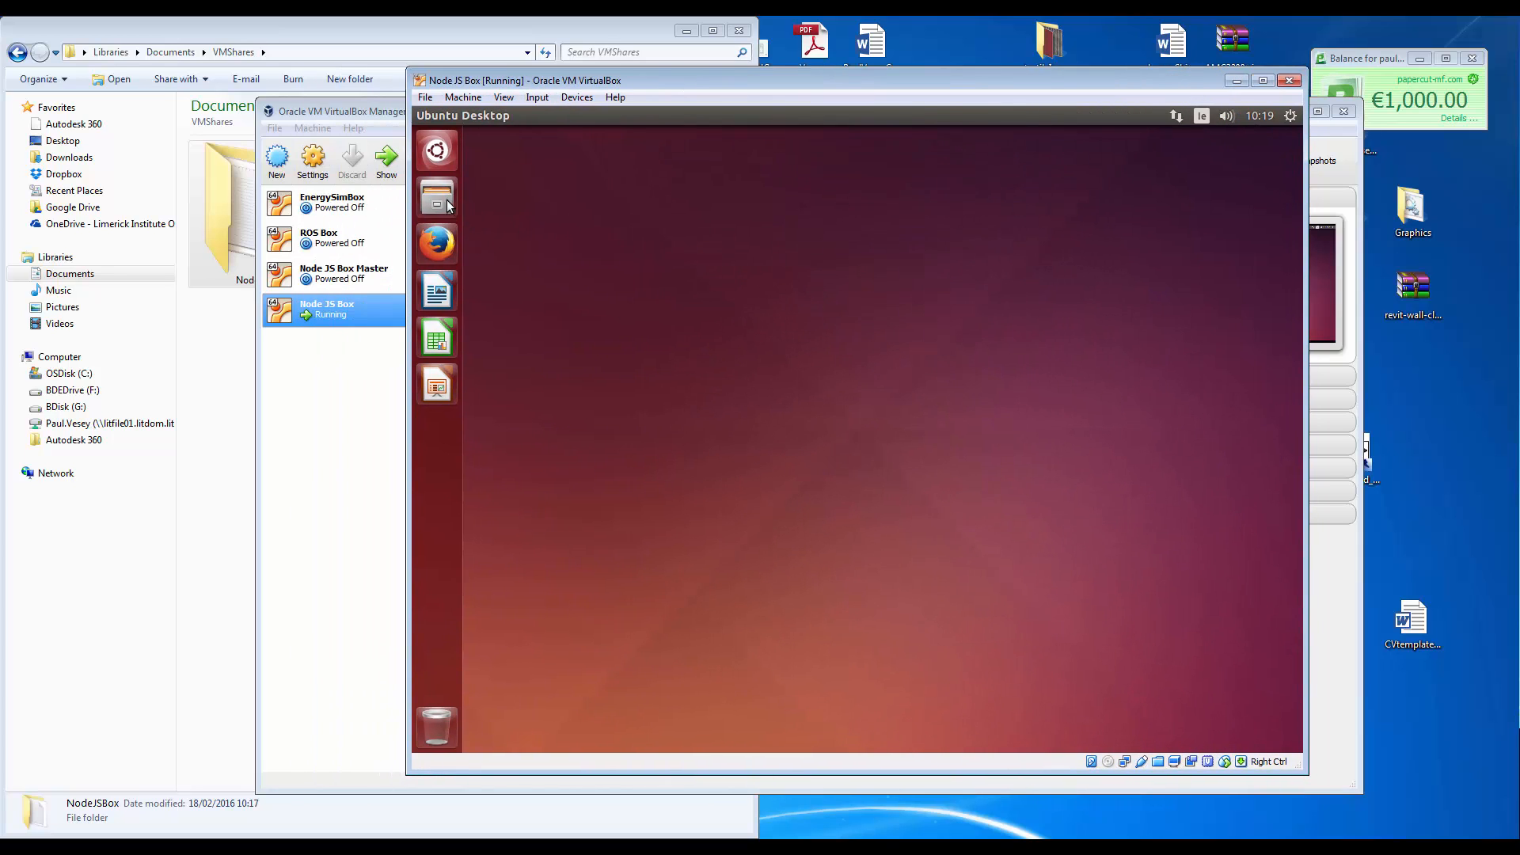
mouse_move(437, 197)
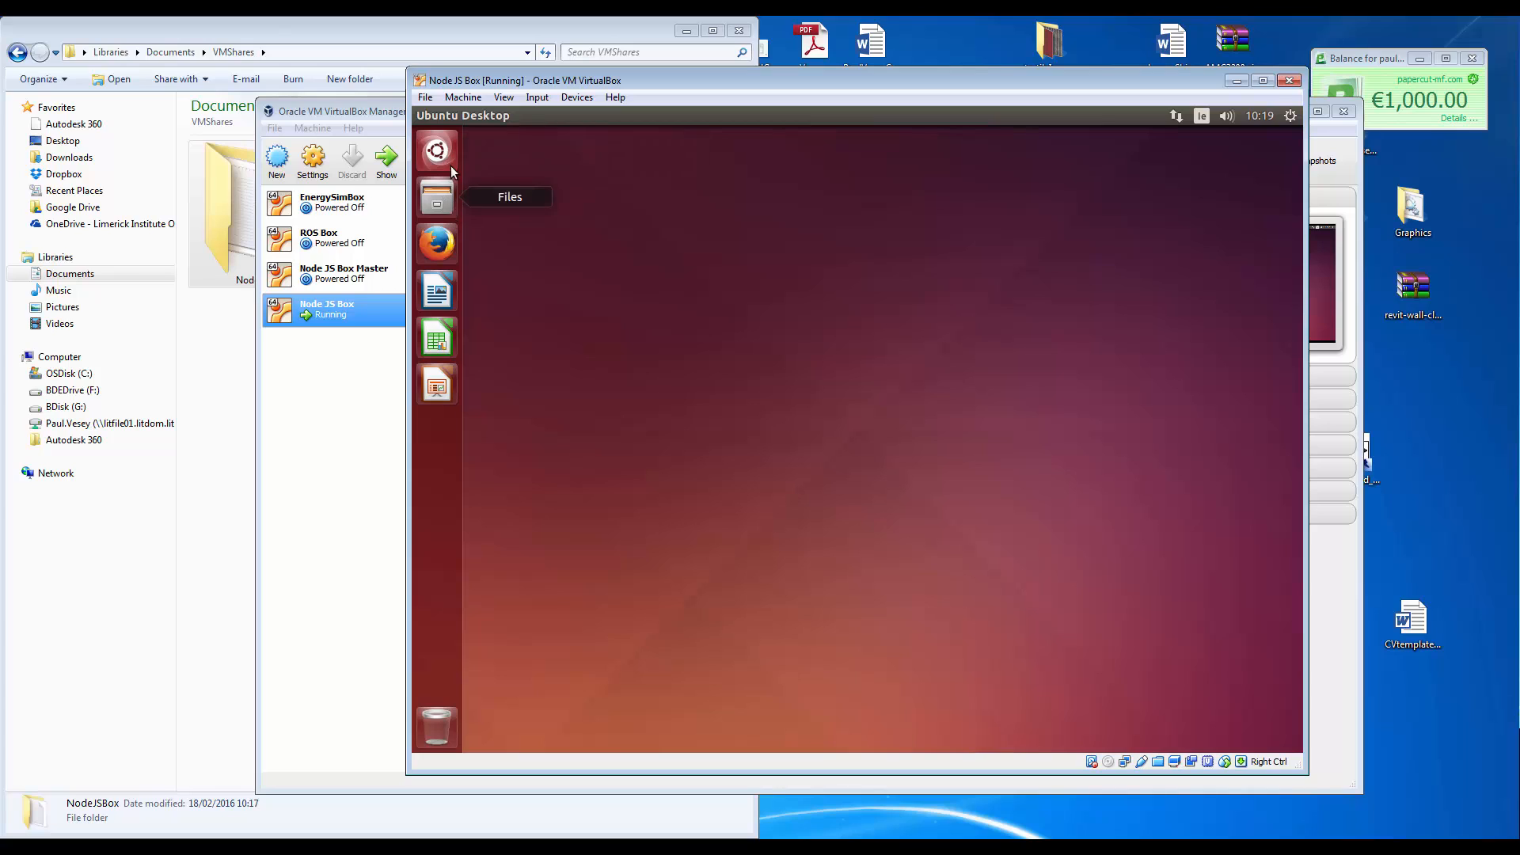
mouse_move(572, 206)
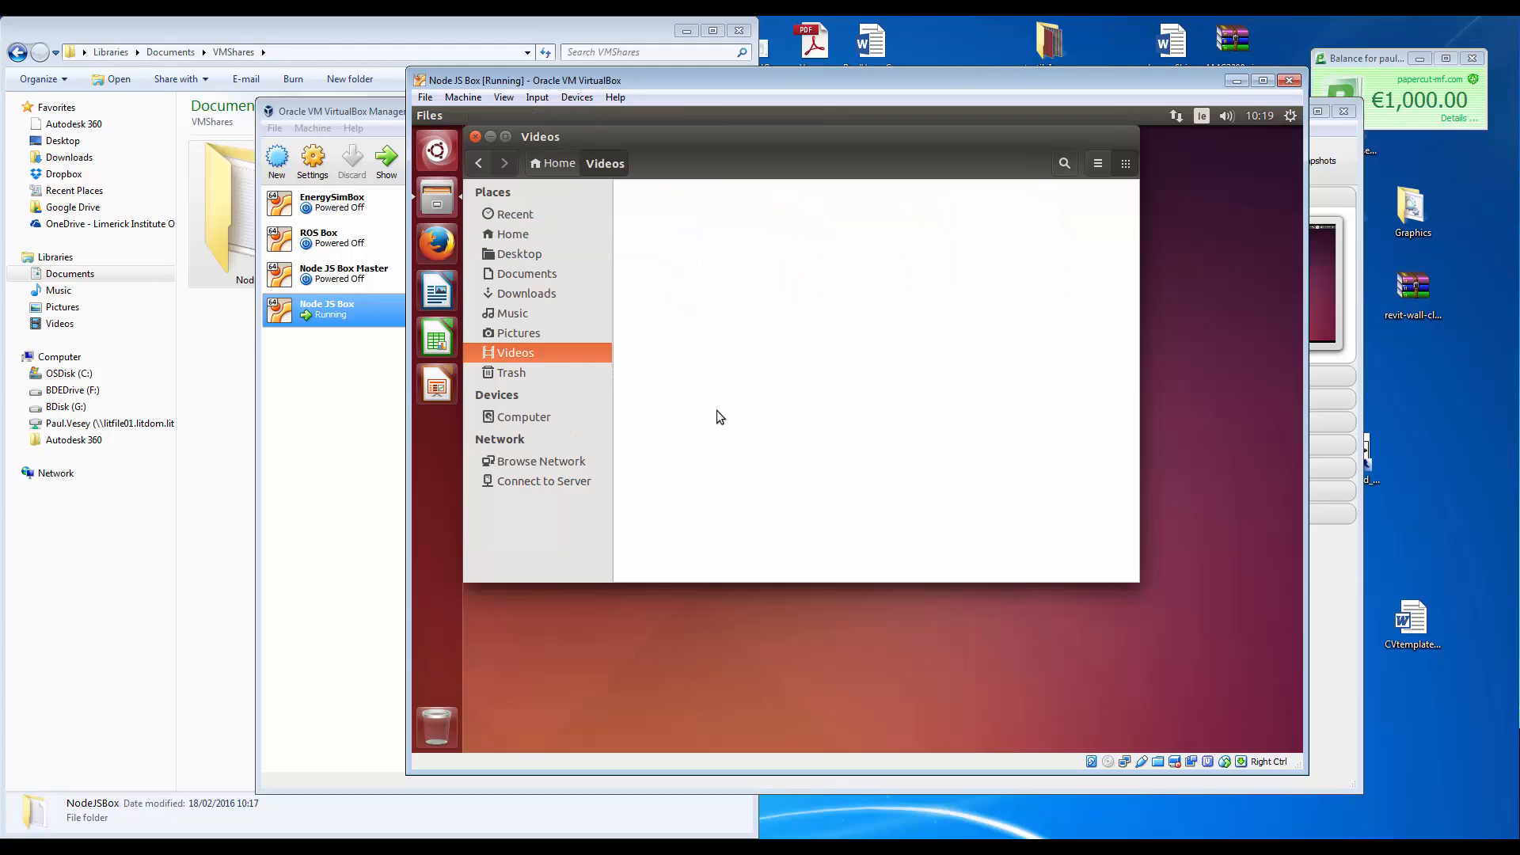
click(524, 417)
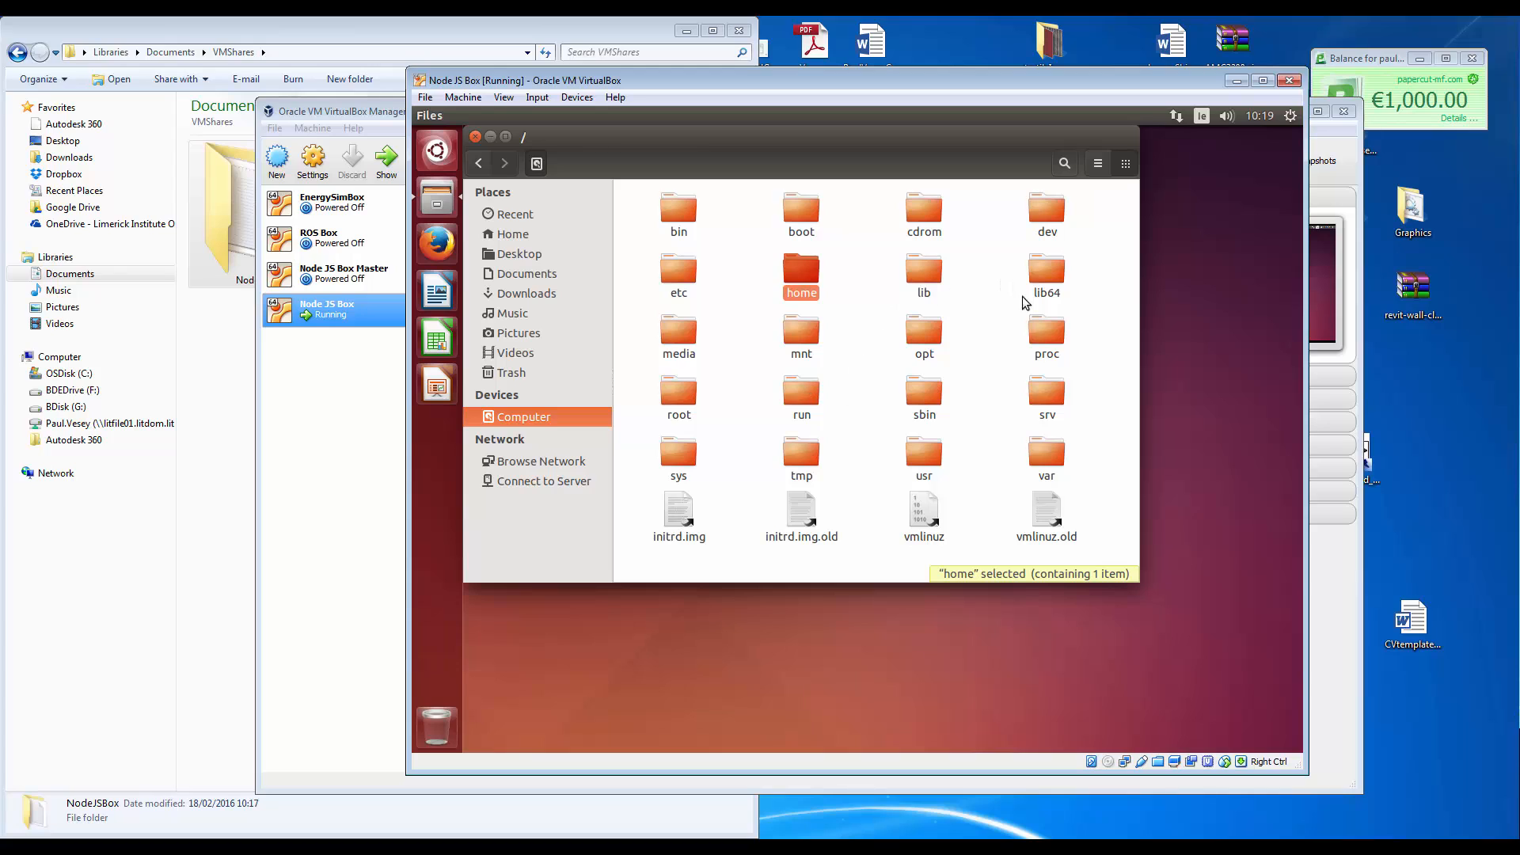
double_click(680, 338)
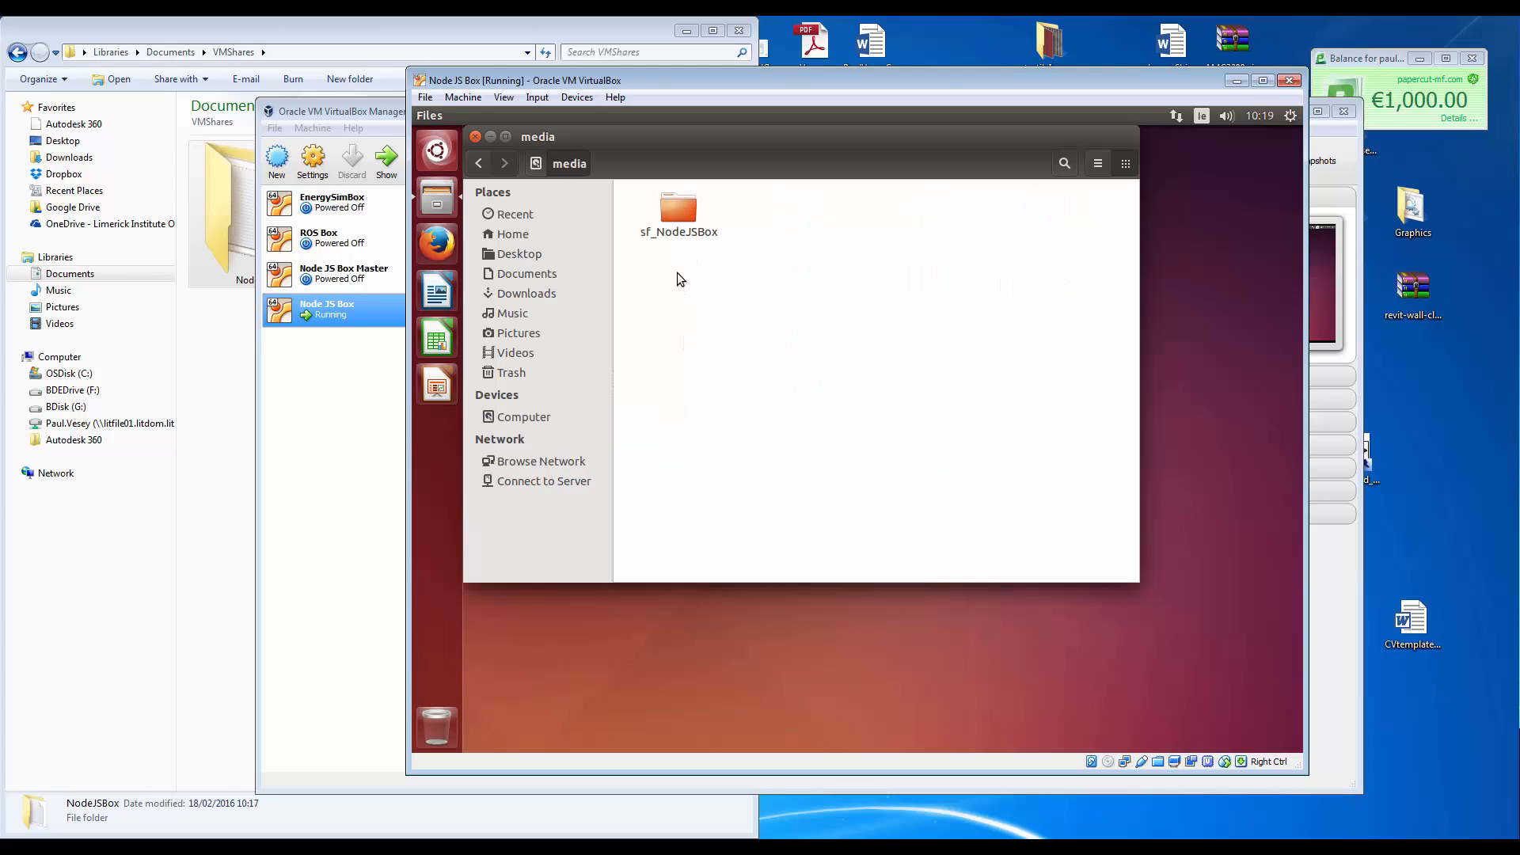
click(678, 209)
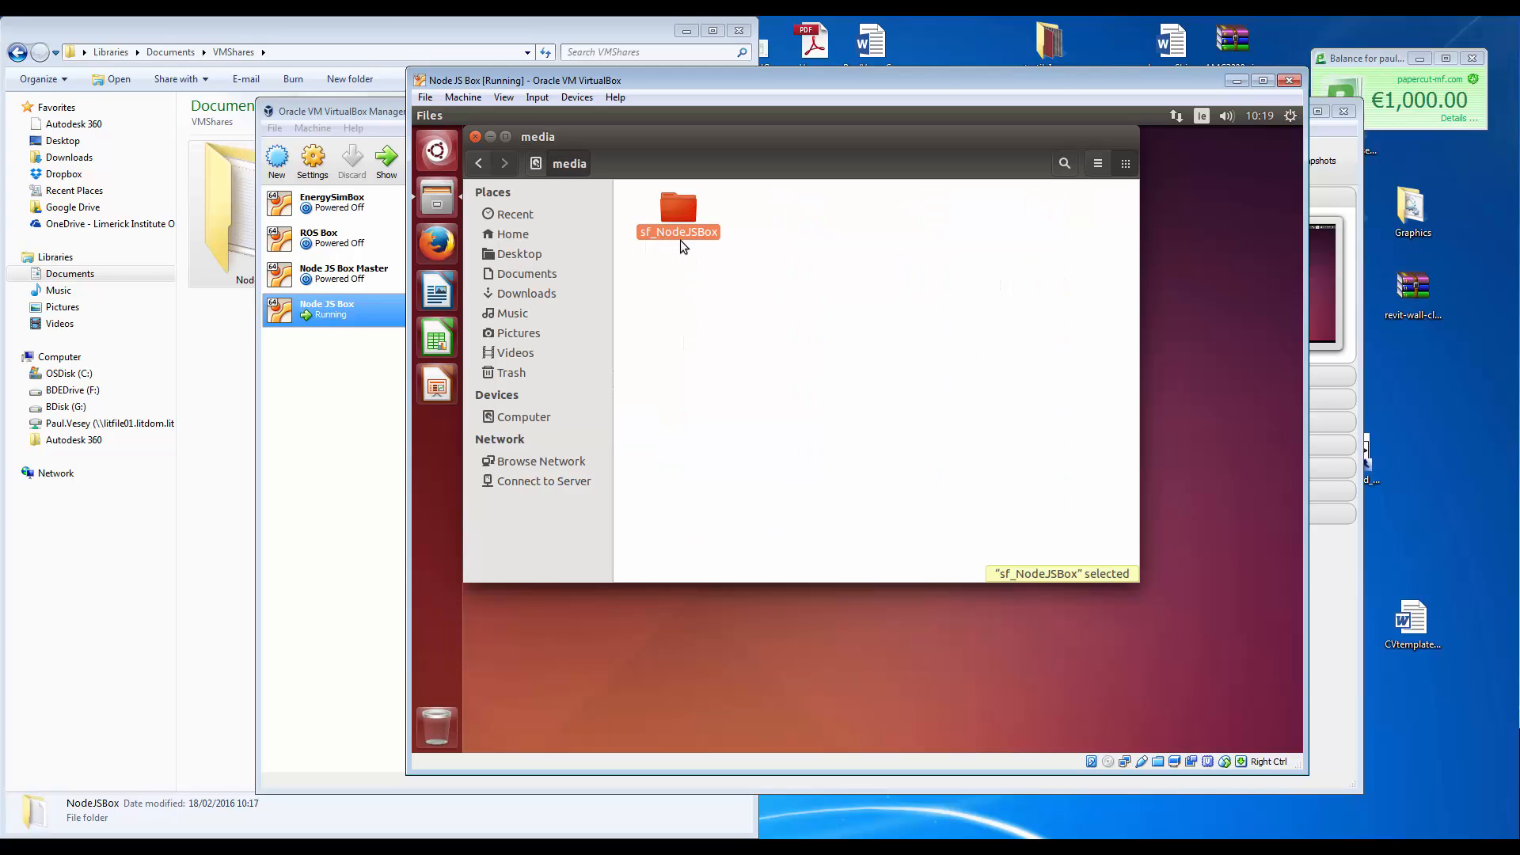
mouse_move(697, 242)
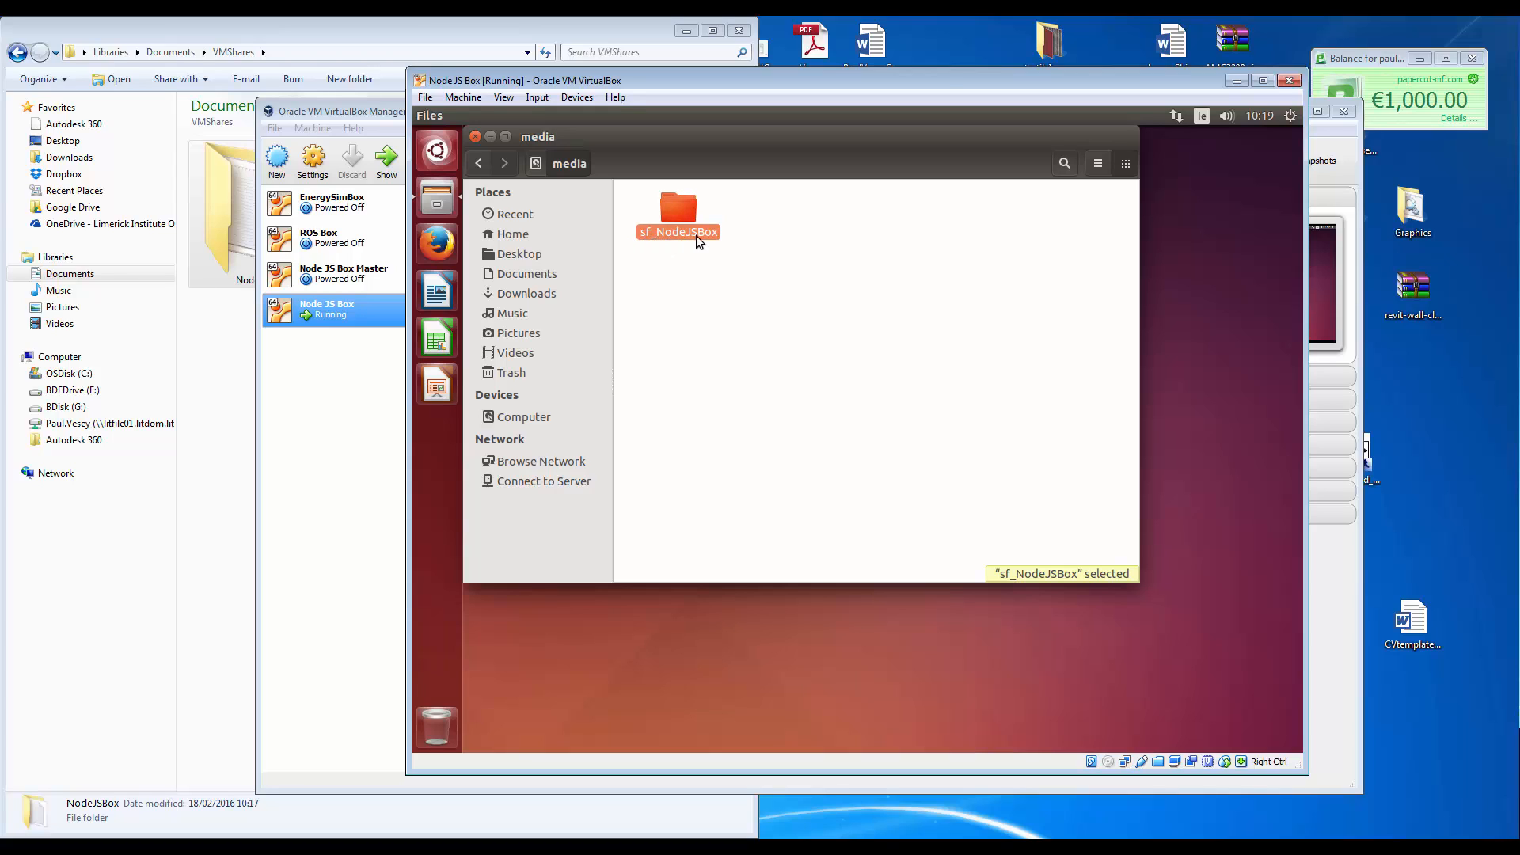
mouse_move(638, 239)
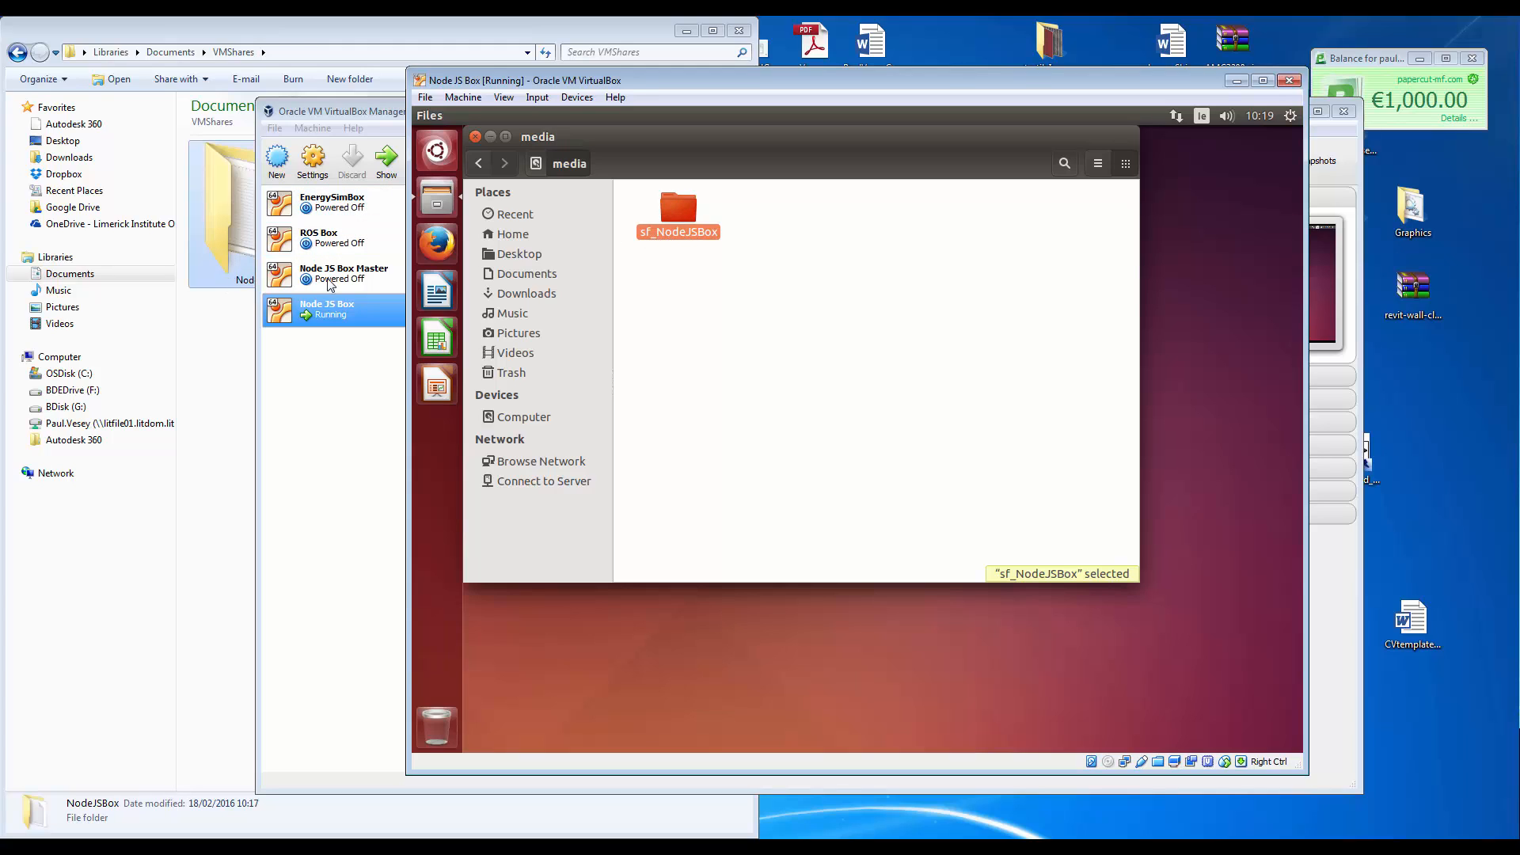
double_click(678, 206)
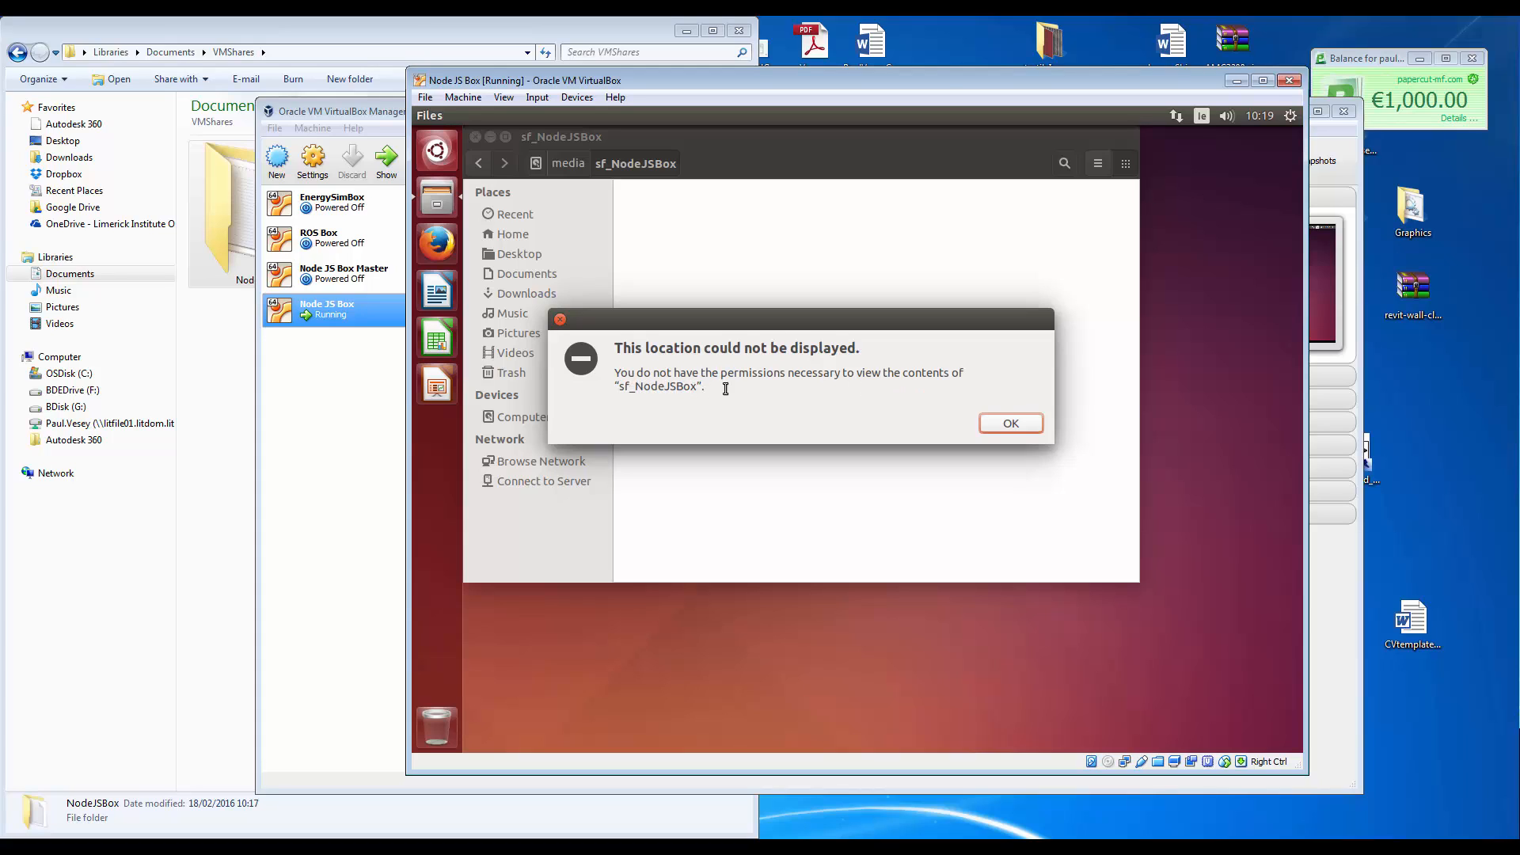
click(1010, 423)
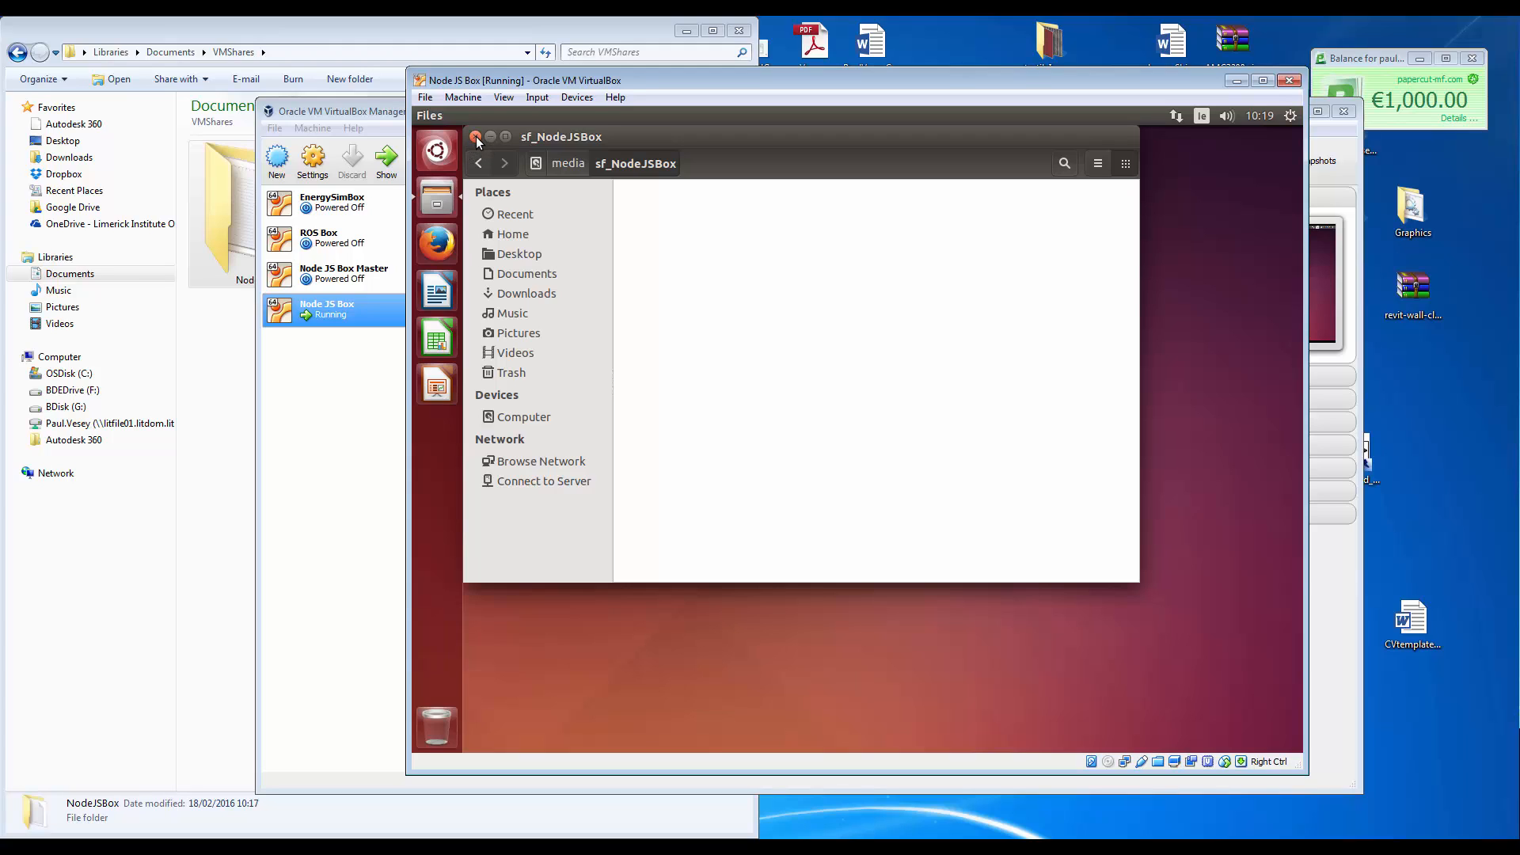
mouse_move(485, 152)
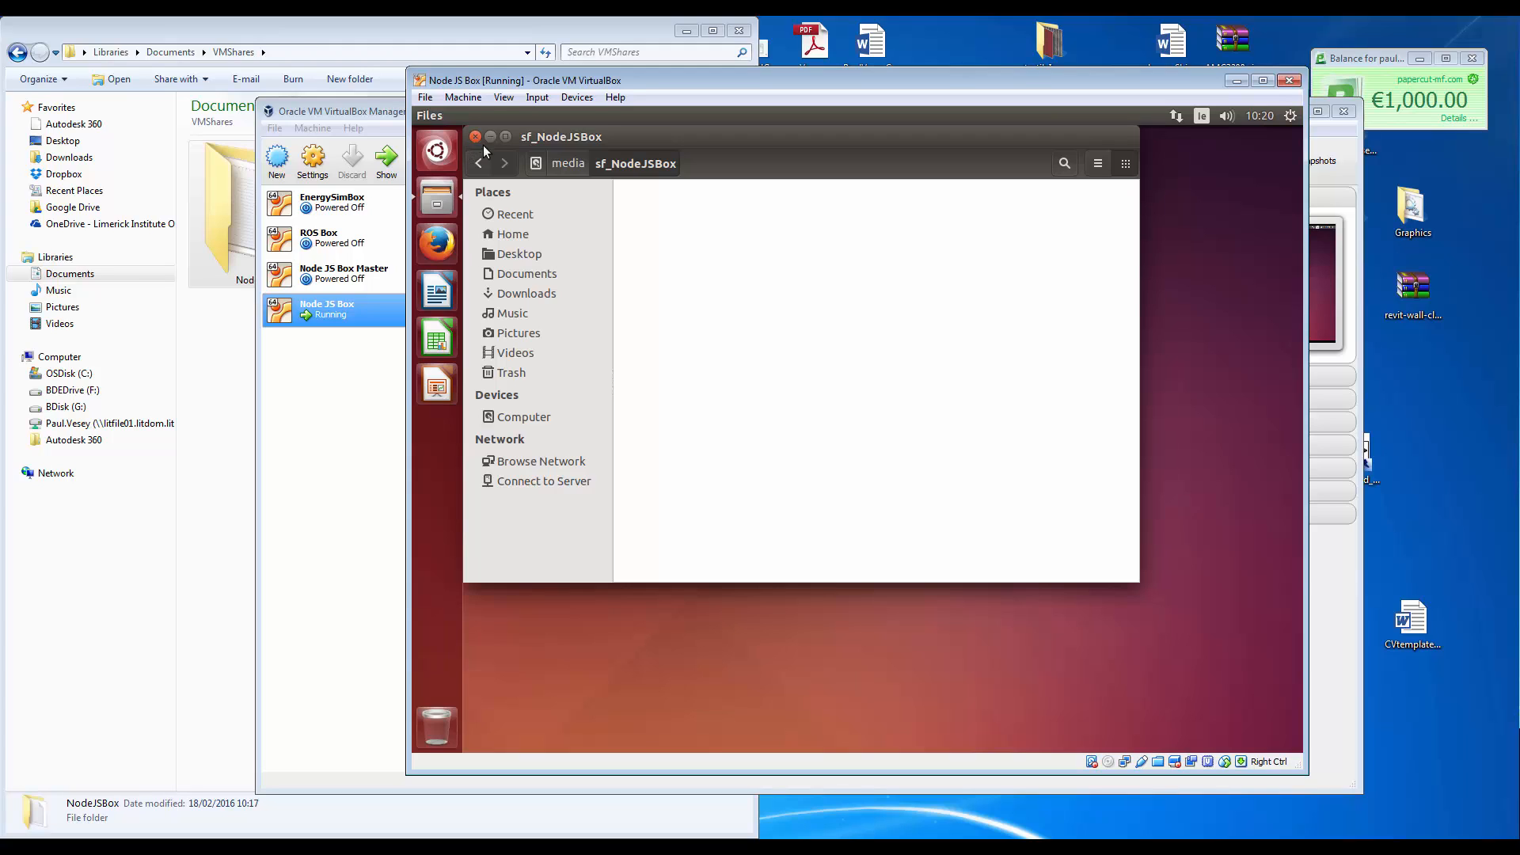
click(475, 136)
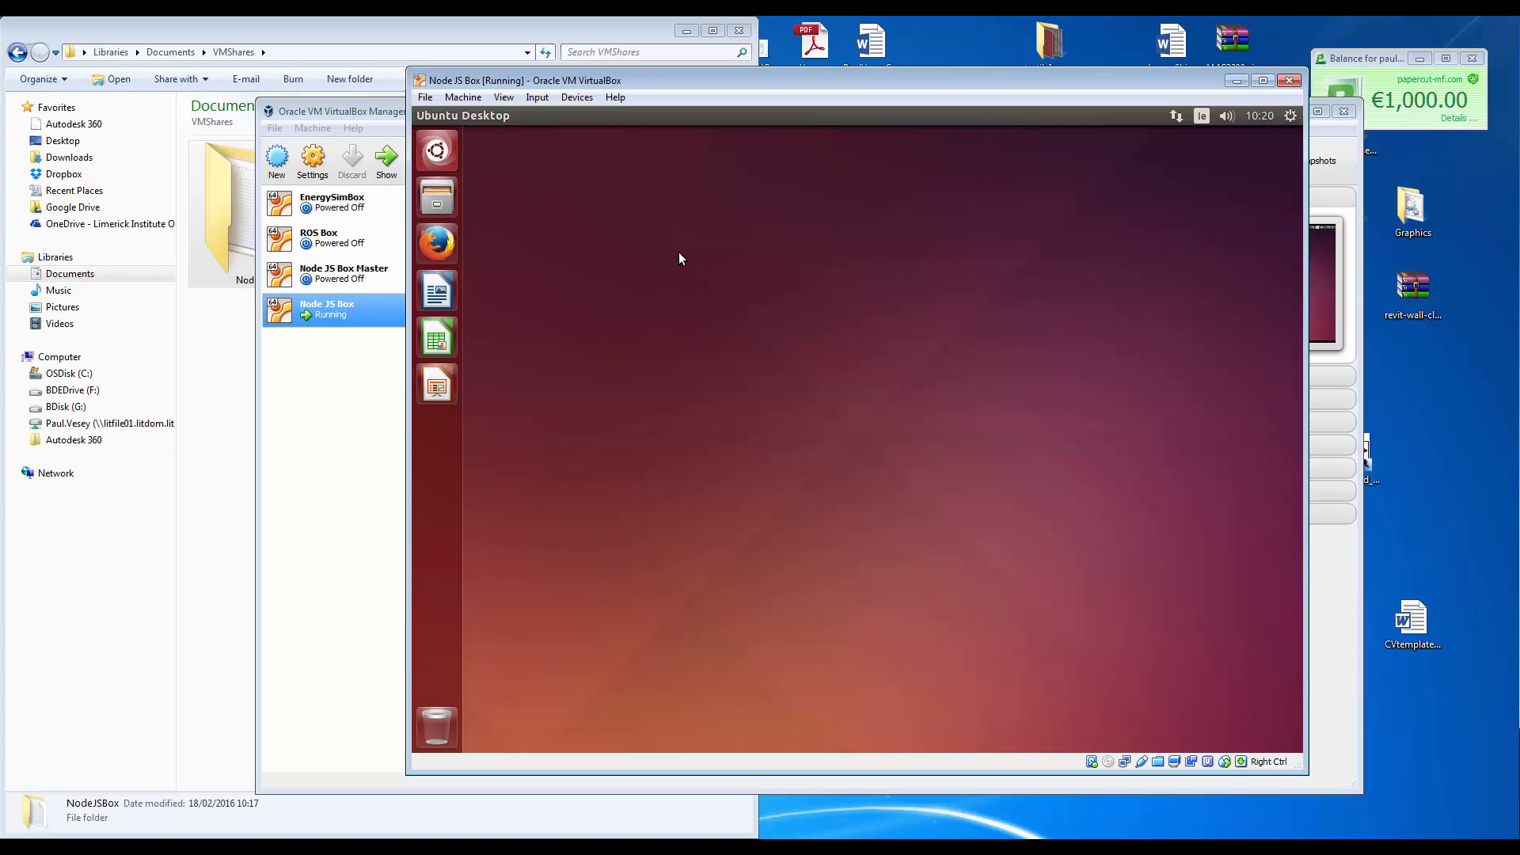
In a guest terminal, cd to /media and attempt cd sf_NodeJSBox/, getting Permission denied.
click(437, 429)
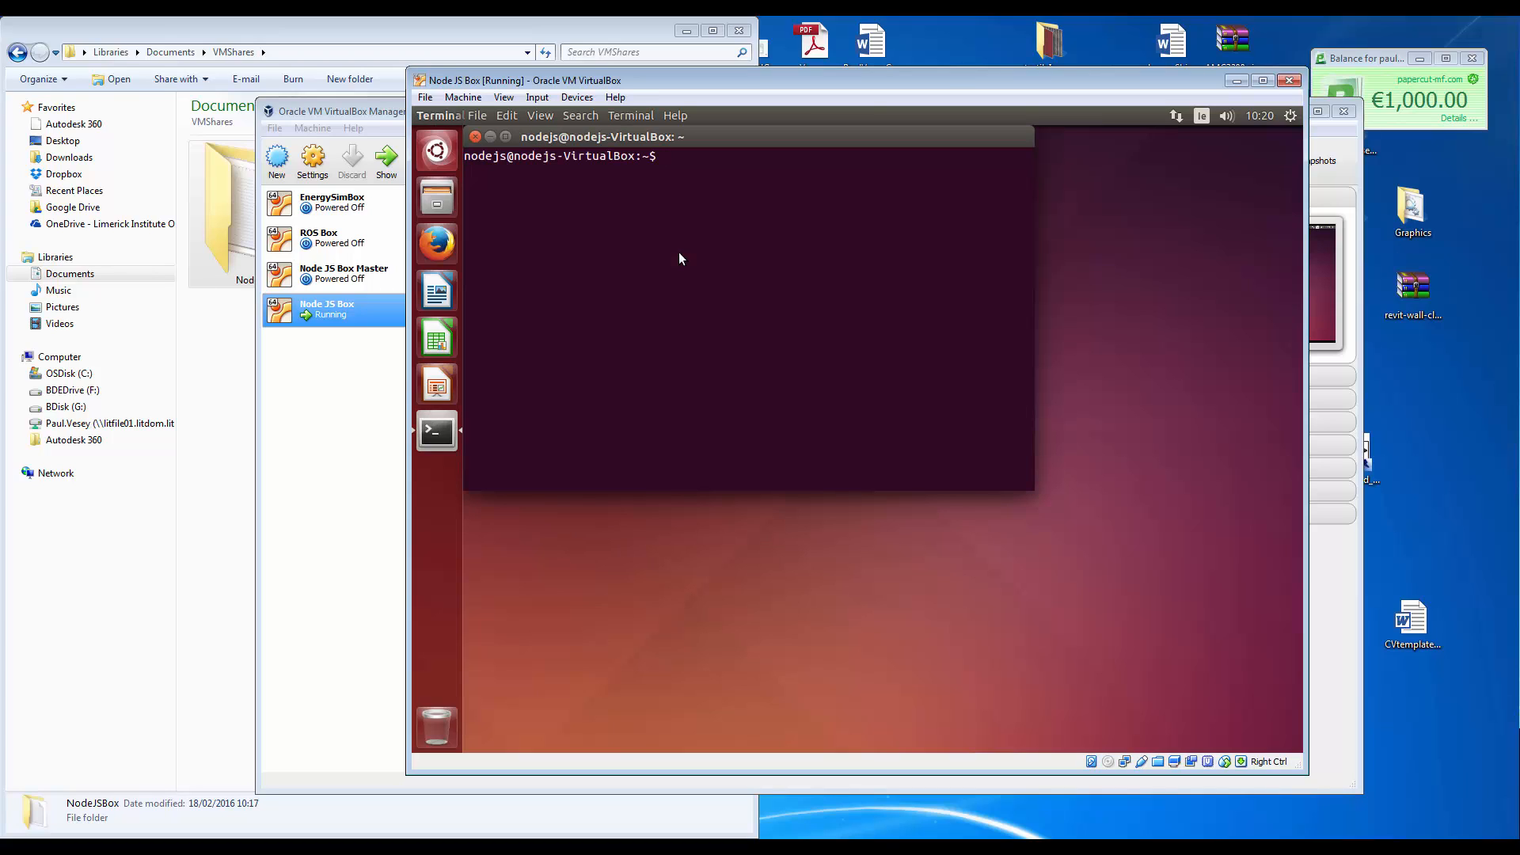
text(cd /)
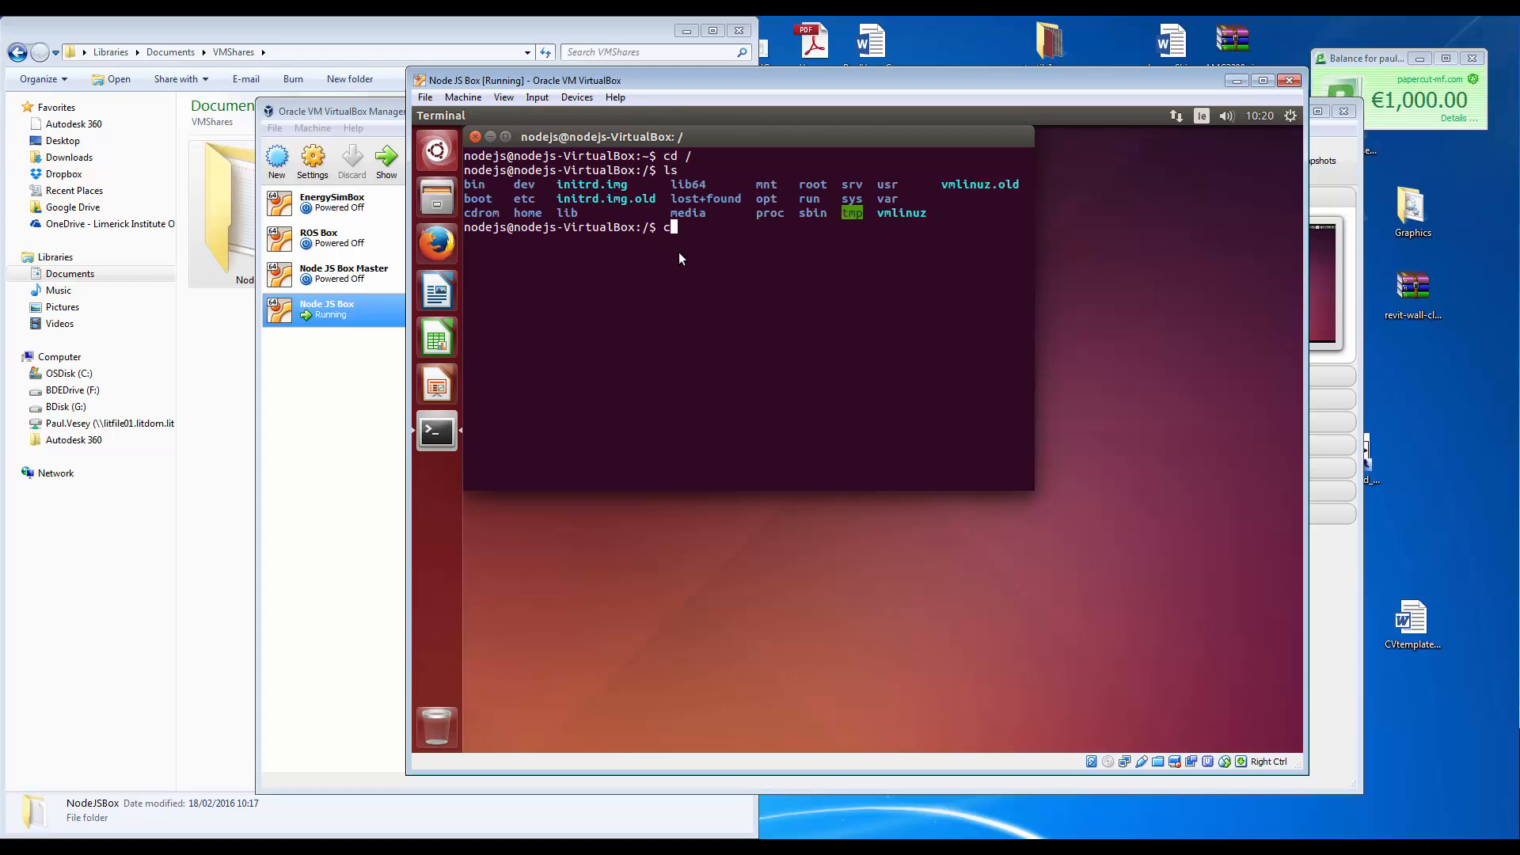
text(d media)
text(ls)
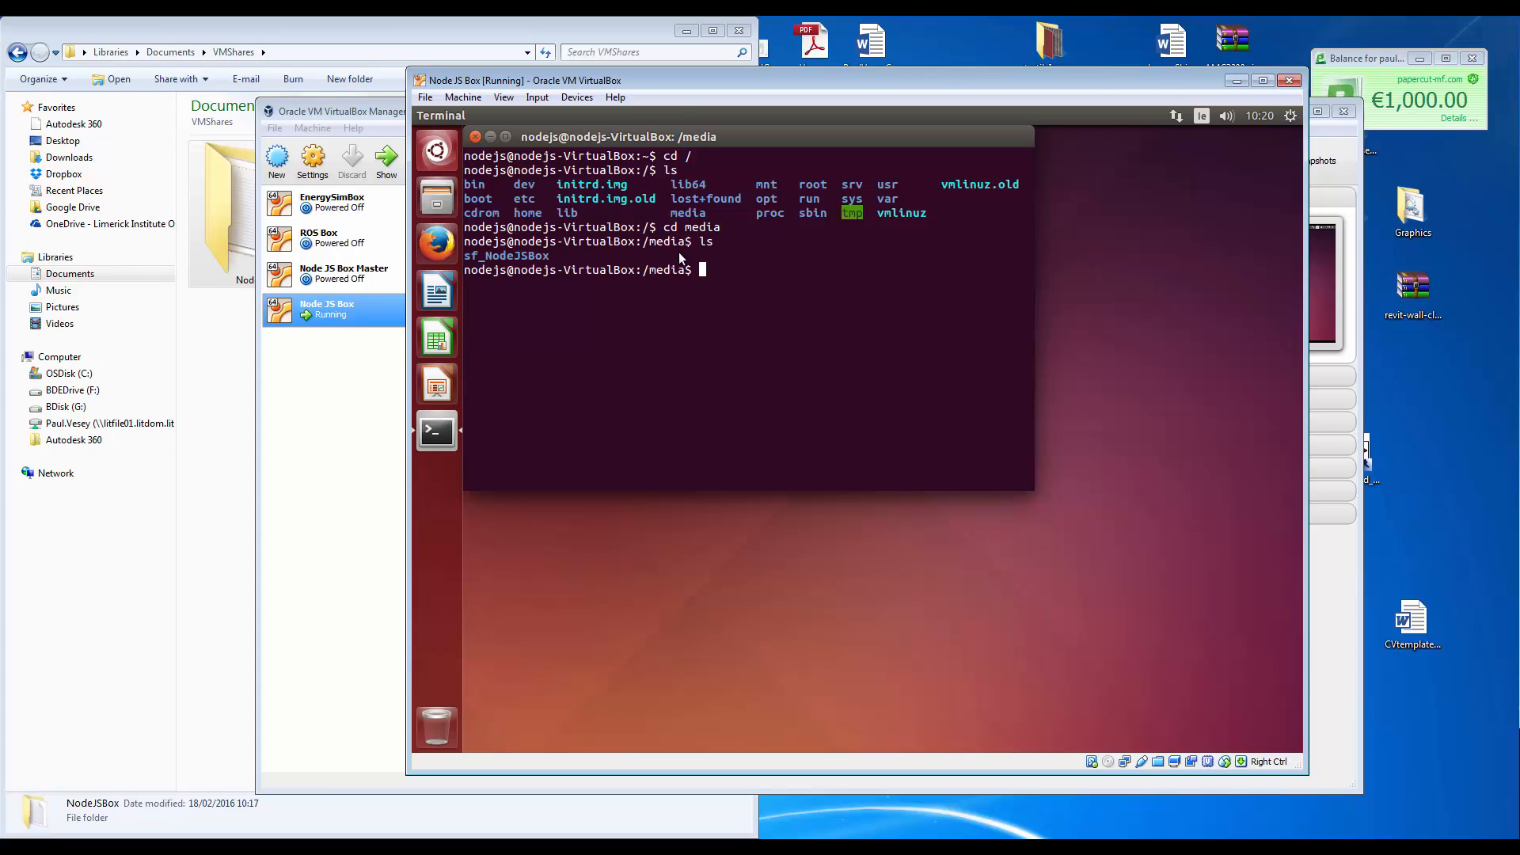
text(cd)
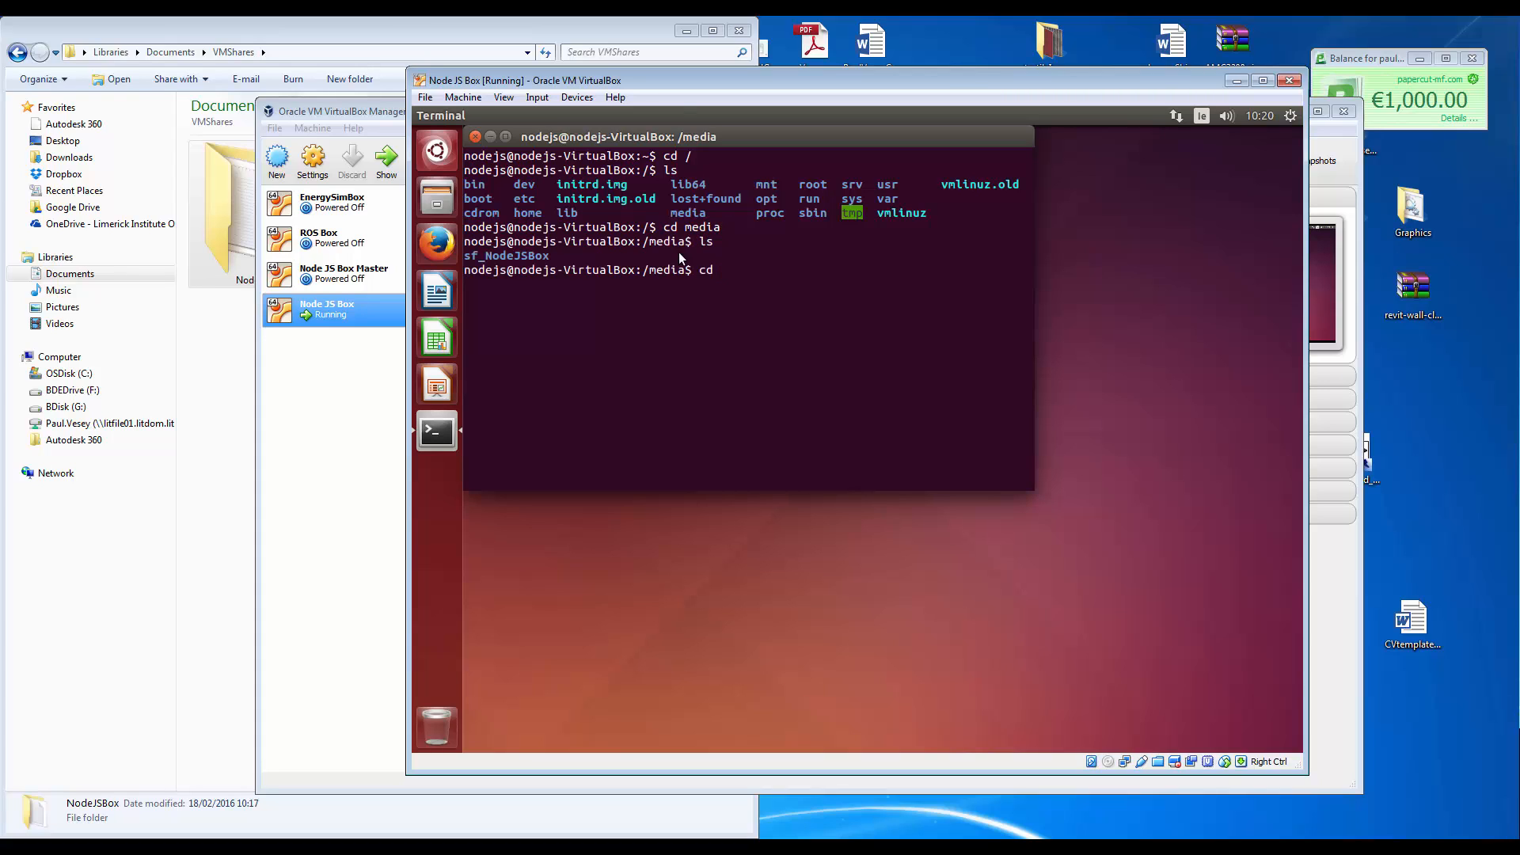
text(sf_NodeJSBox/)
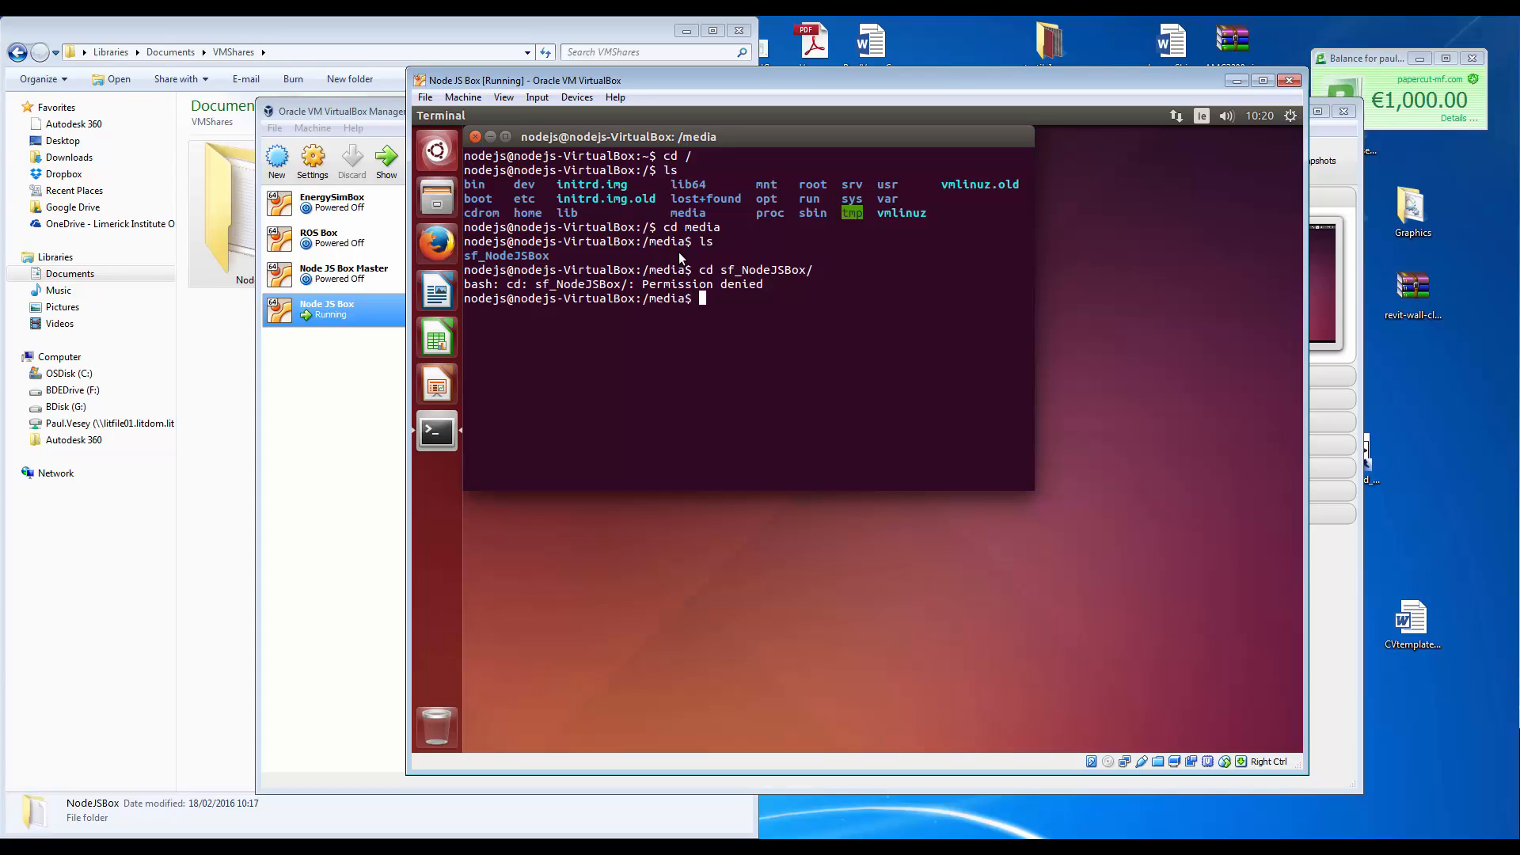
Become root with sudo su and list /media showing sf_NodeJSBox.
text(sudo)
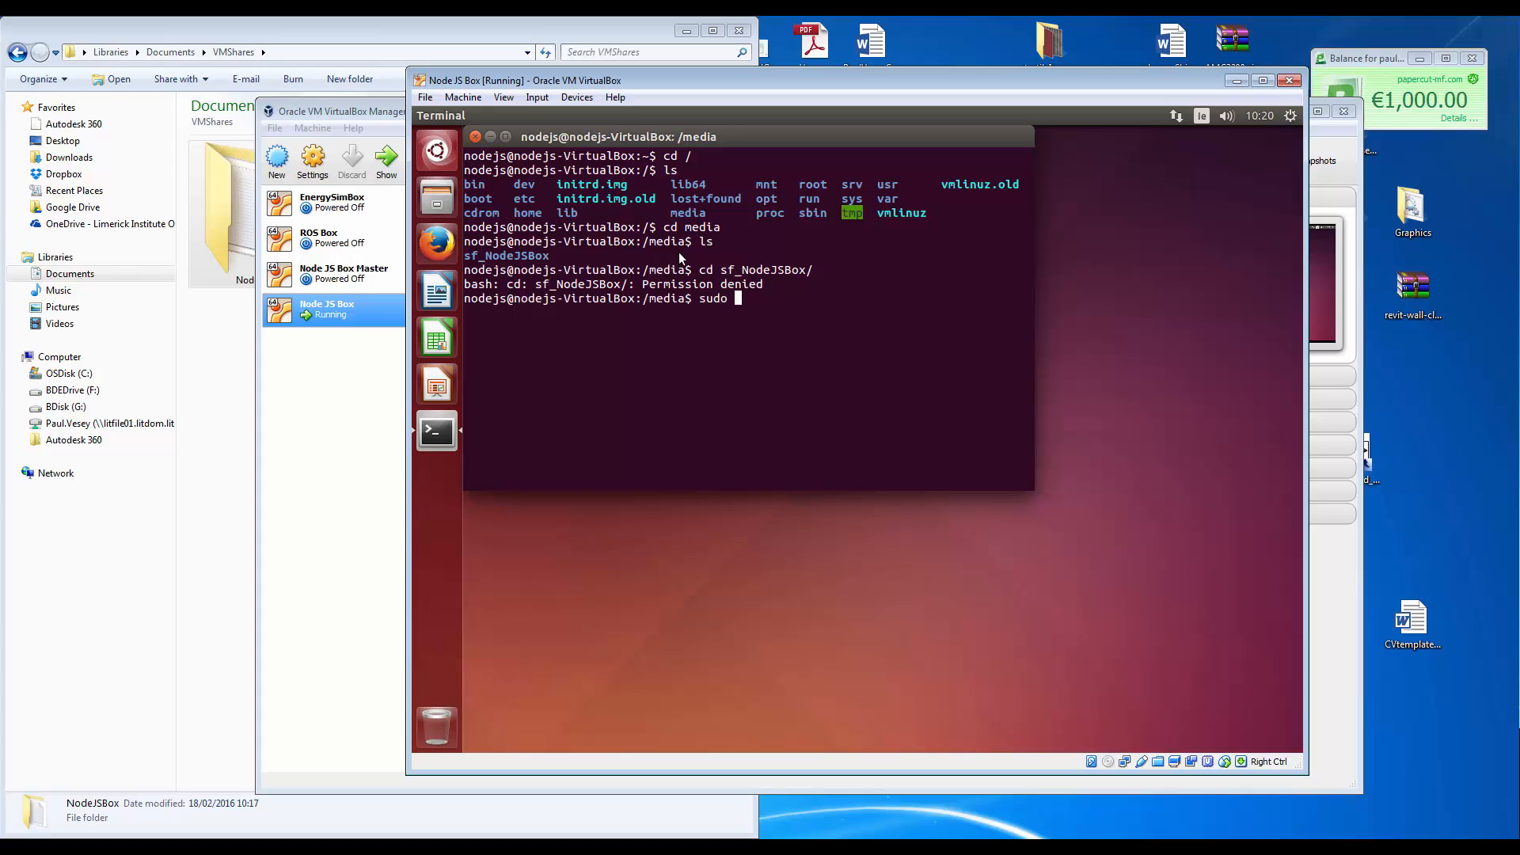
text(su)
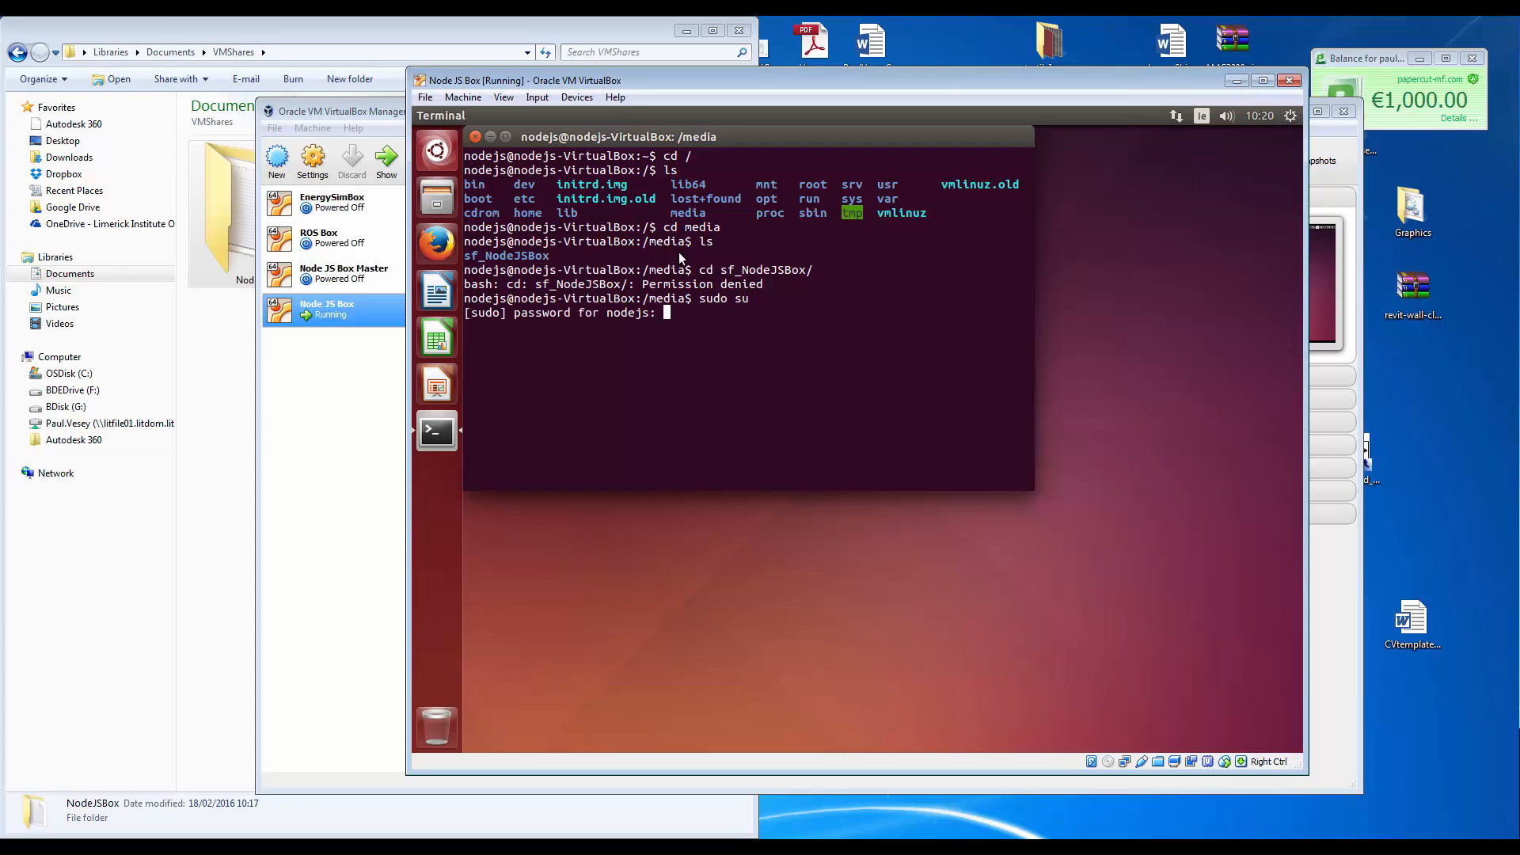
key(Return)
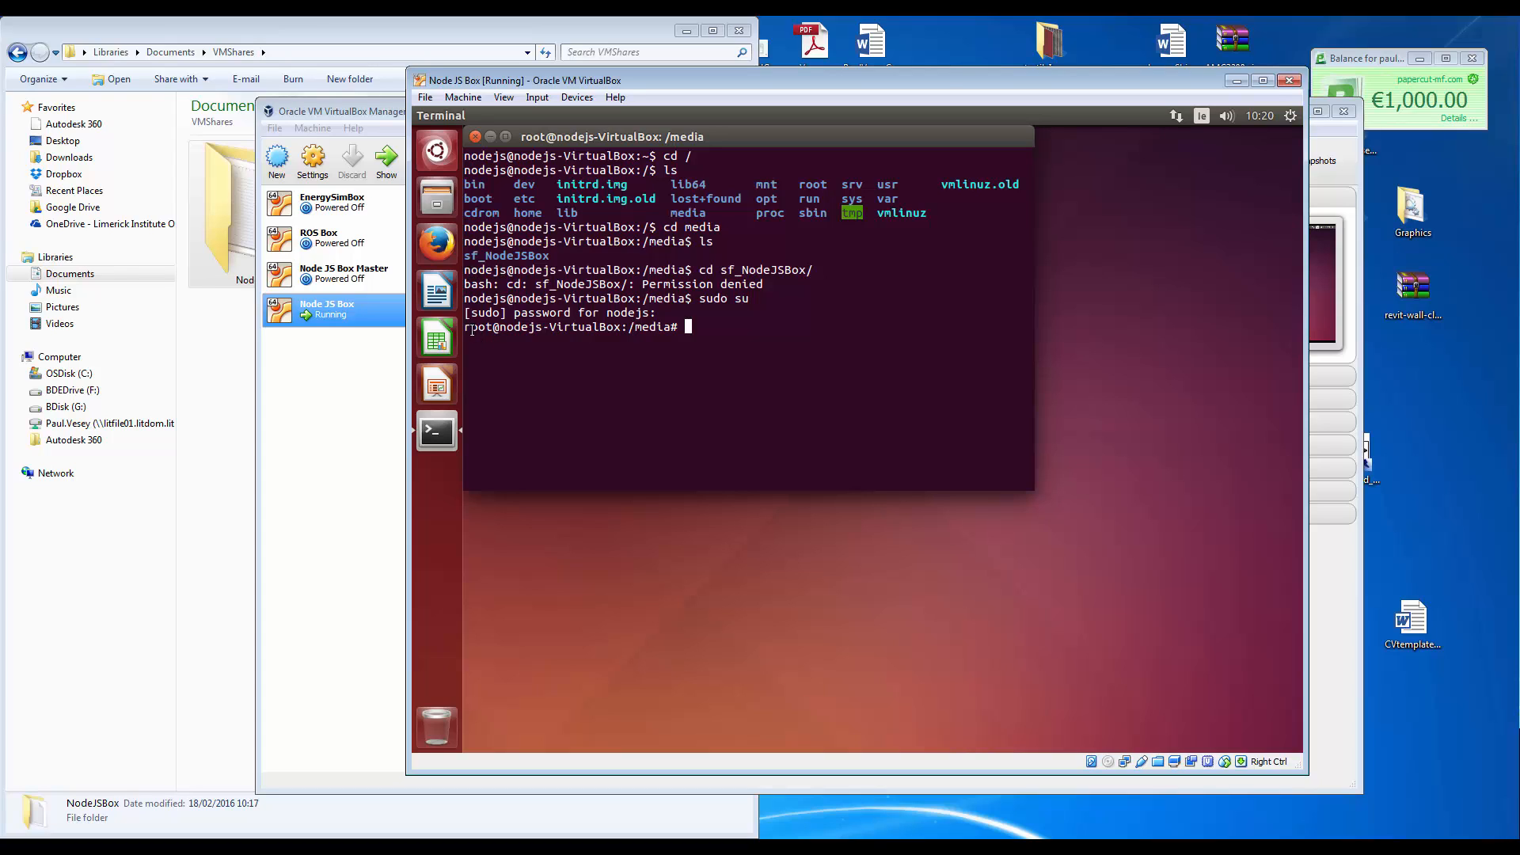
text(ls)
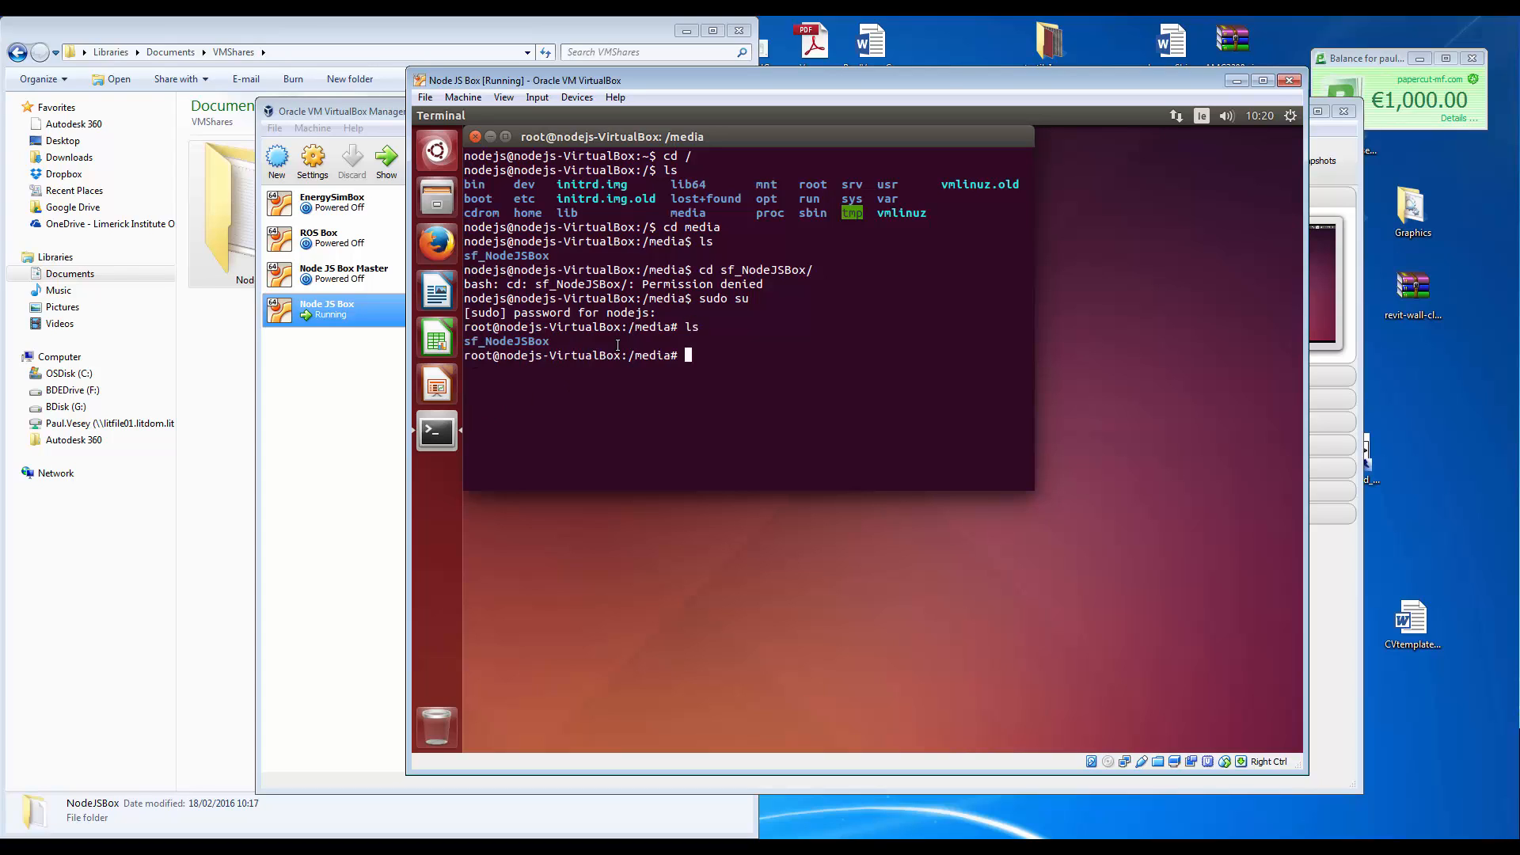
text(ls)
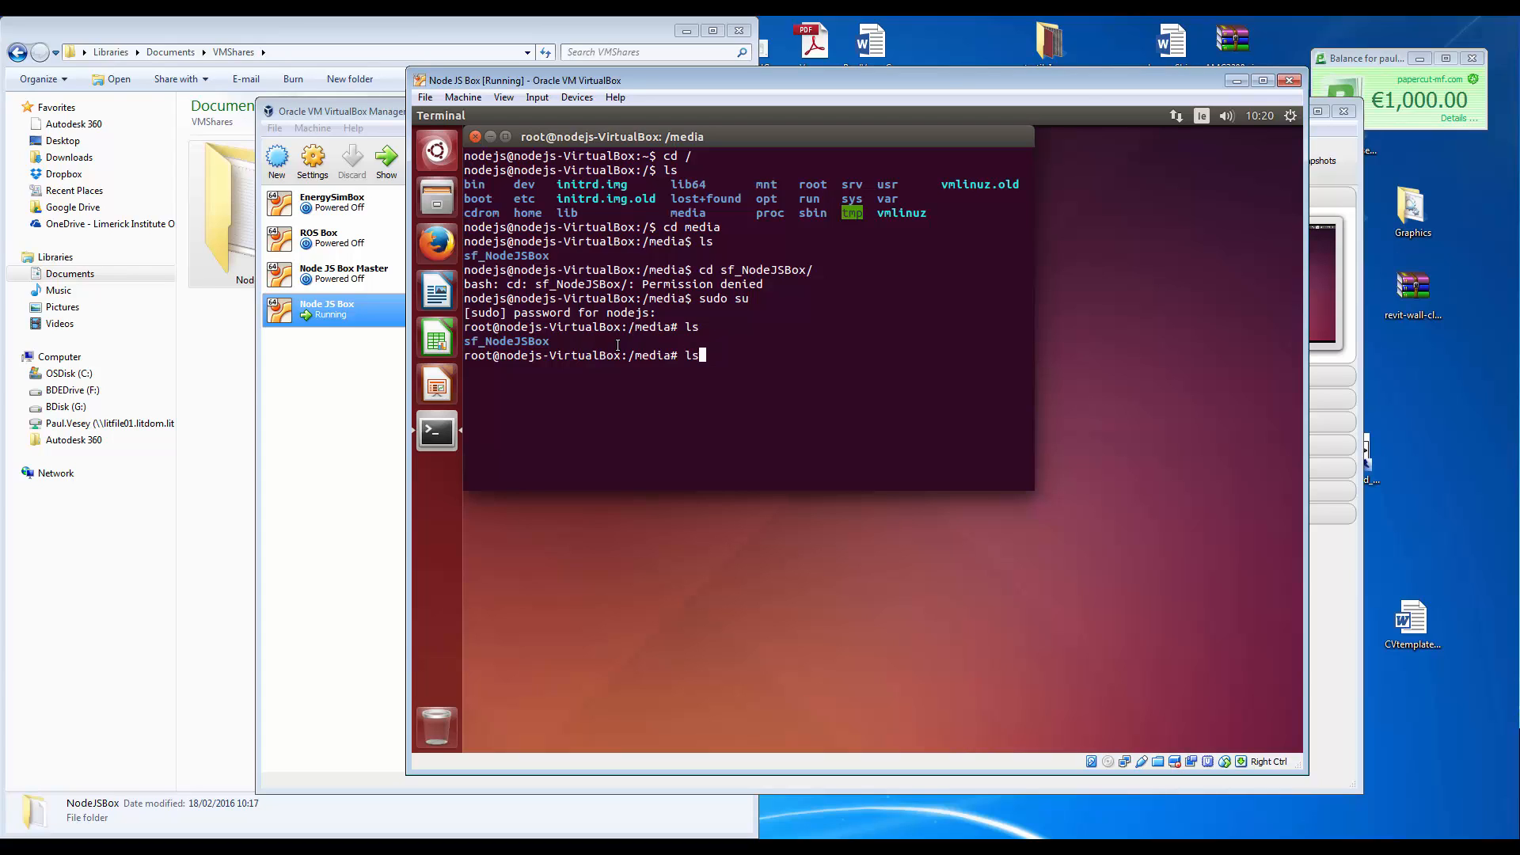
As root, cd into sf_NodeJSBox/ and ls to reveal This is here.txt.
text(cd)
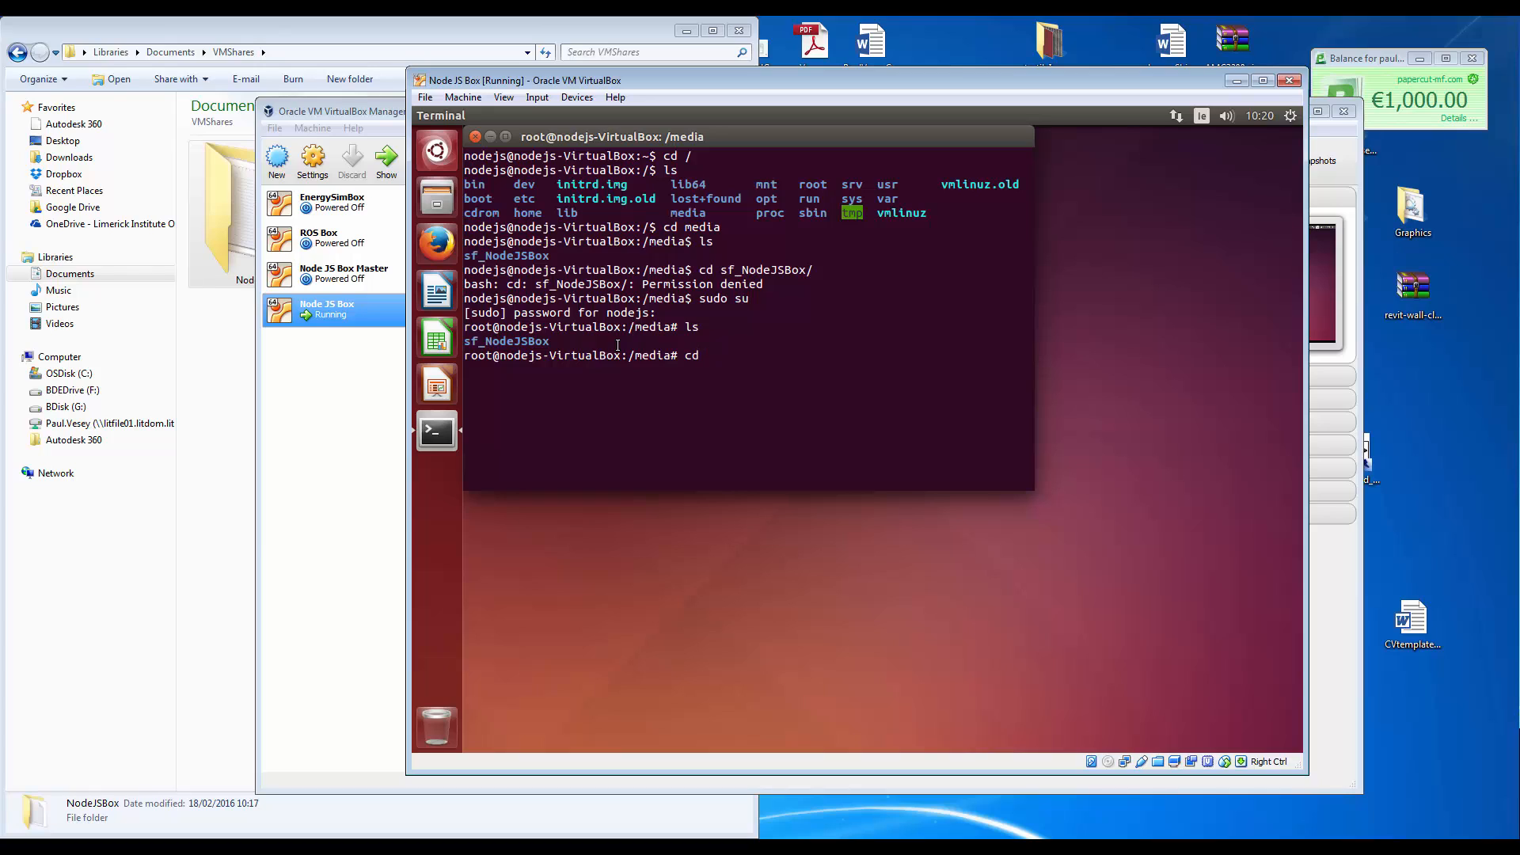
text(sf_NodeJSBox/)
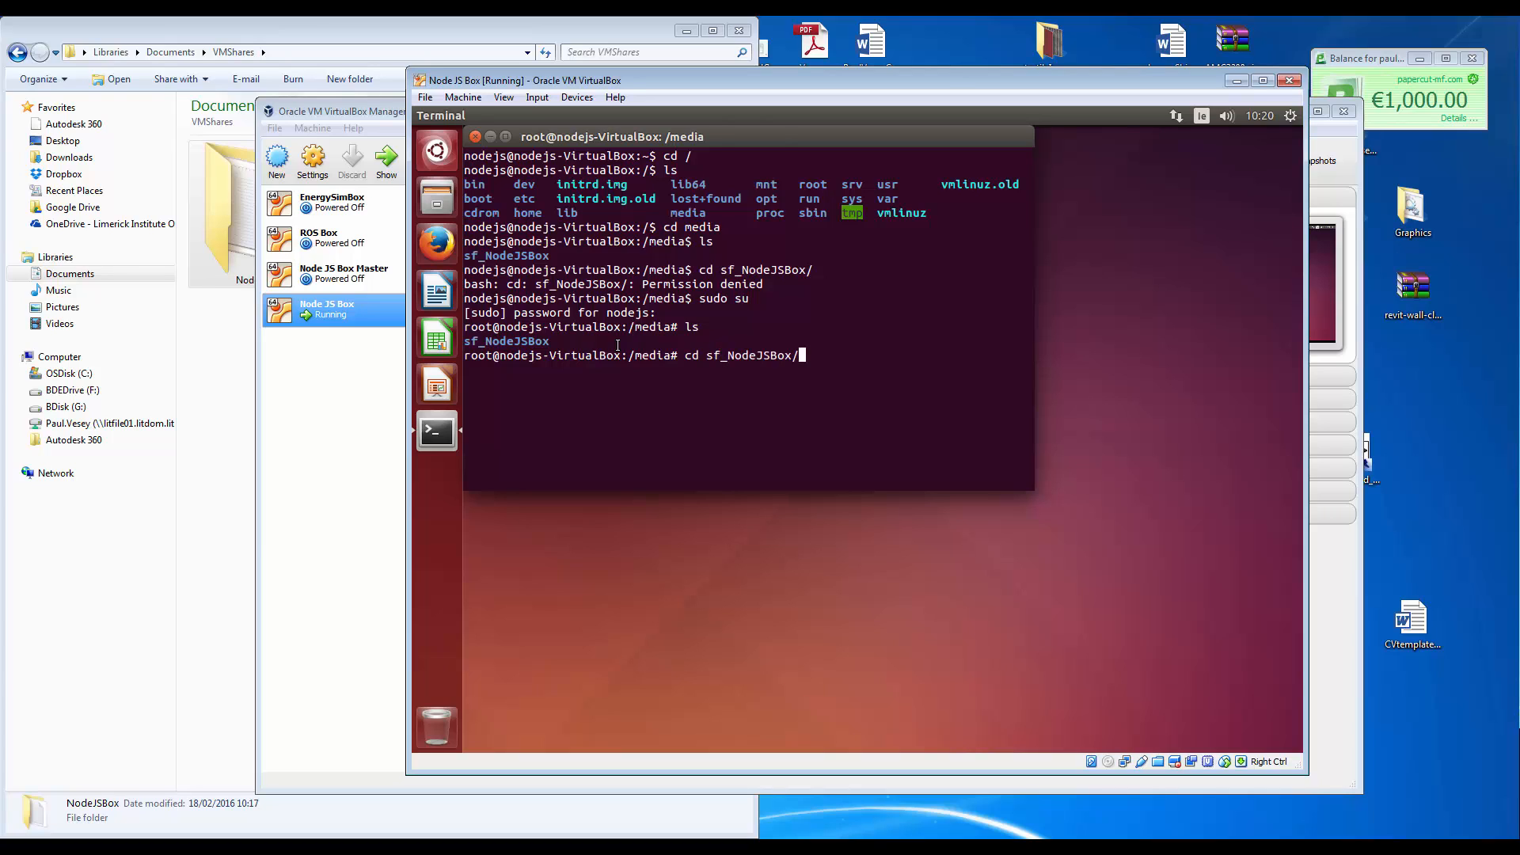
text(ls)
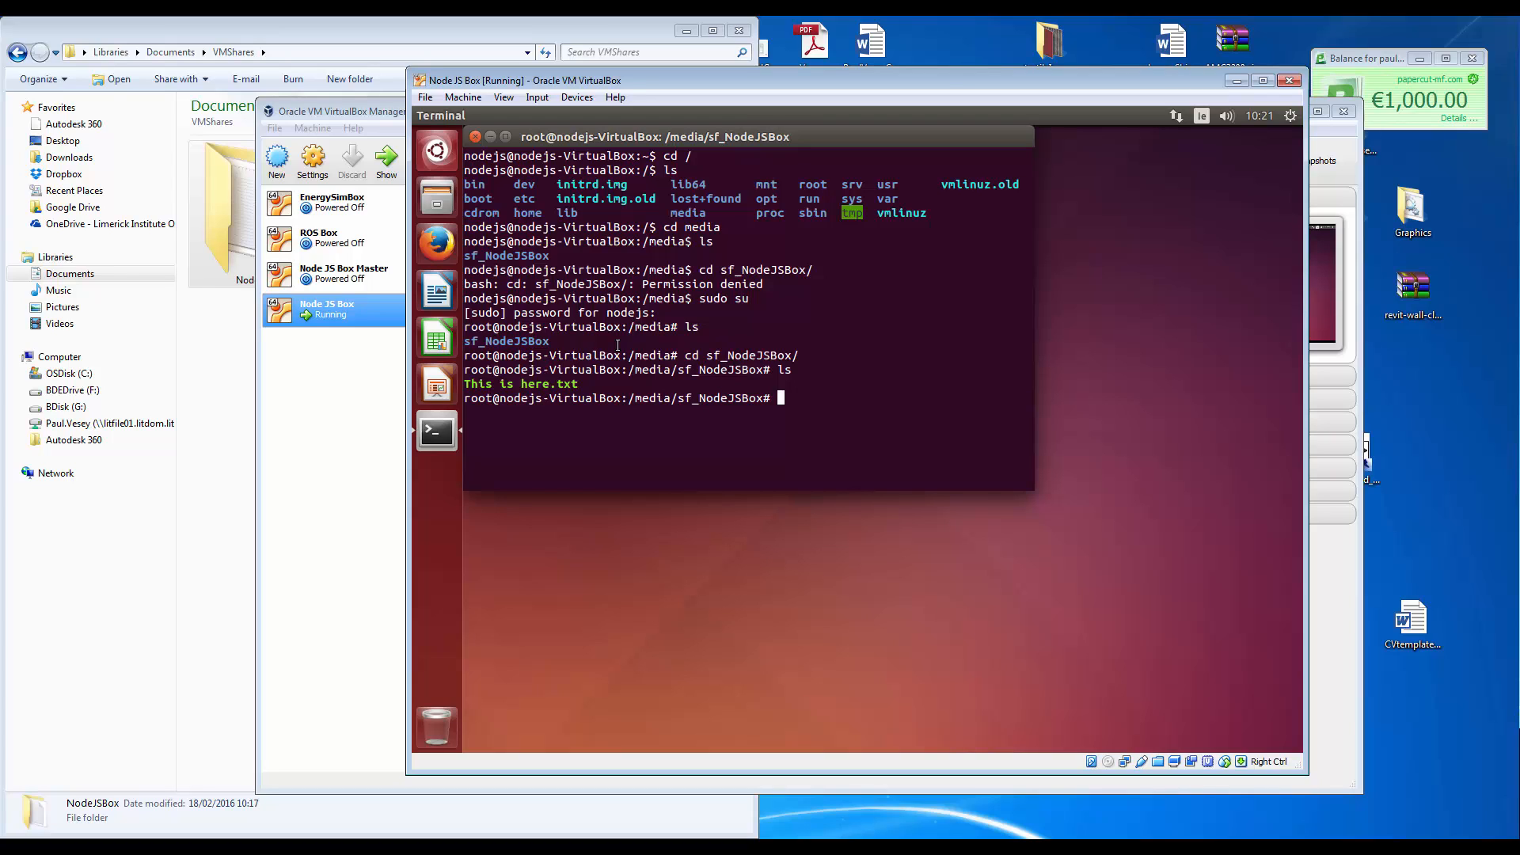
text(su)
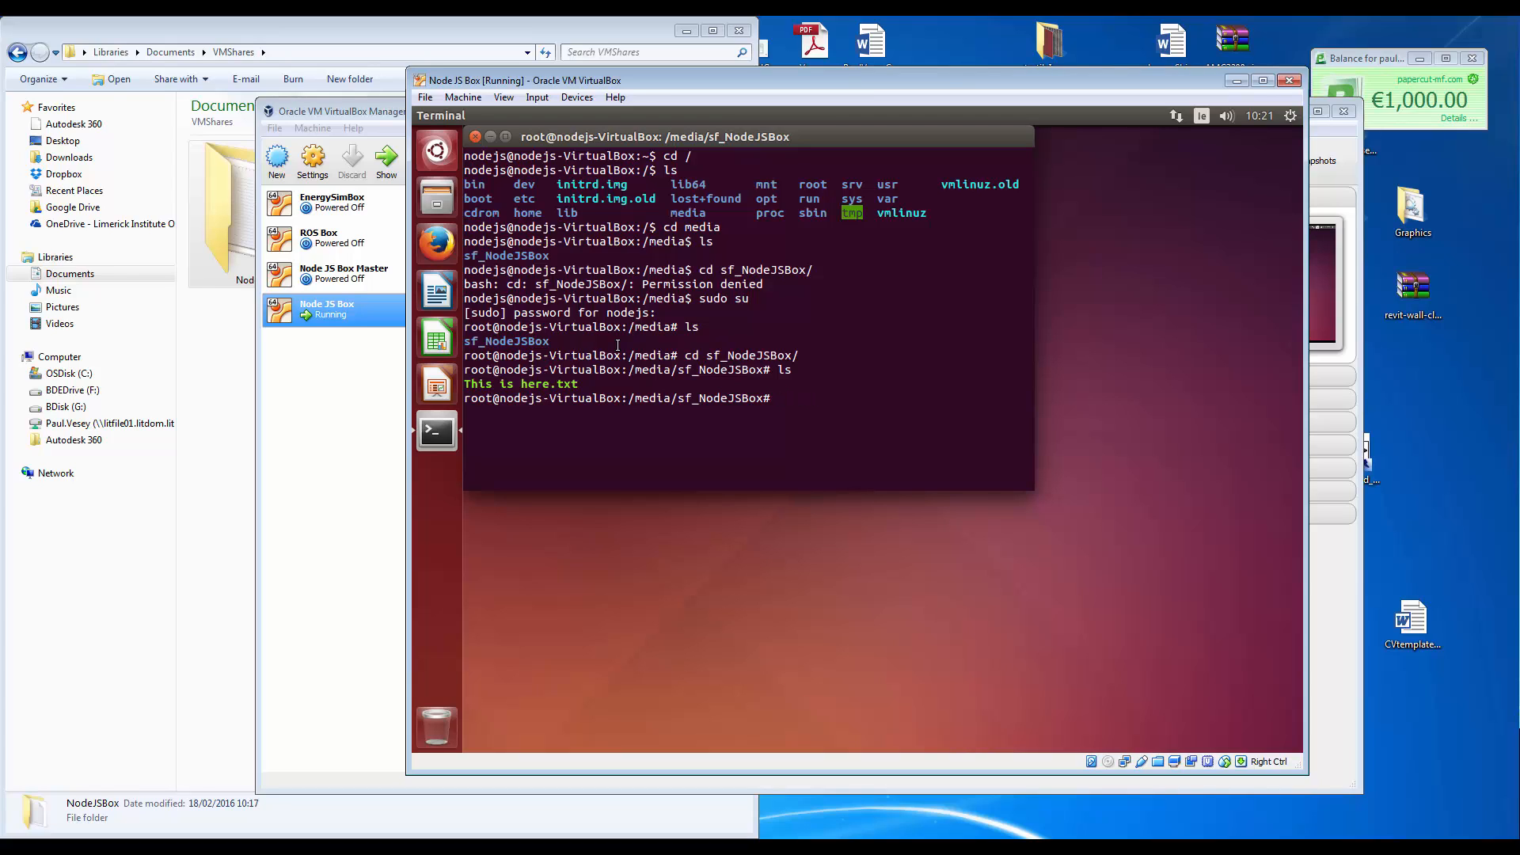
Launch Nautilus as root, dismiss its error and head to Computer > media.
text(na)
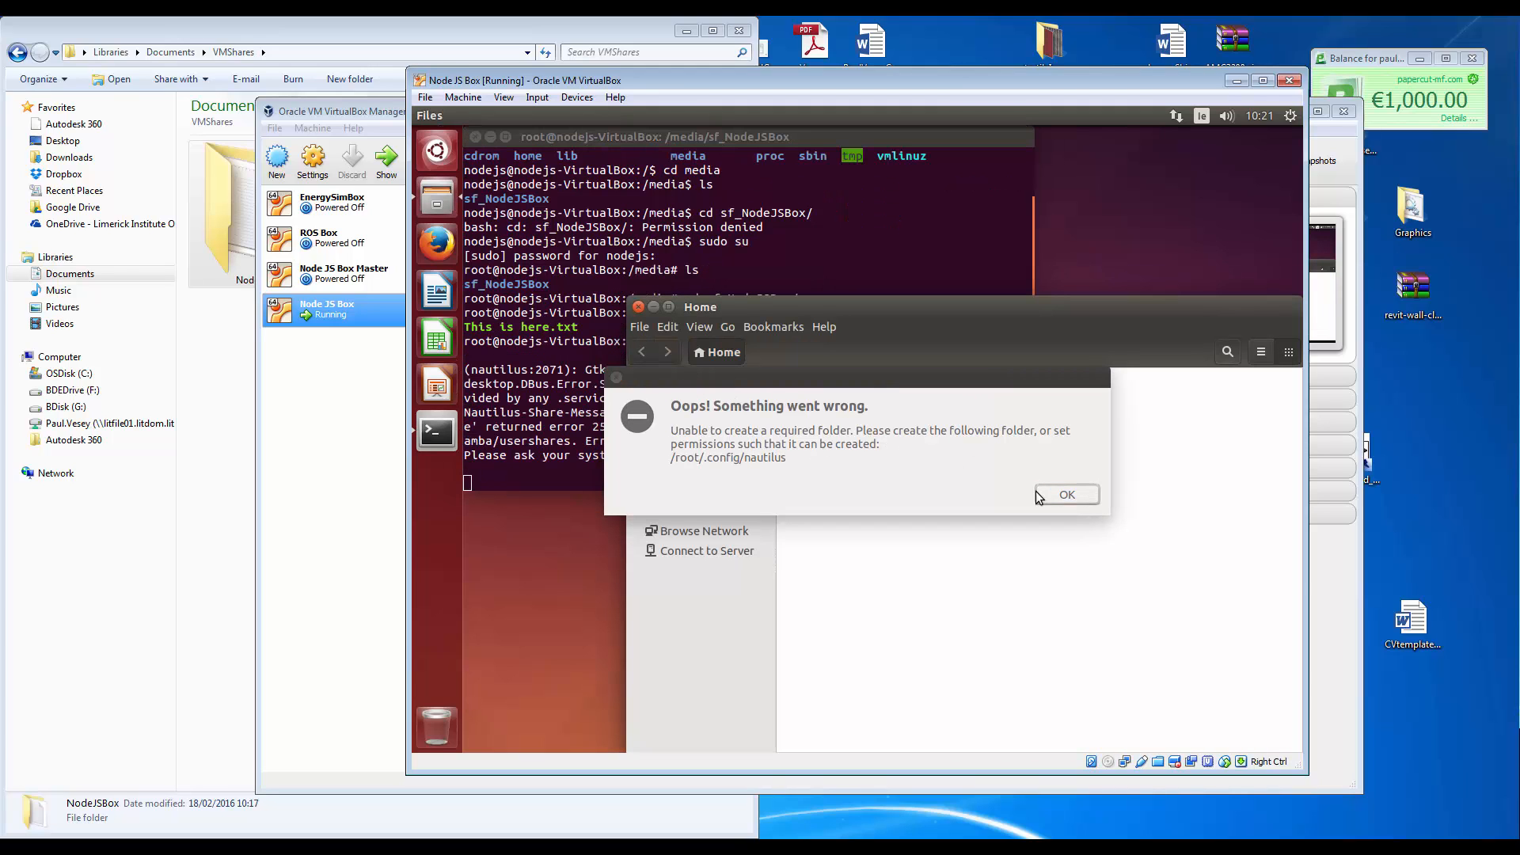
click(1065, 494)
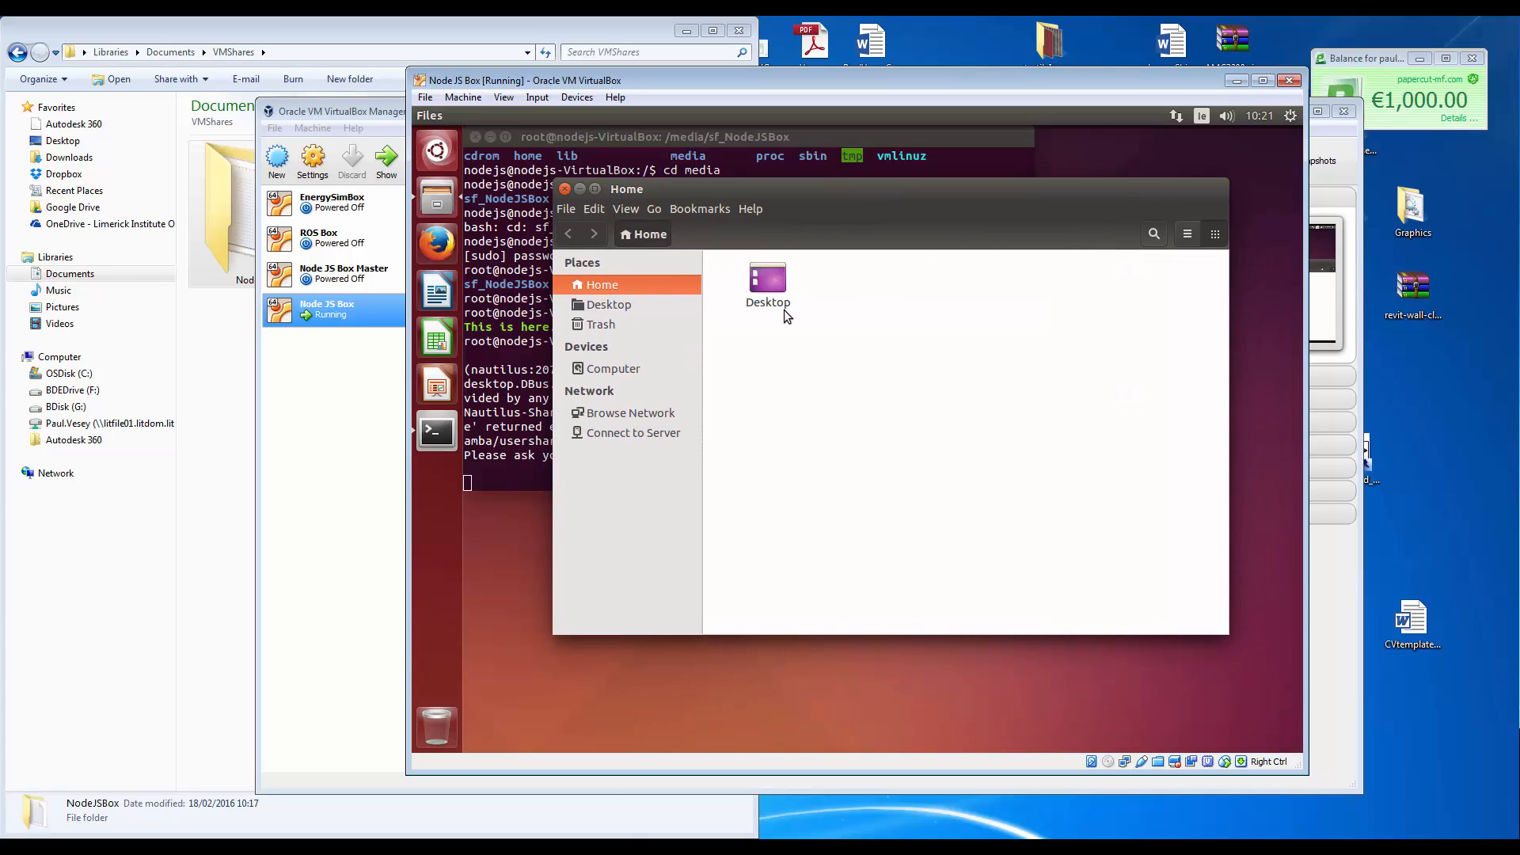
click(613, 368)
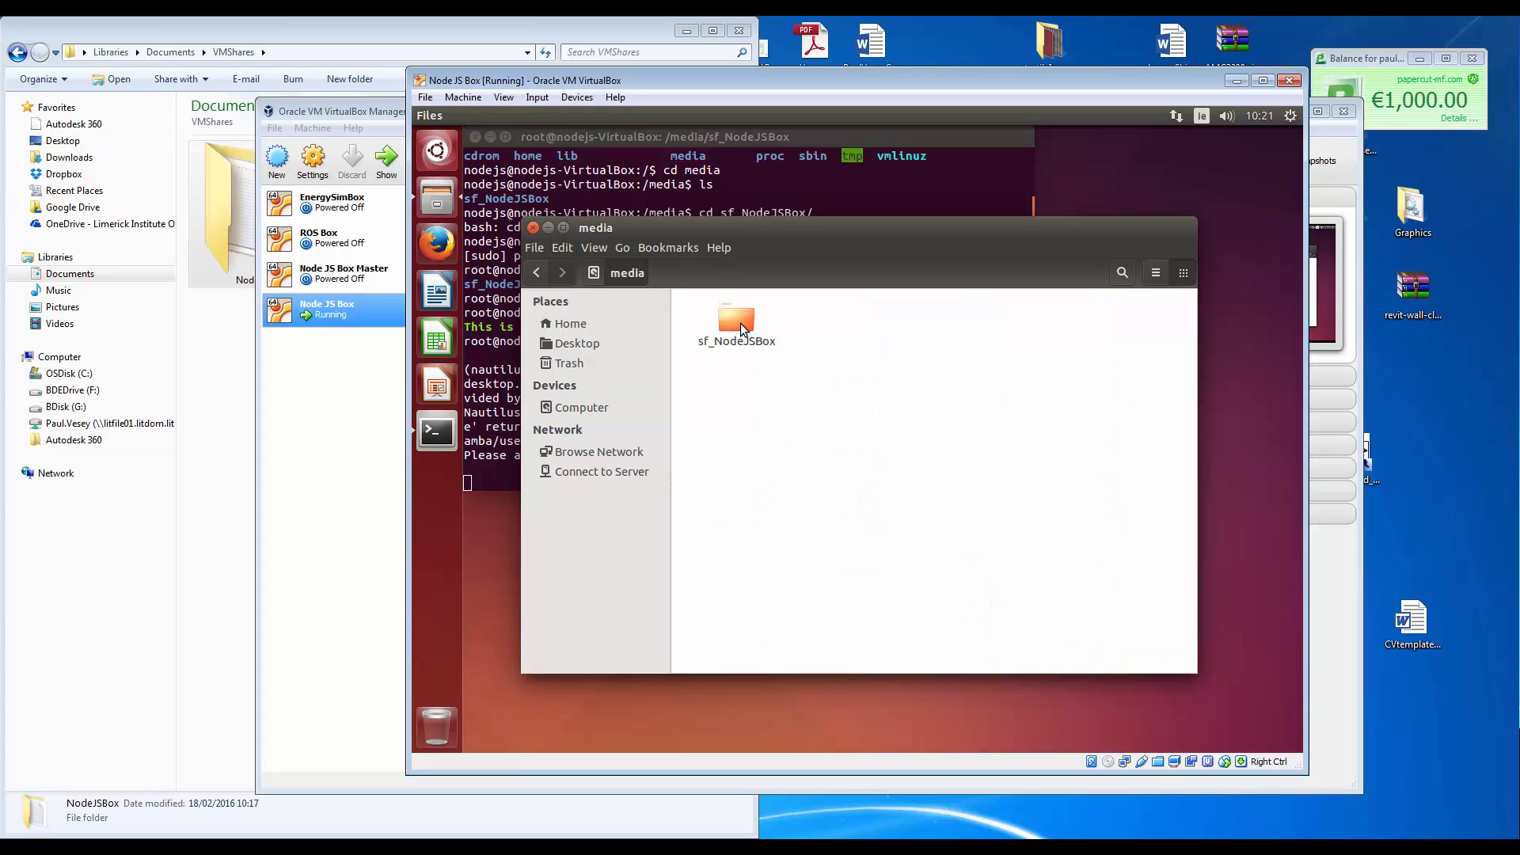
Inspect sf_NodeJSBox Properties permissions (owner Me, group vboxsf, others none) and close them.
right_click(736, 324)
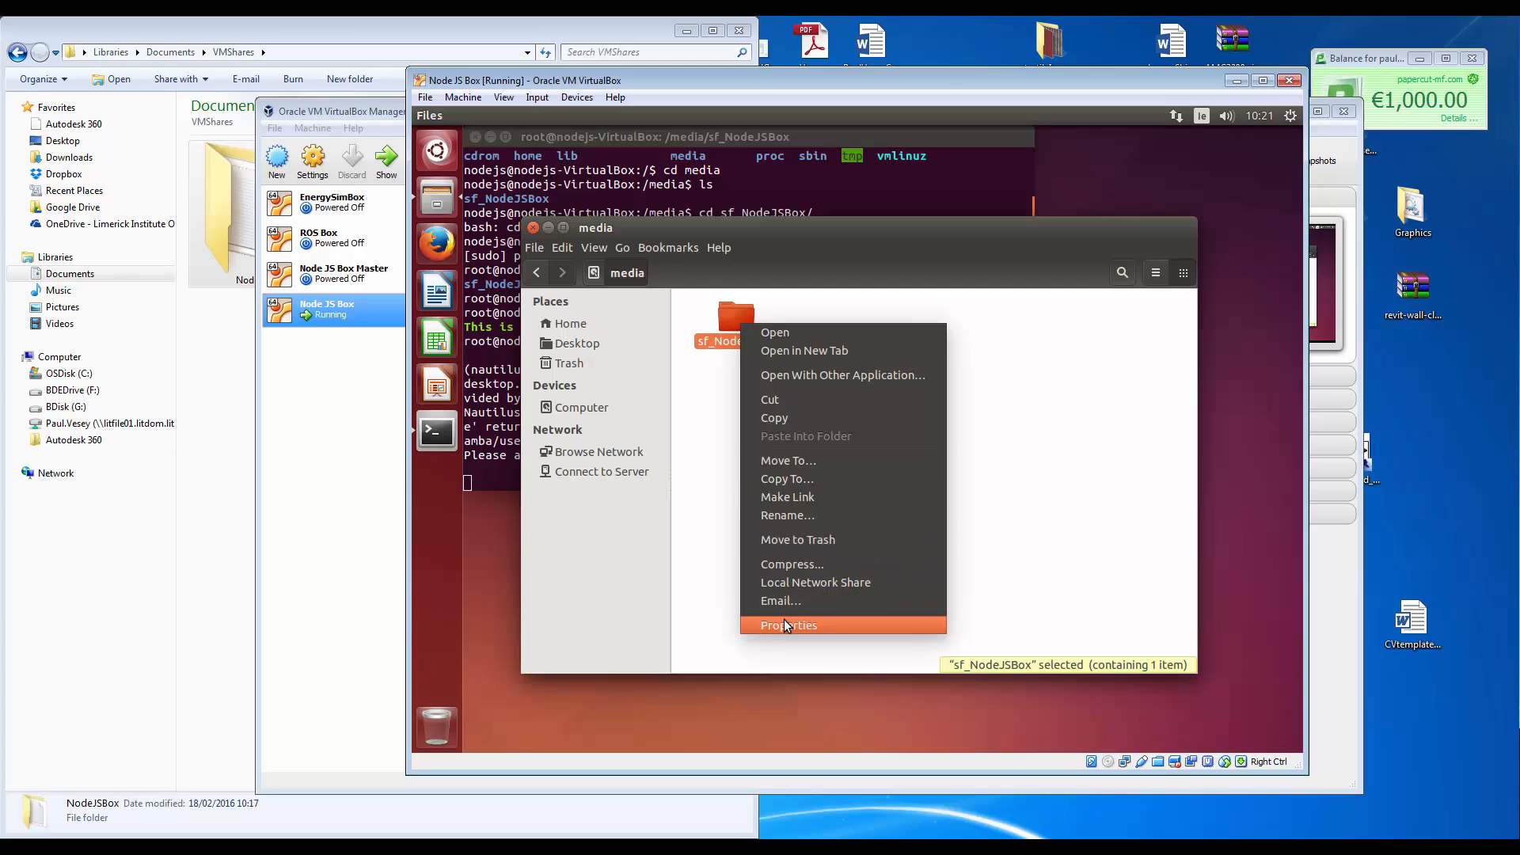
click(789, 623)
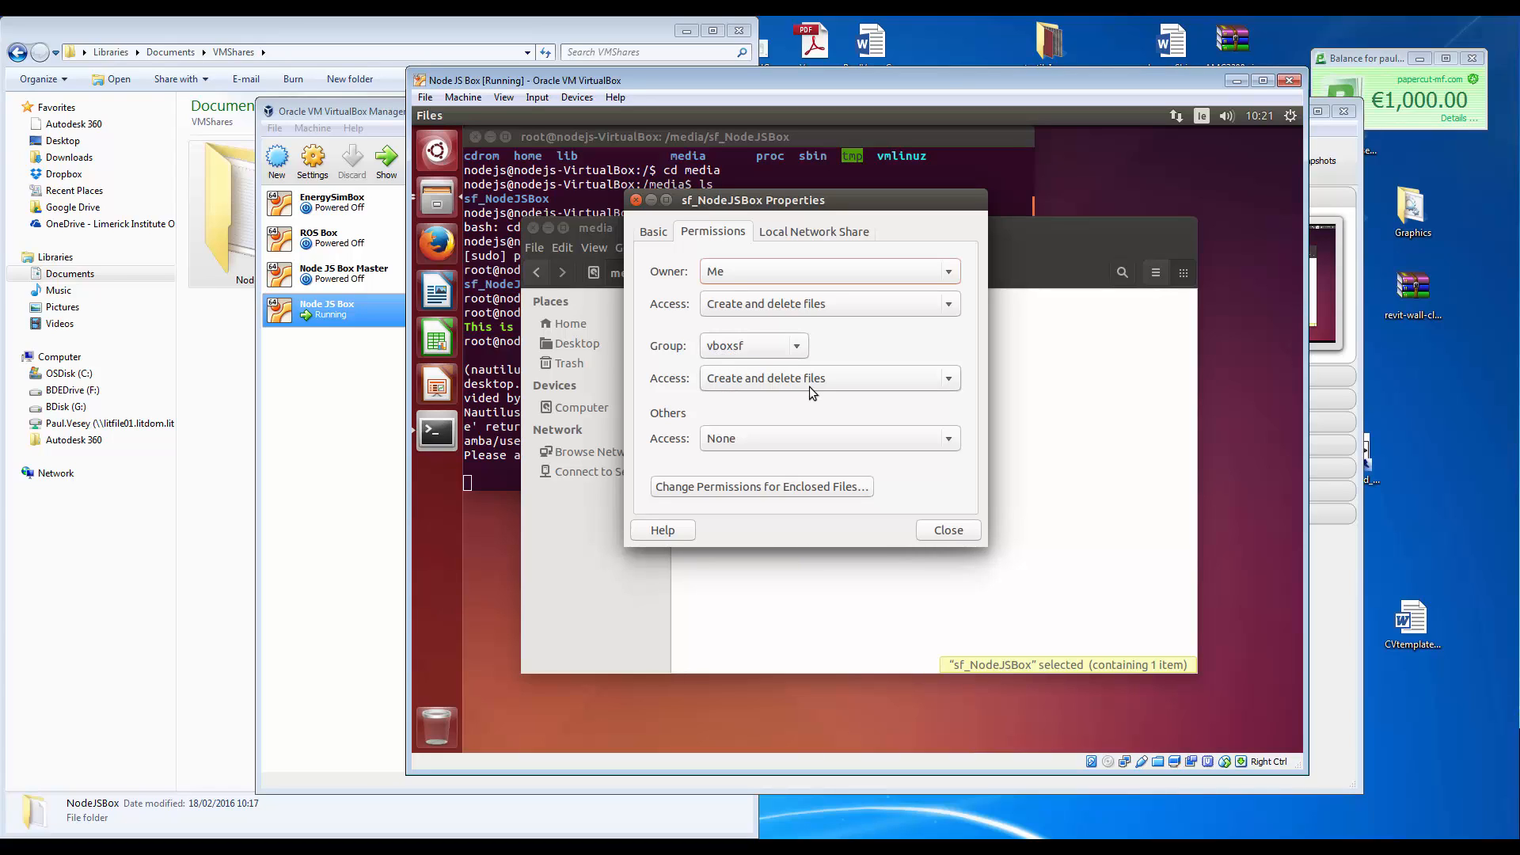
mouse_move(798, 393)
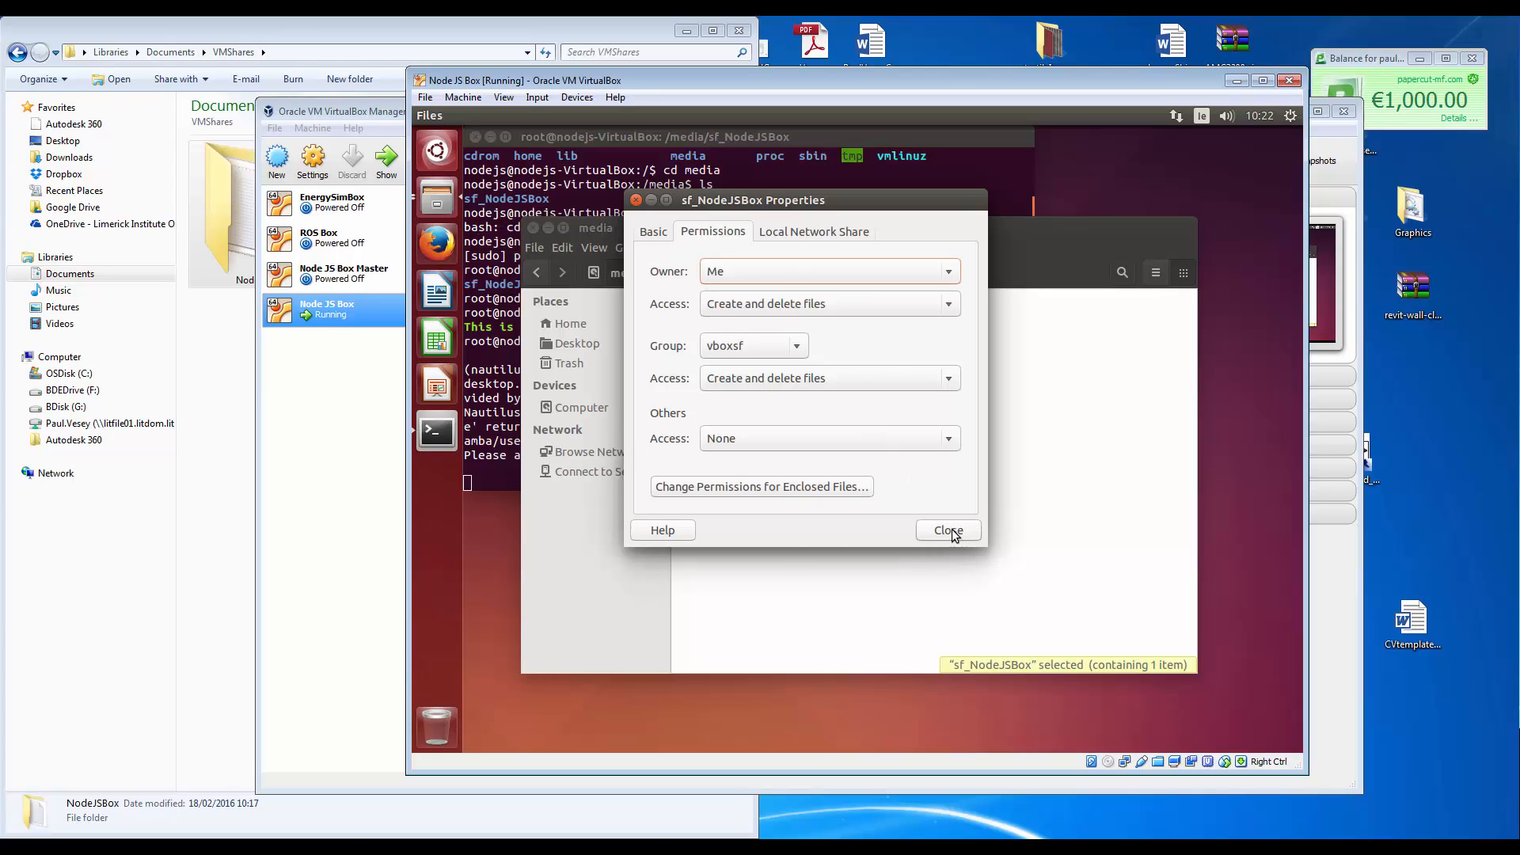
click(946, 530)
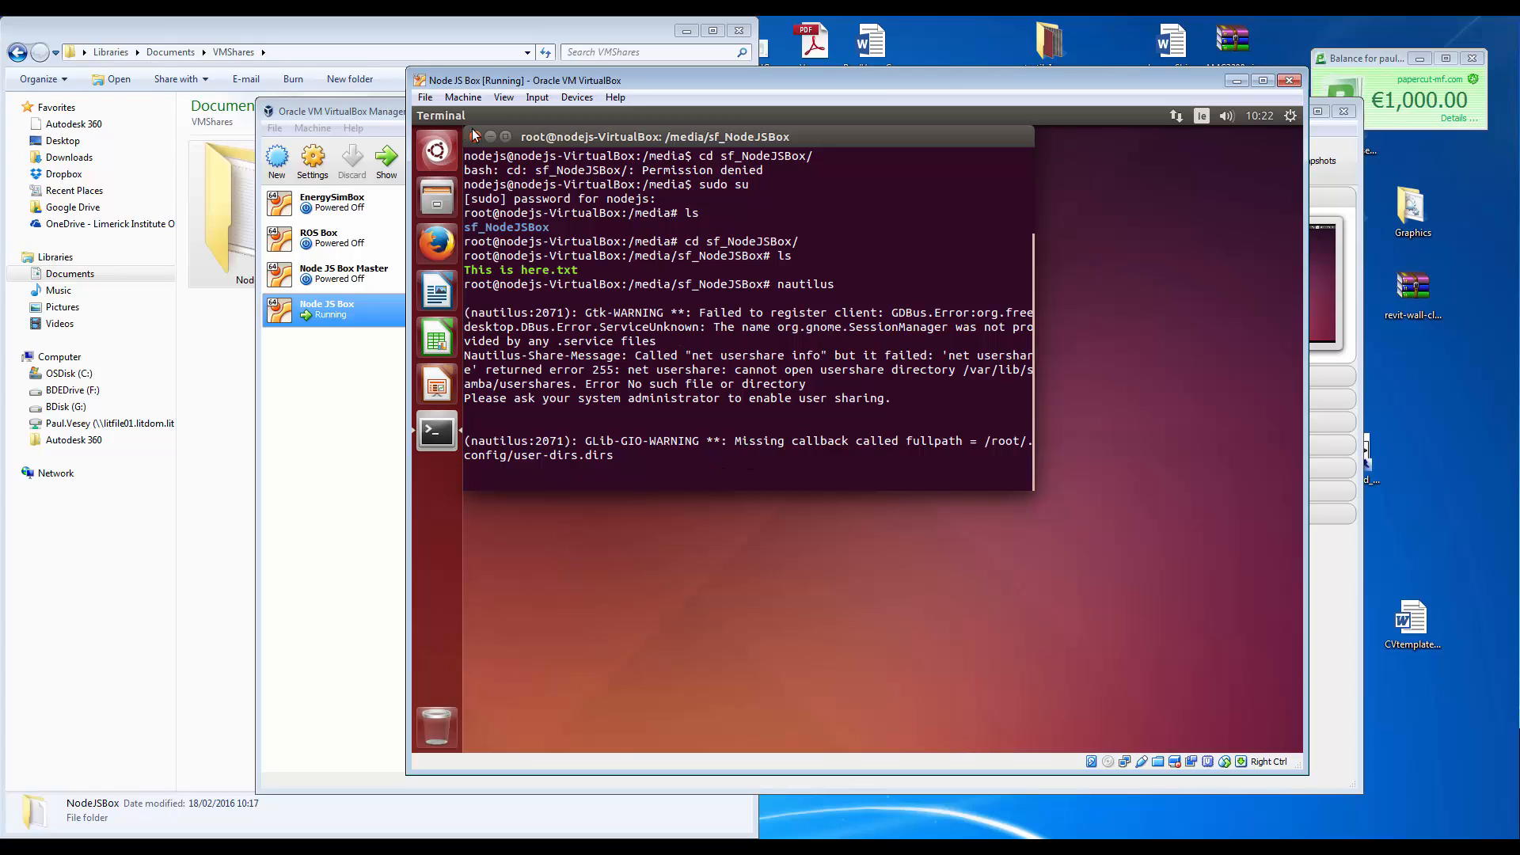
Close the root terminal, confirming despite the running process.
click(474, 136)
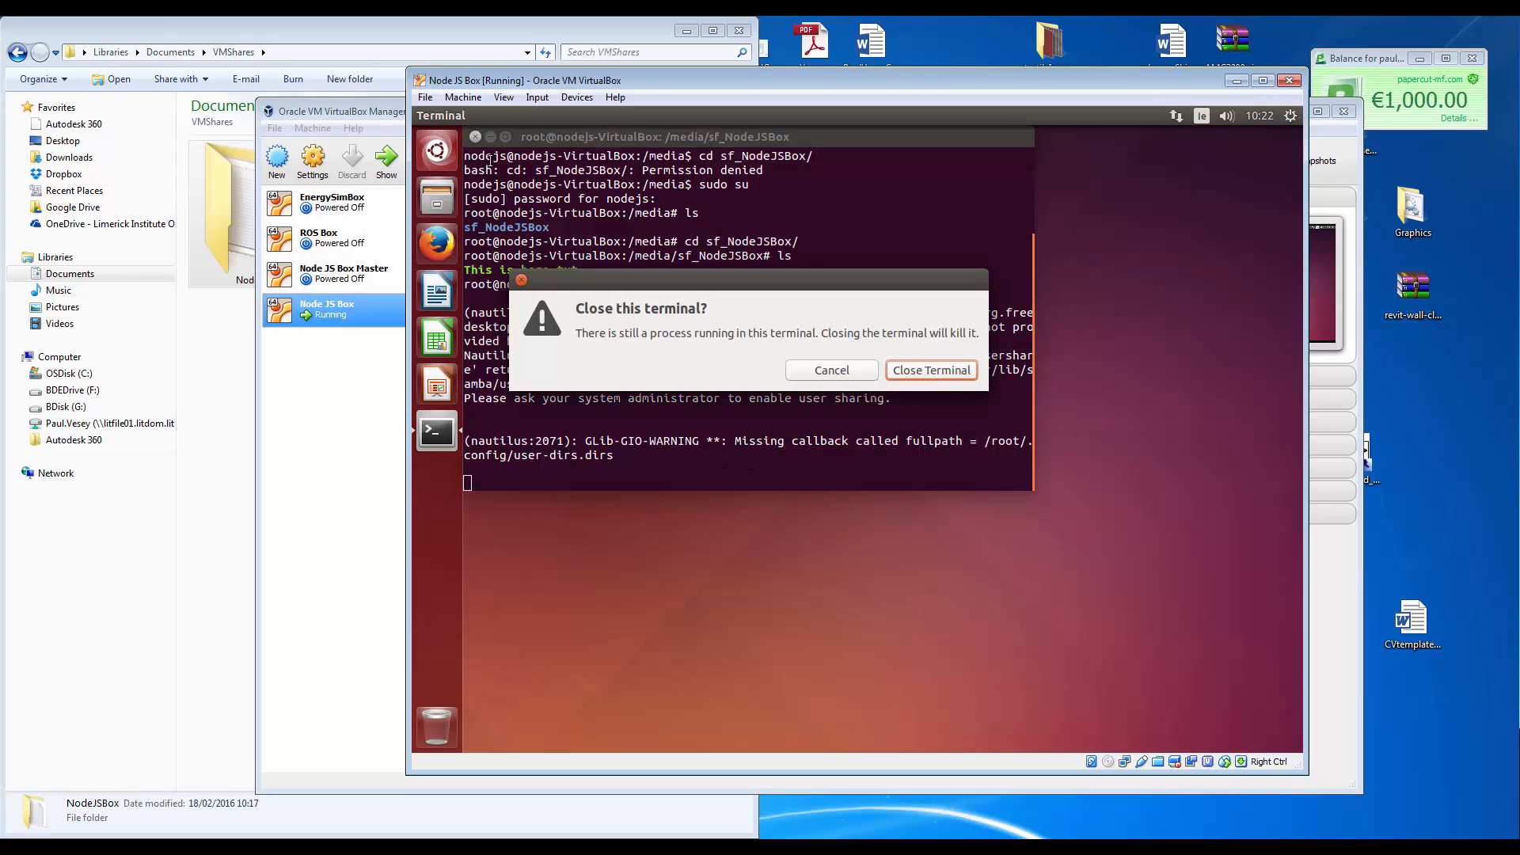
click(929, 369)
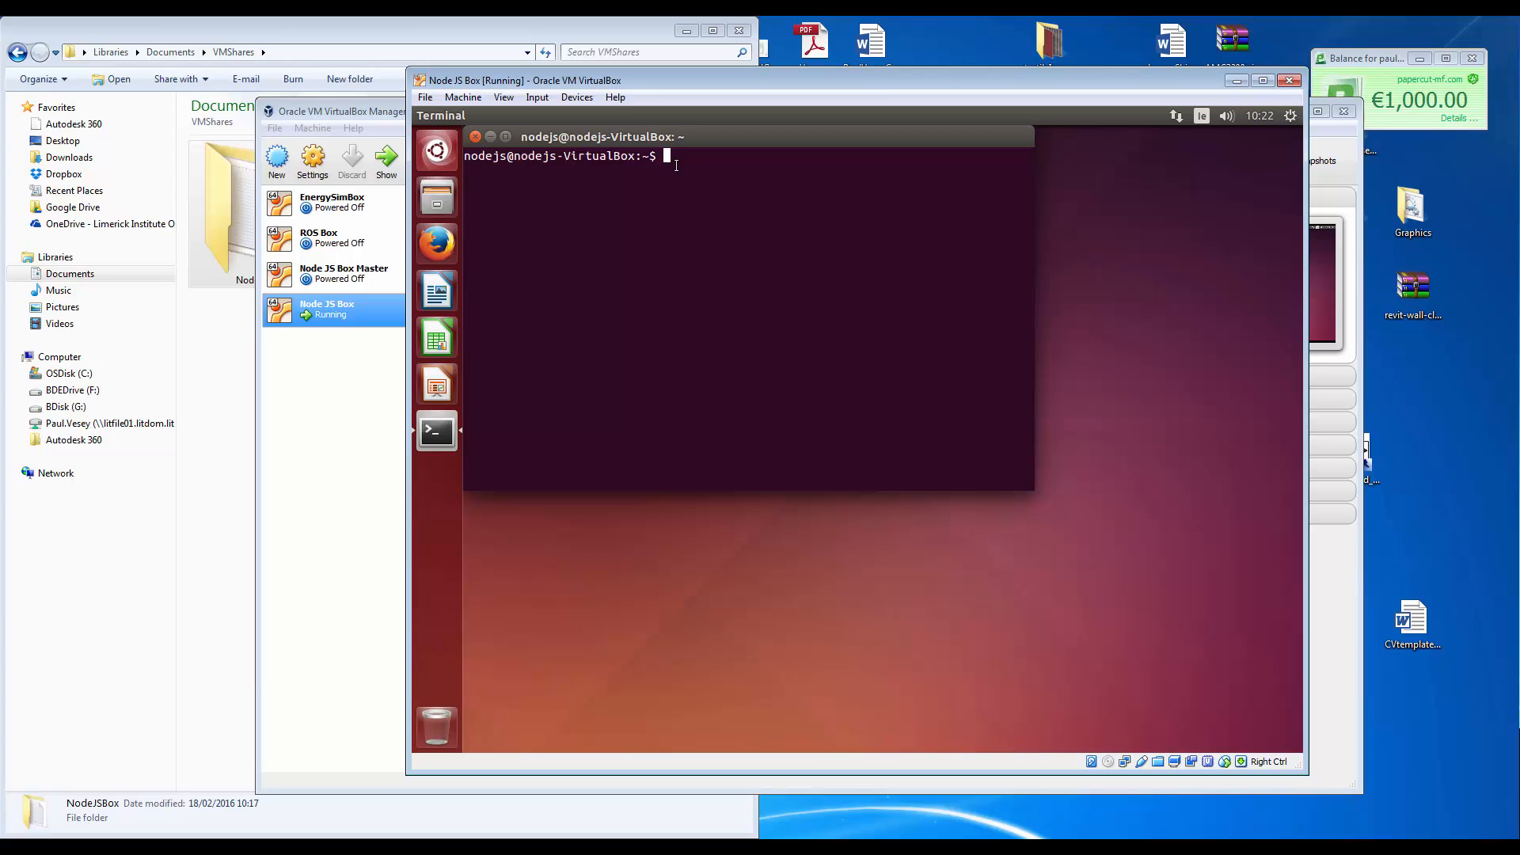
Run sudo usermod -aG vboxsf $(whoami) to join vboxsf, then begin sudo reboot.
text(sud)
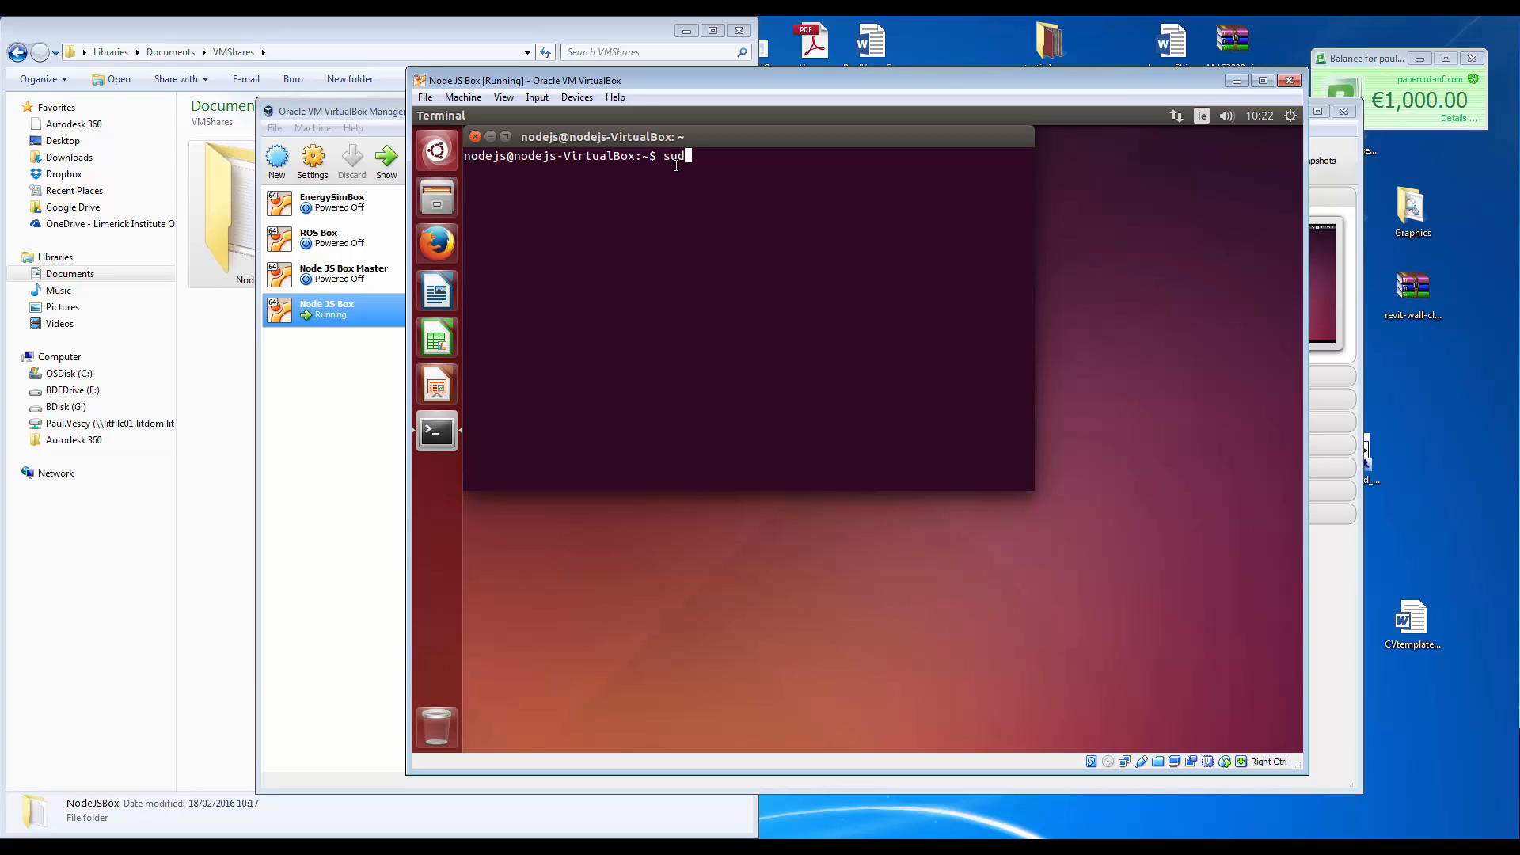
text(o)
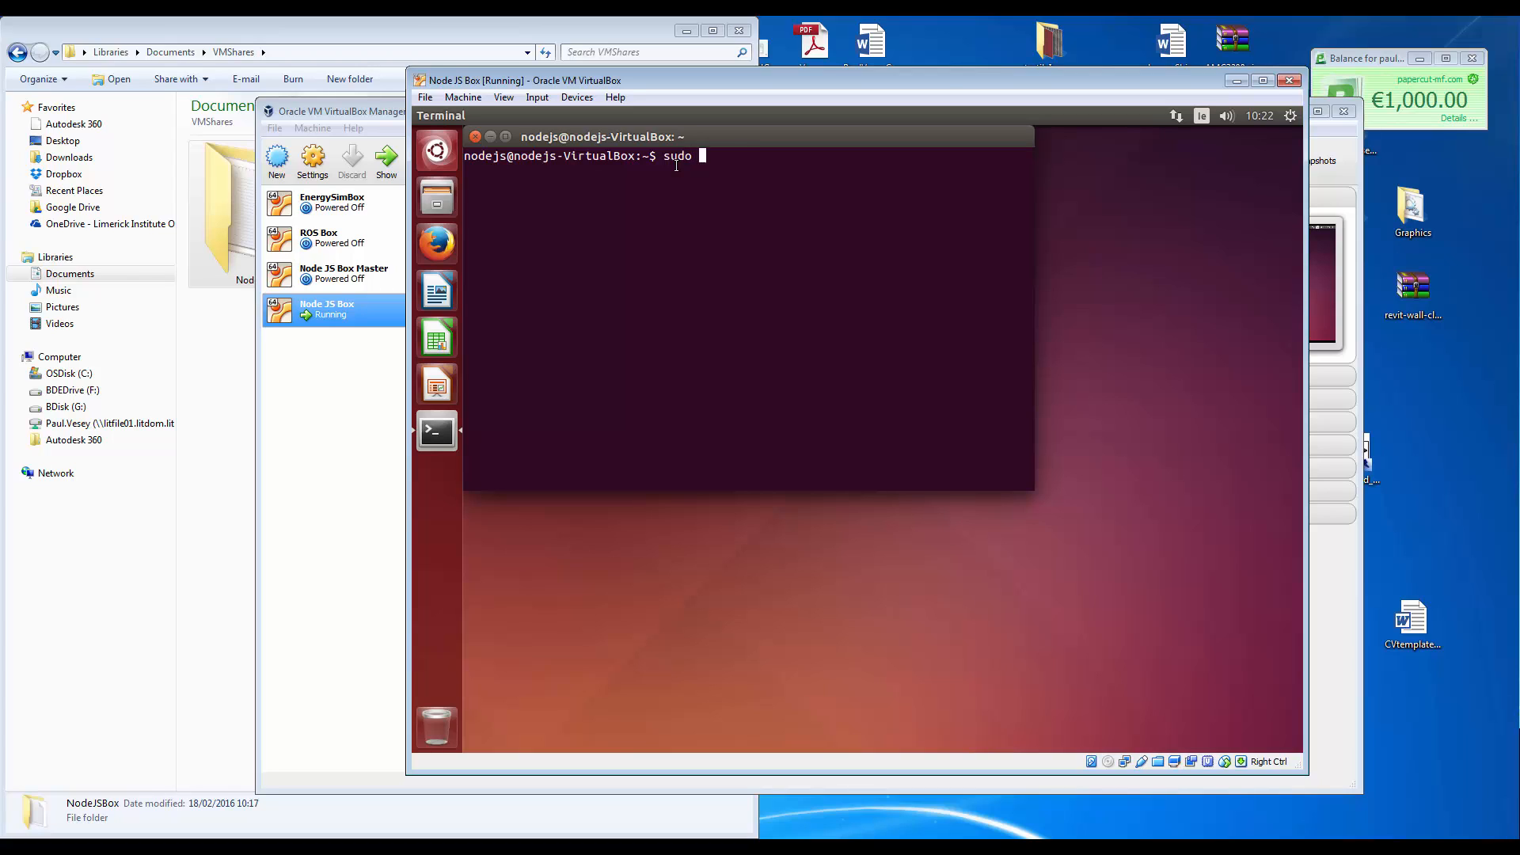
text(usermod -aG)
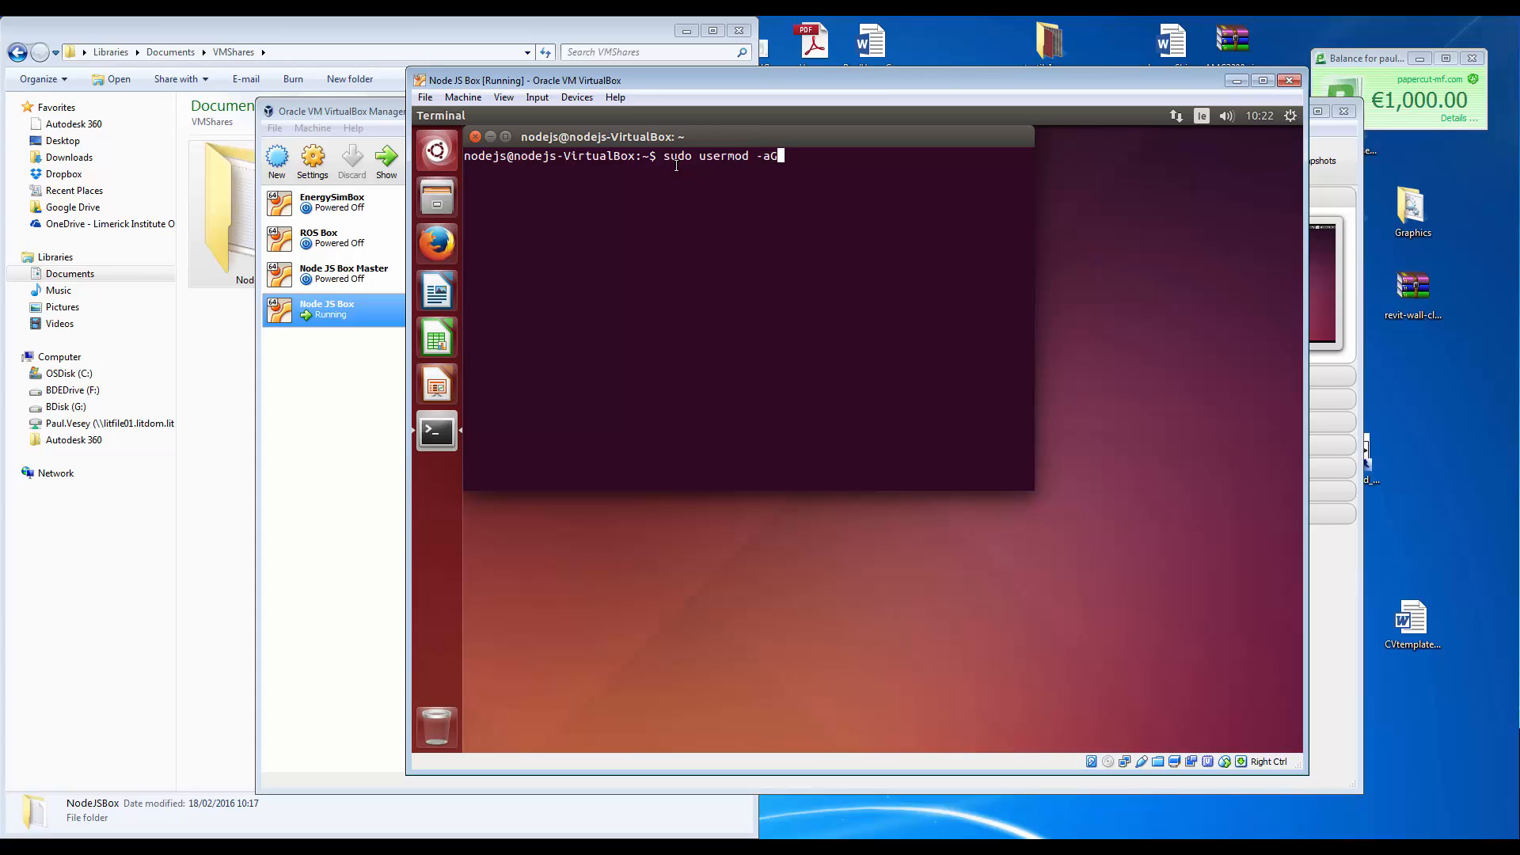
text(v)
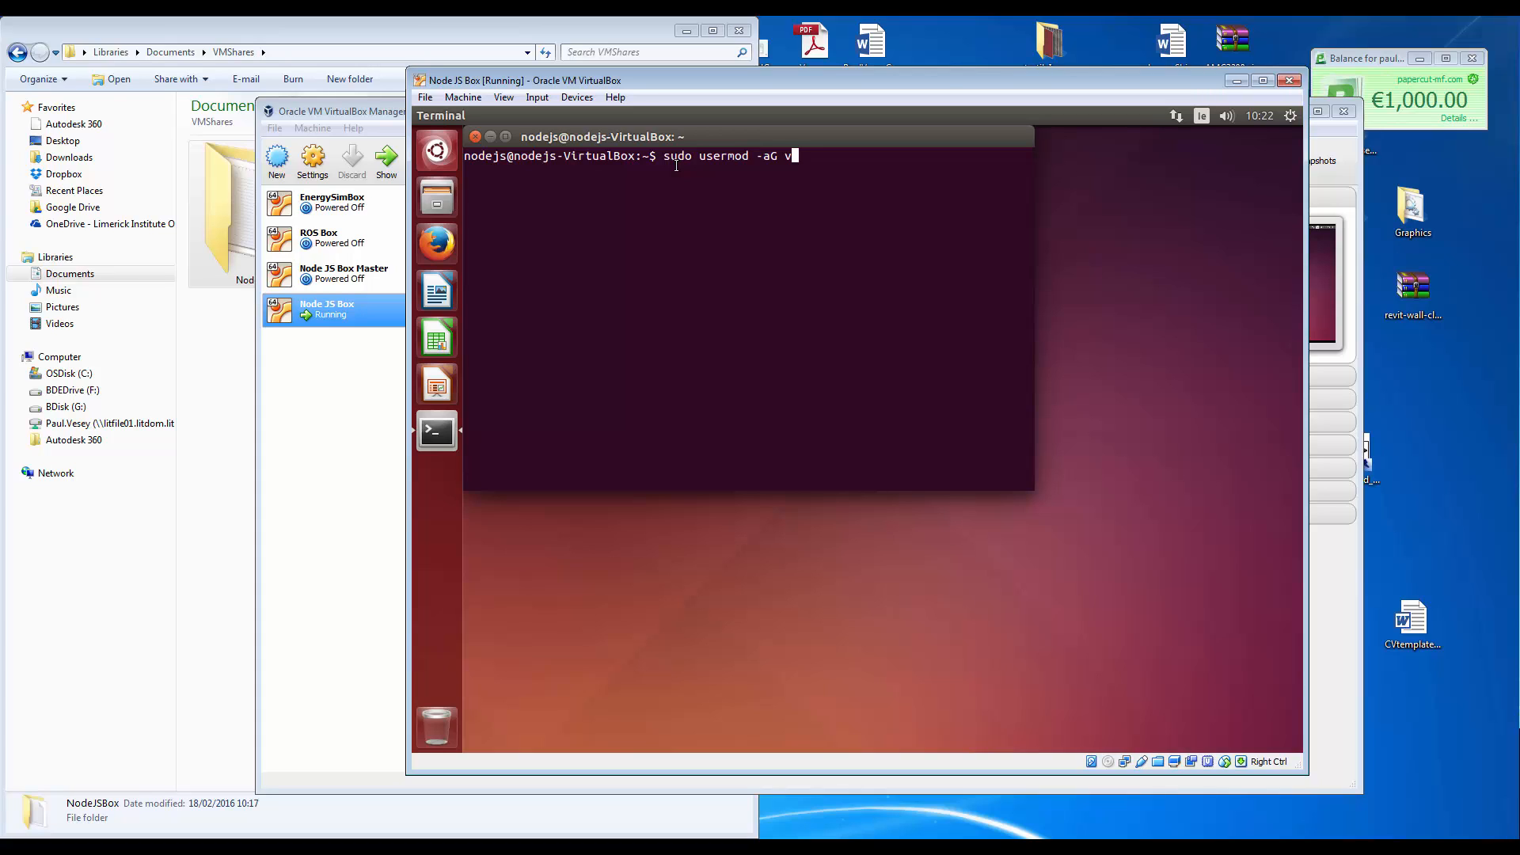
text(boxsf)
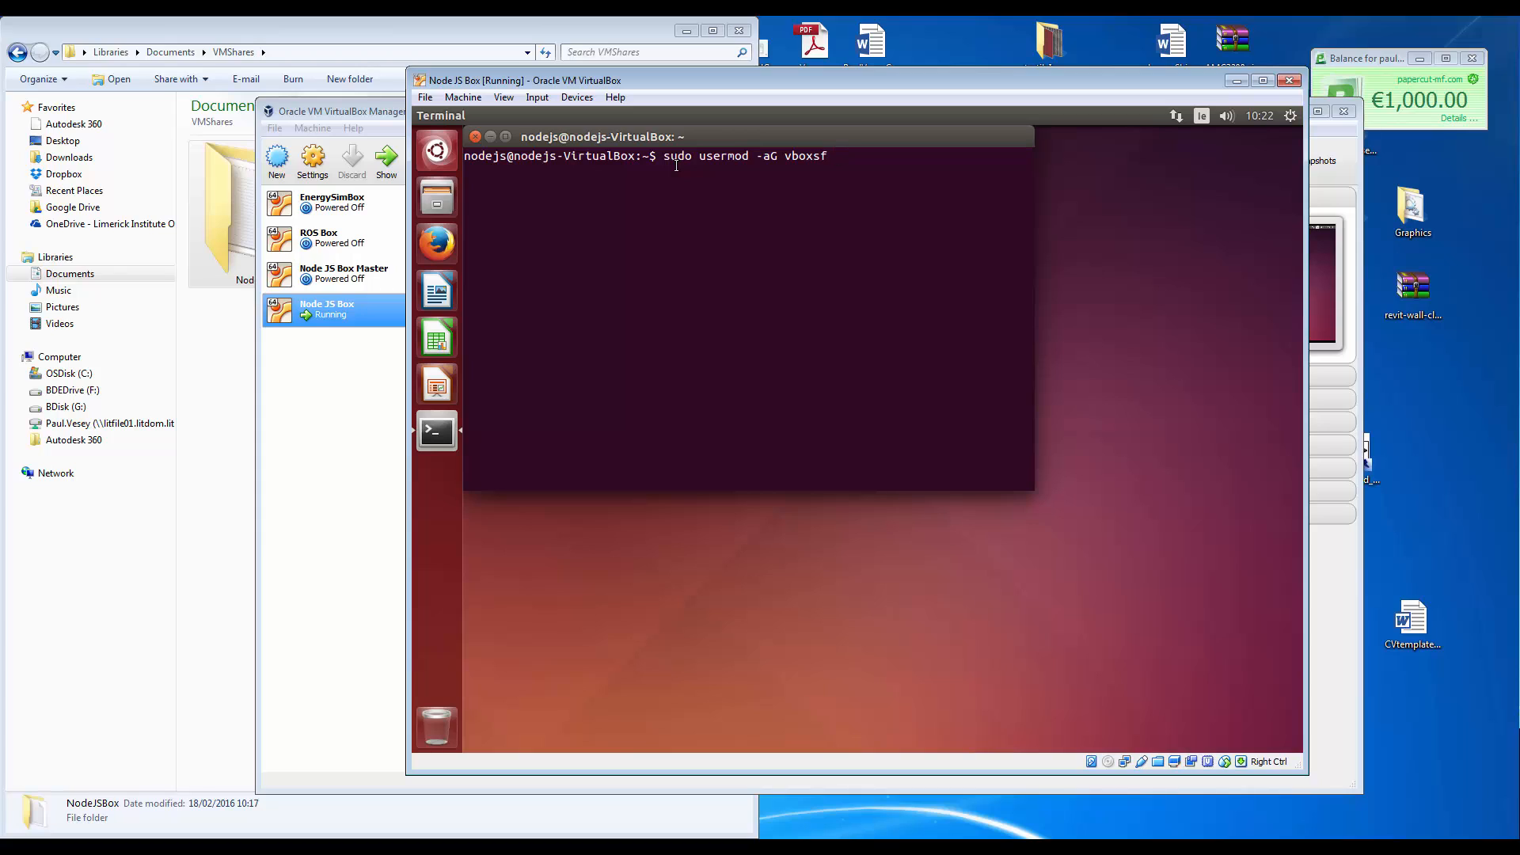
text($()
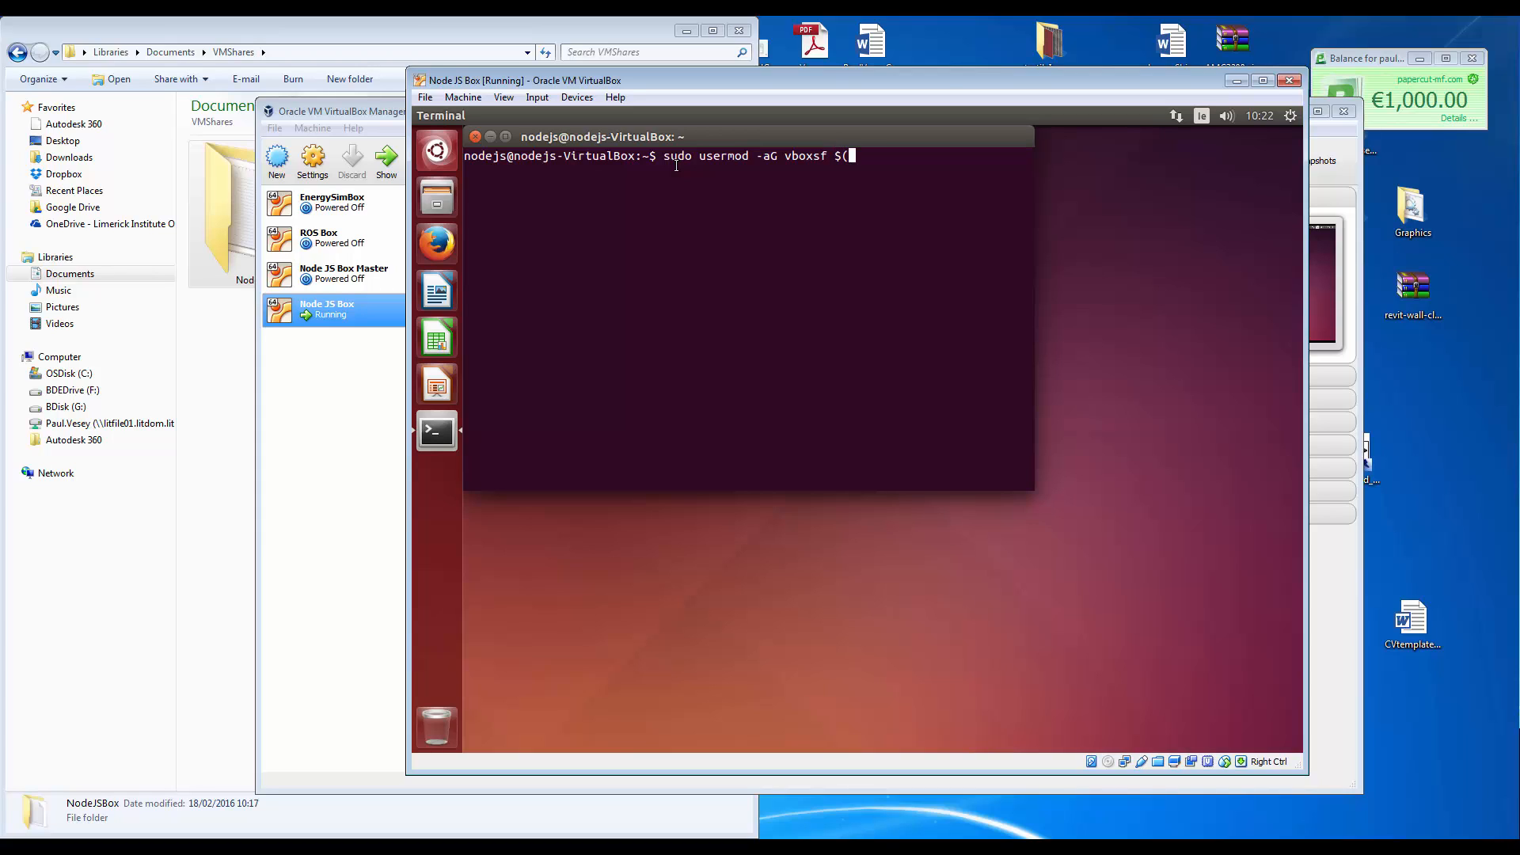
text(whoam)
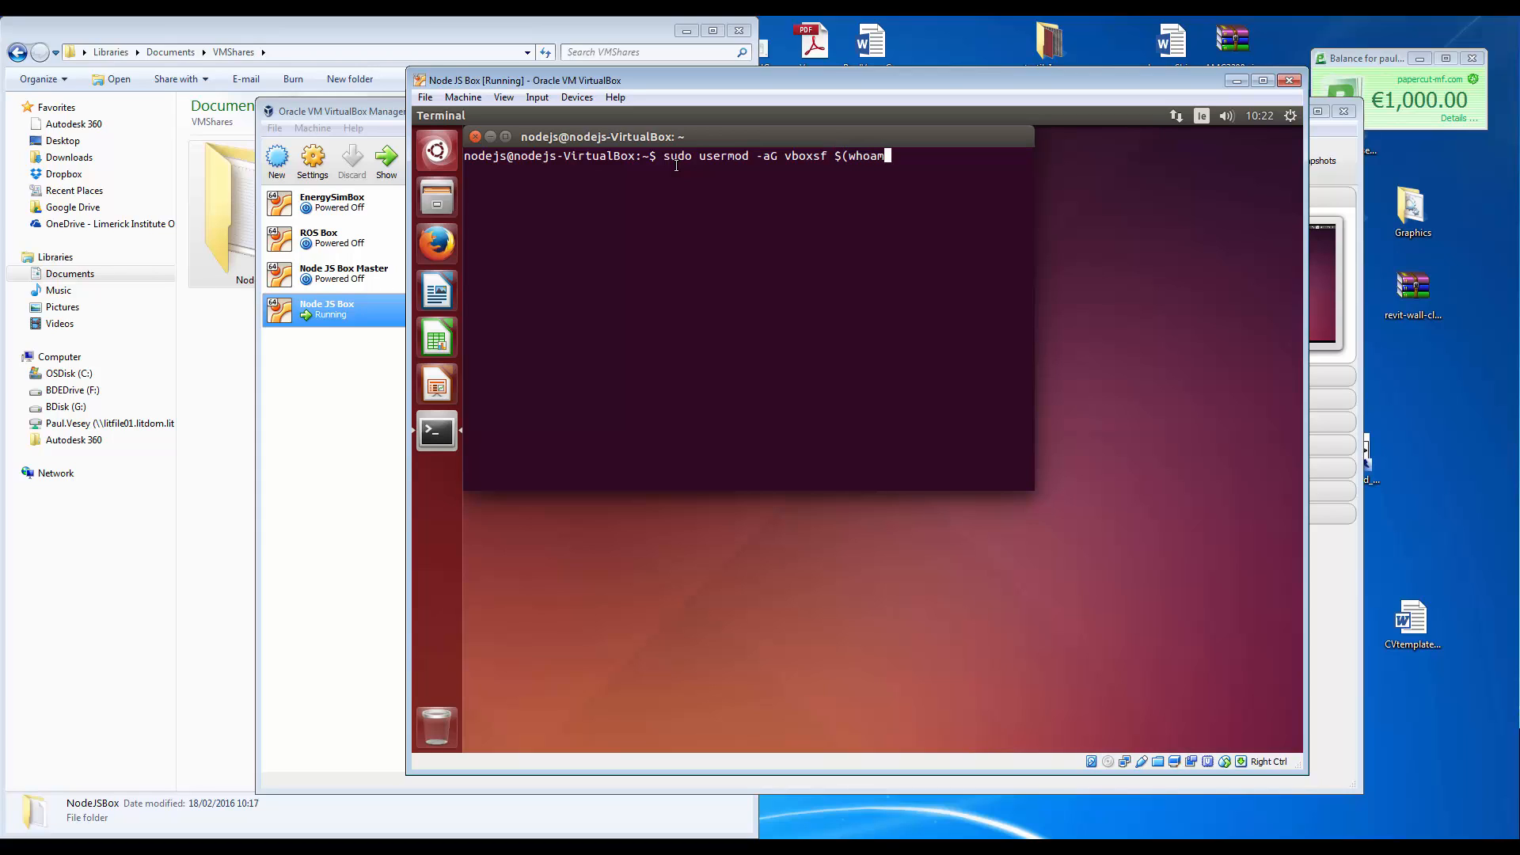
text())
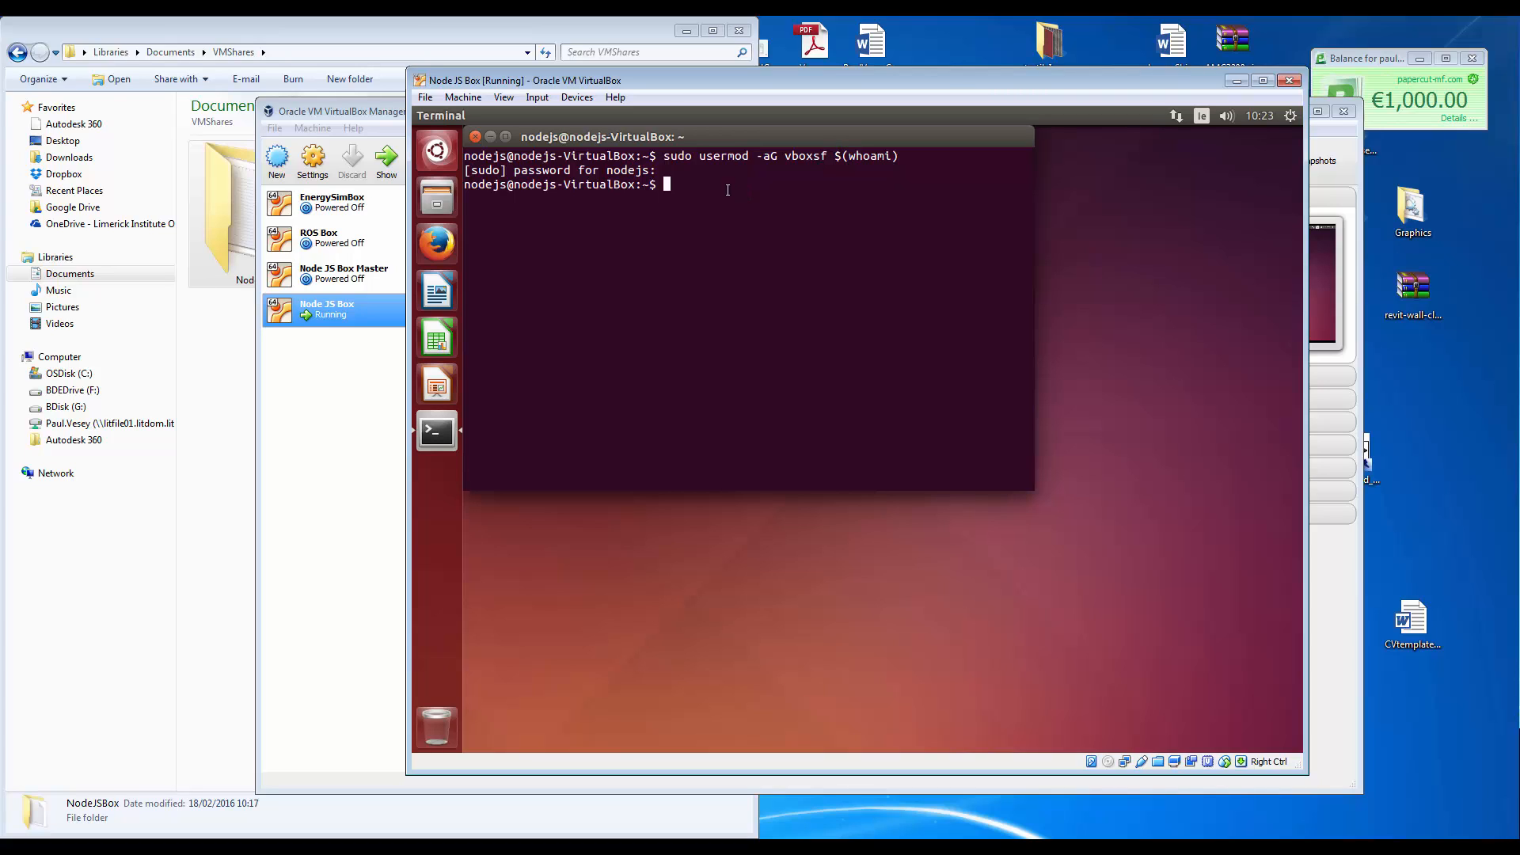
text(sudo re)
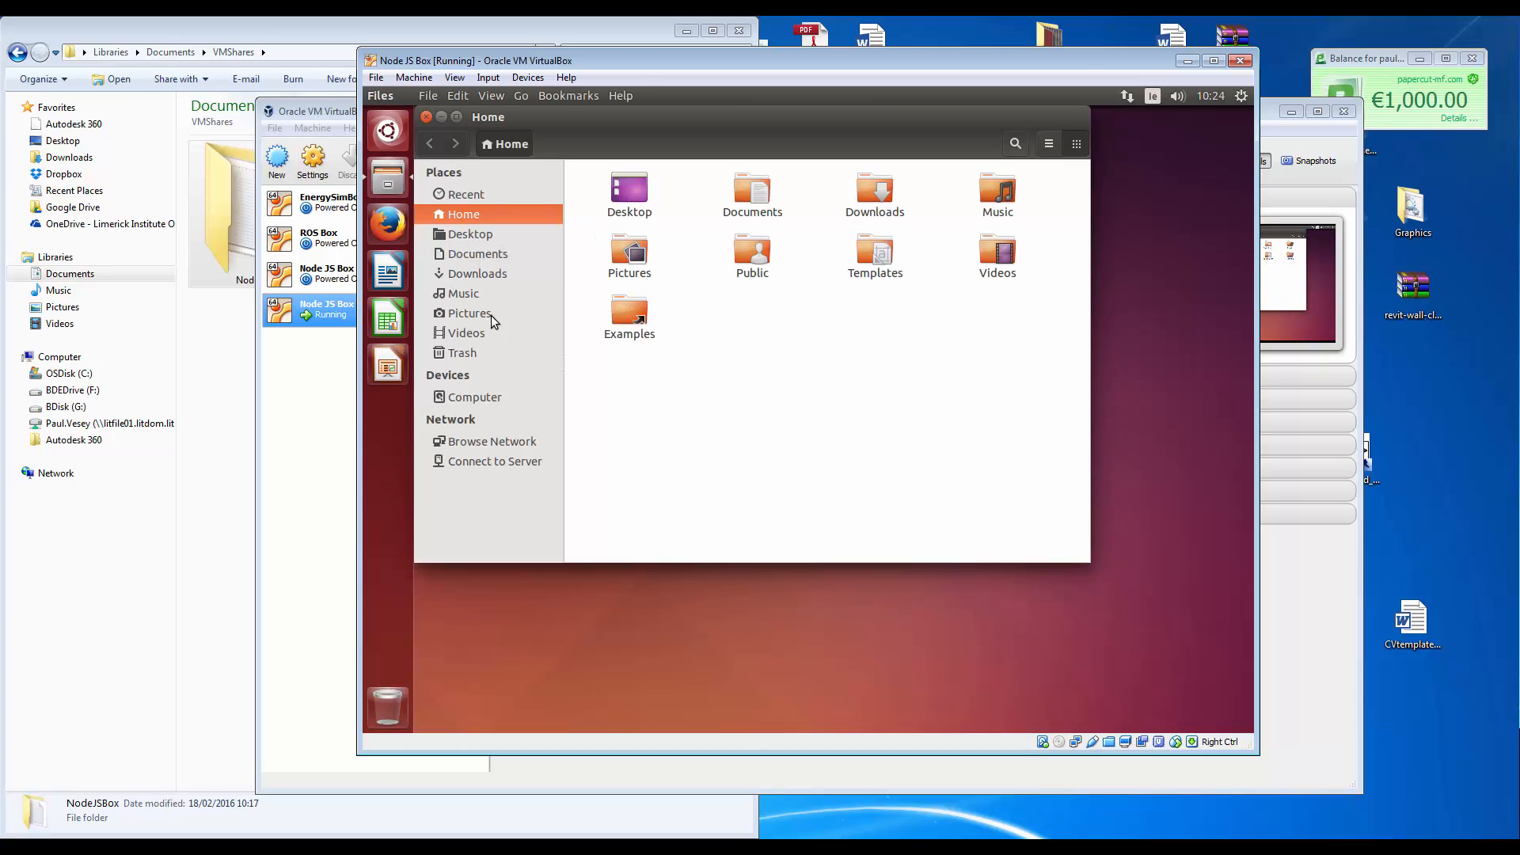
As the regular user, browse Computer > media > sf_NodeJSBox in Files.
click(475, 395)
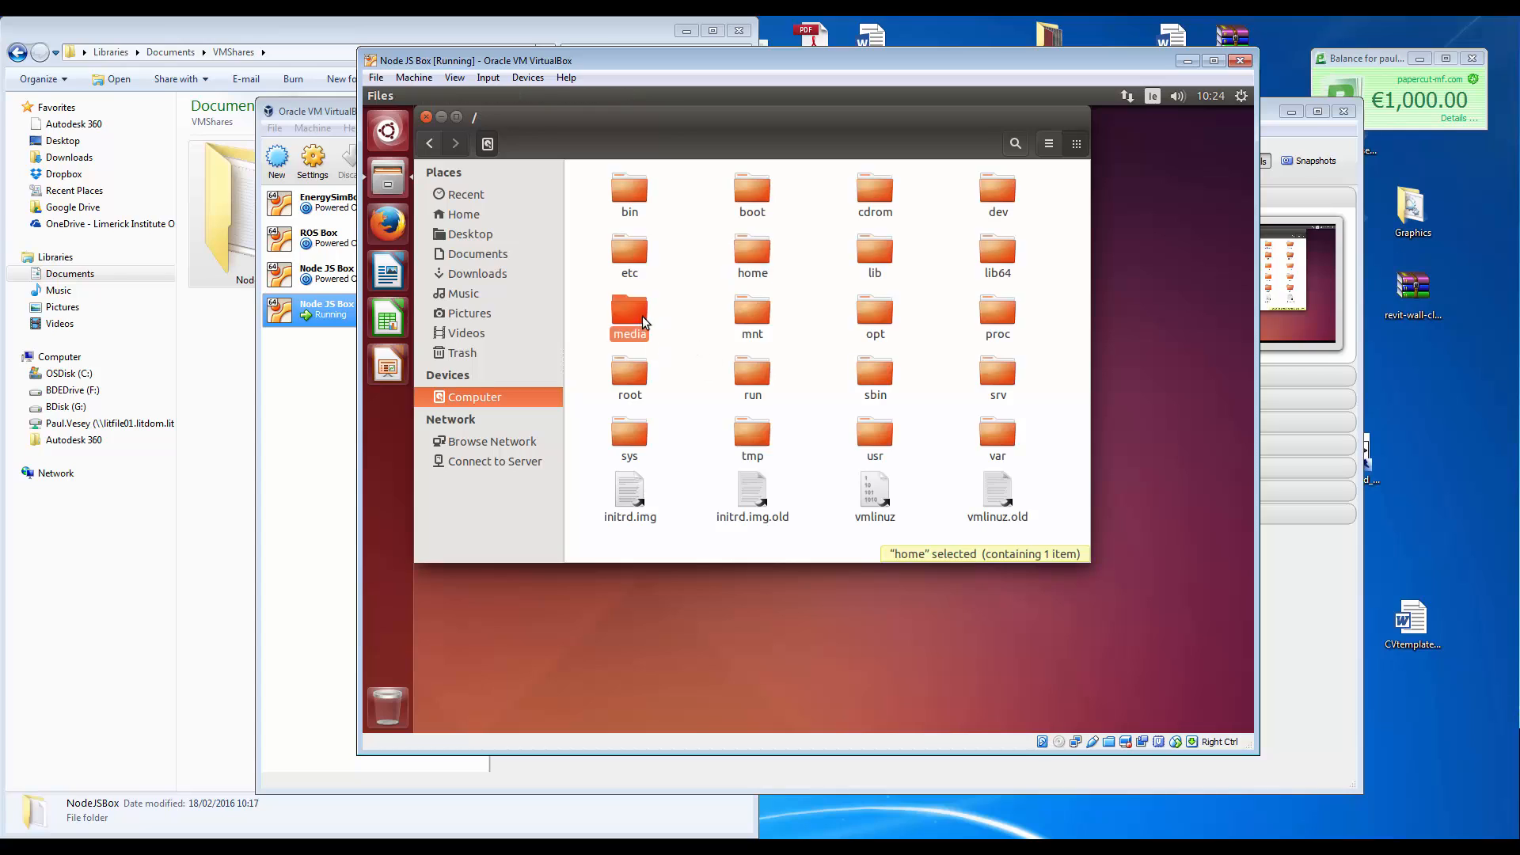
double_click(628, 319)
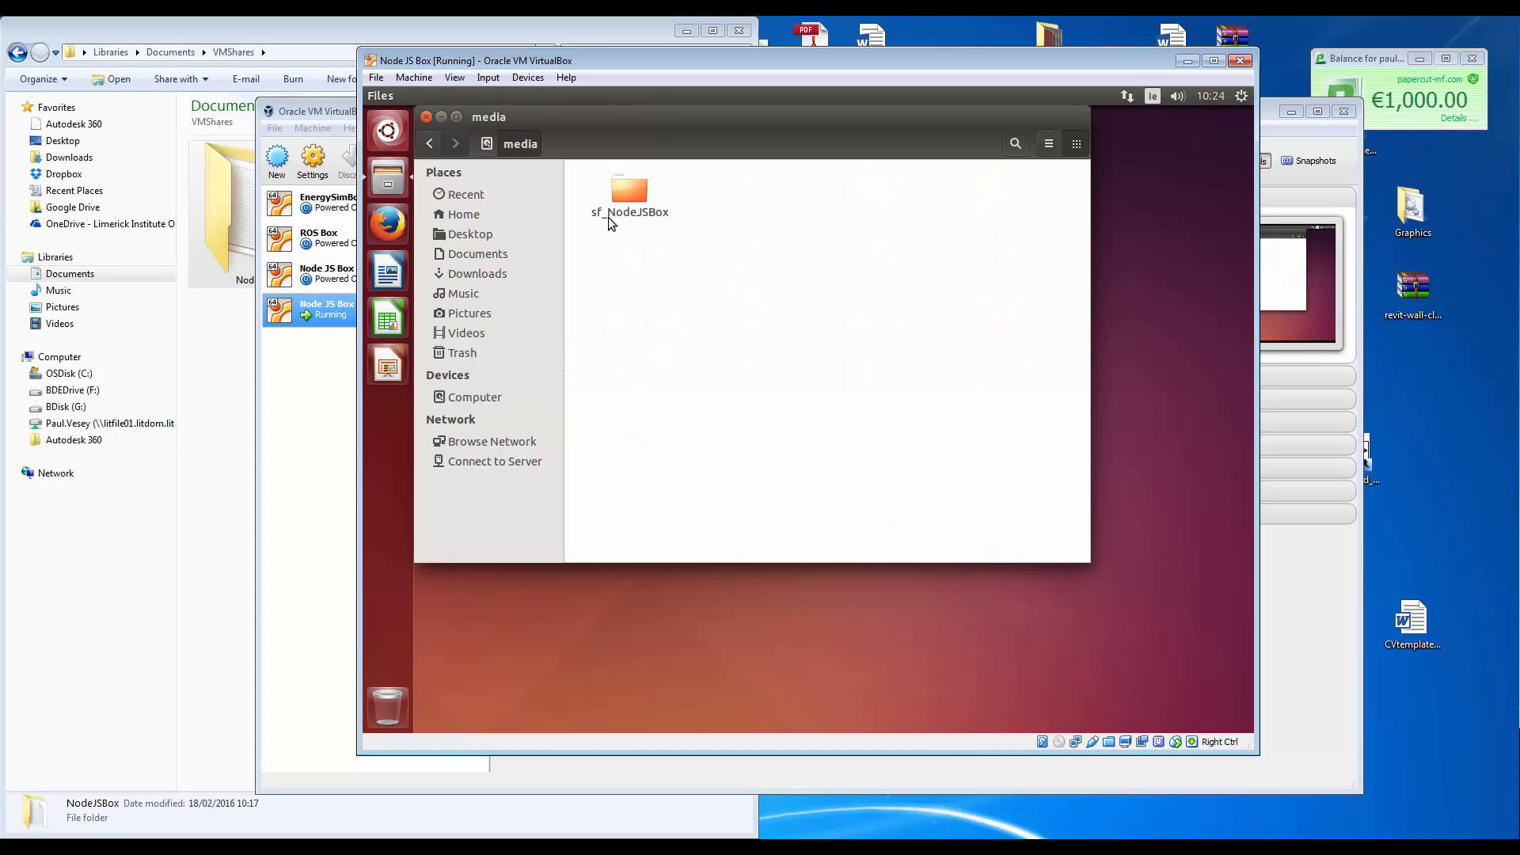
double_click(629, 193)
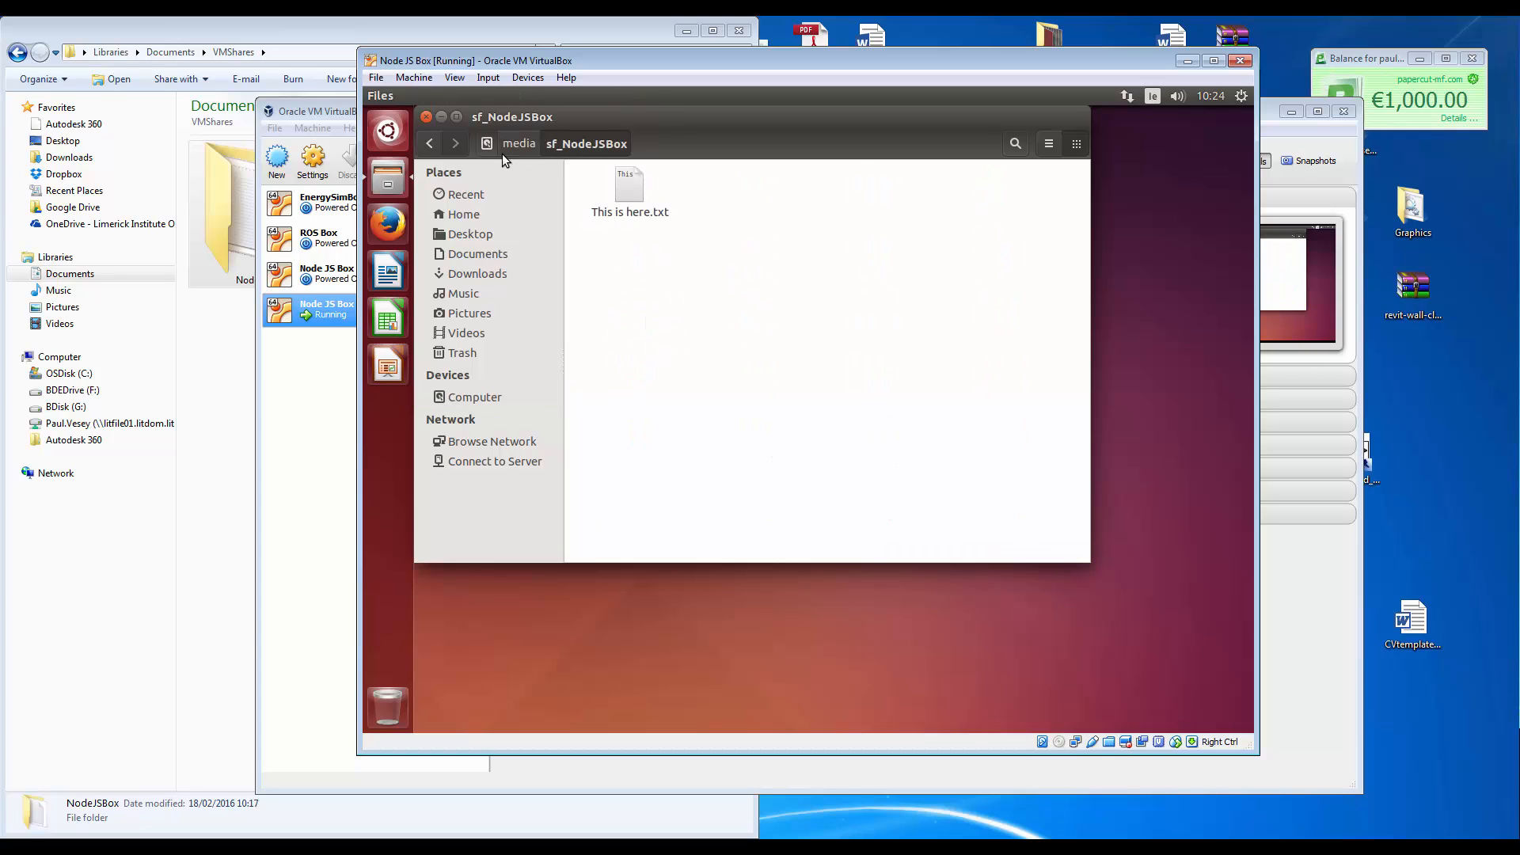
click(519, 144)
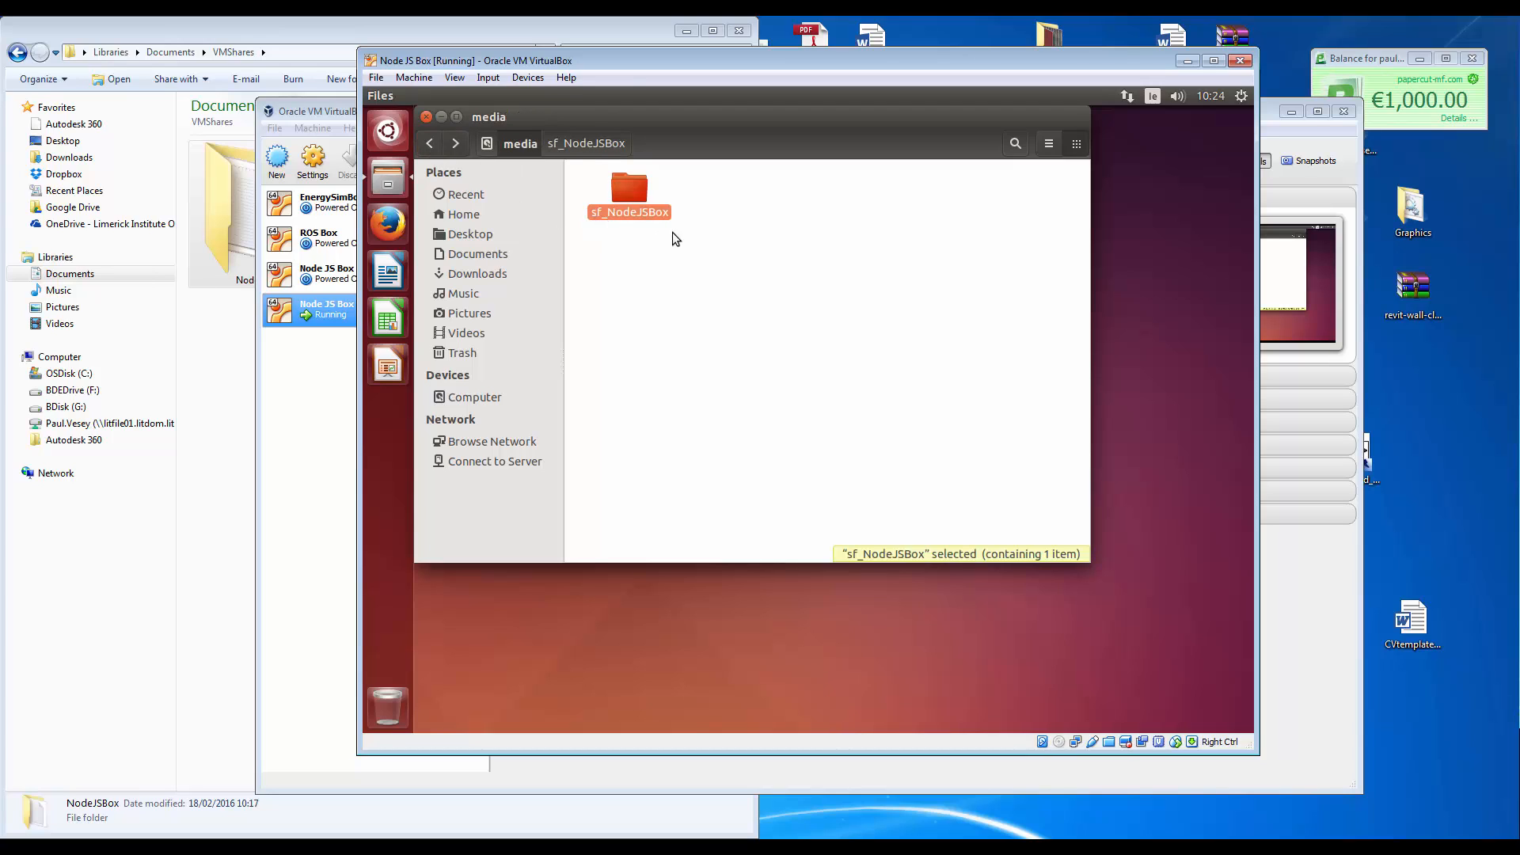
double_click(629, 188)
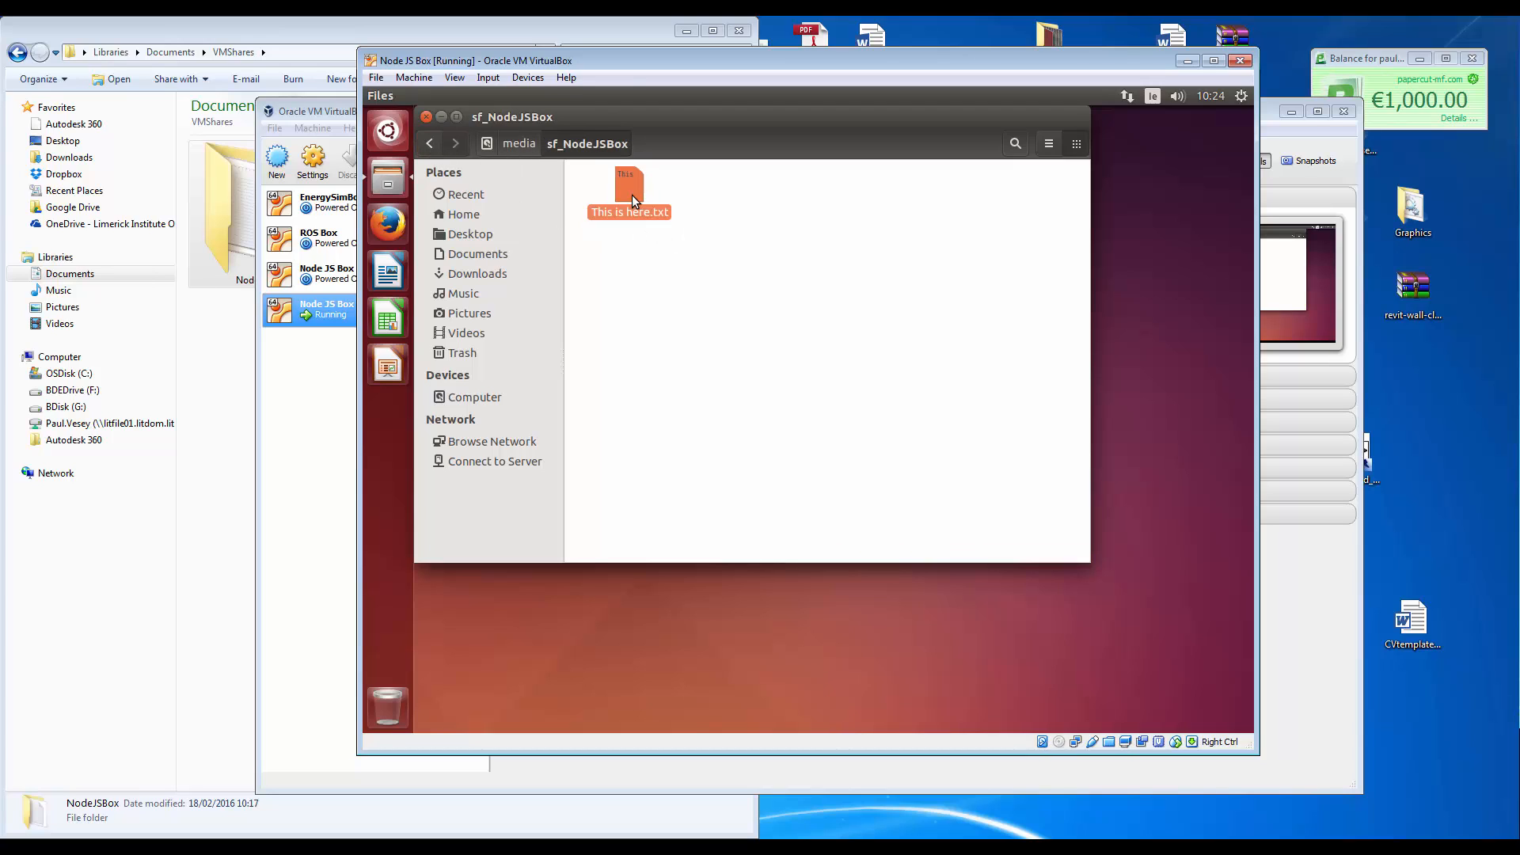
Open This is here.txt in gedit, showing 'This is some text'.
click(629, 189)
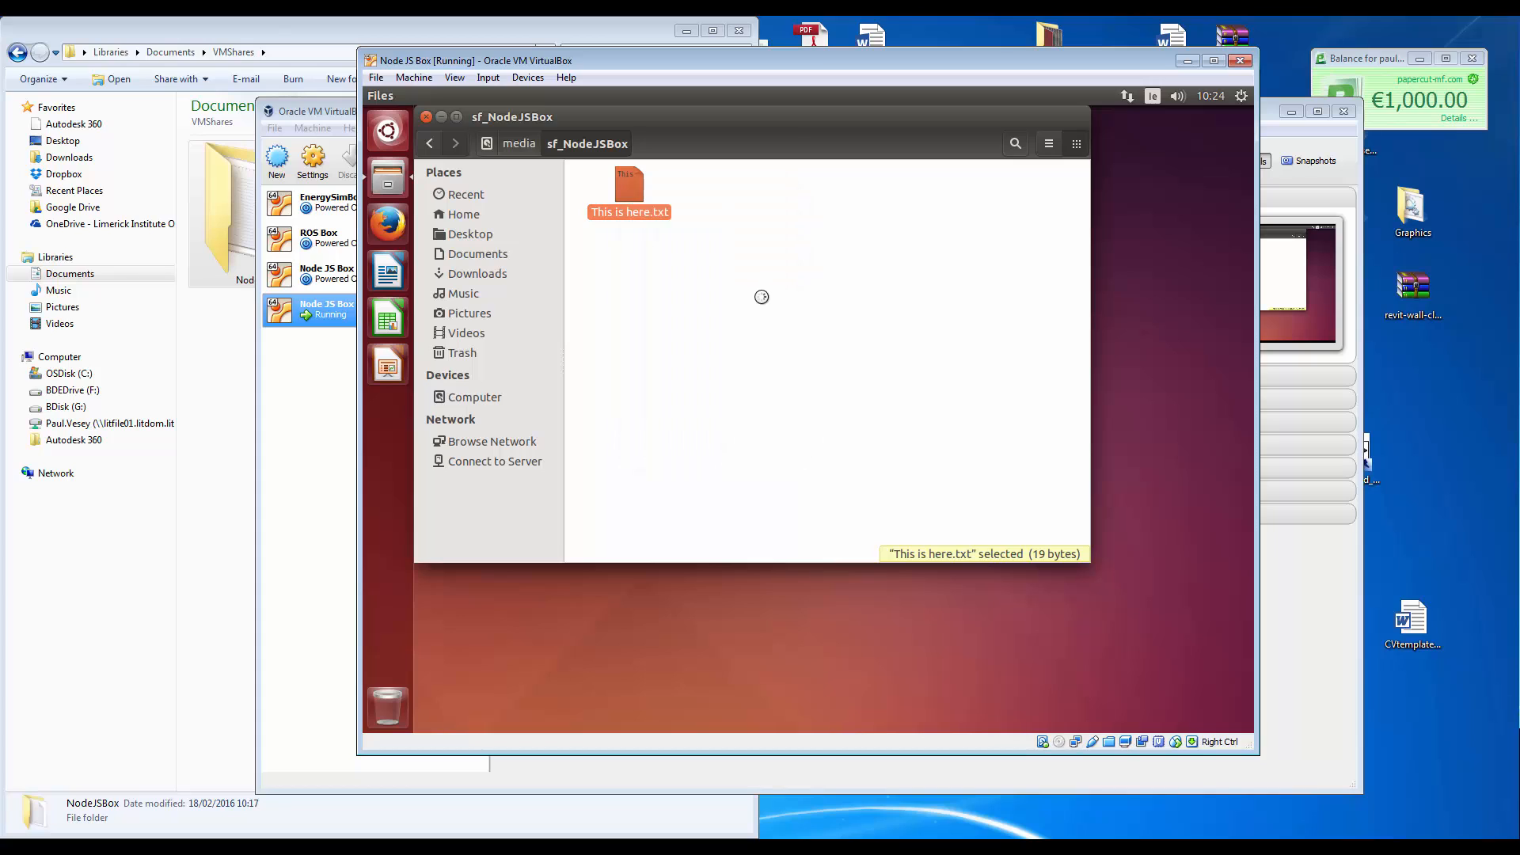
double_click(628, 183)
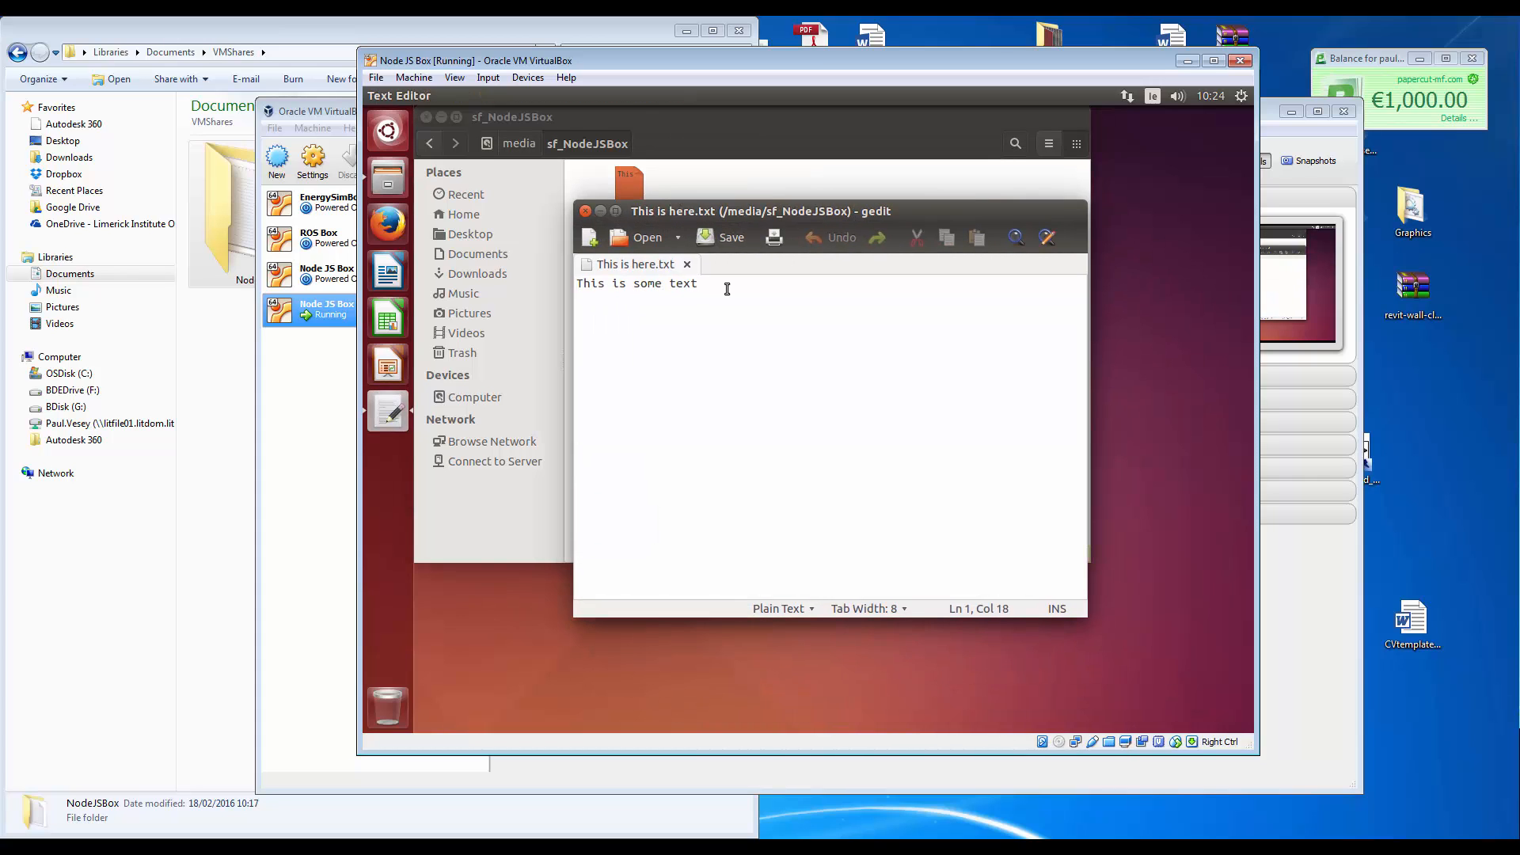
Add the line 'This is from Ubuntu..' in gedit, dismiss the 'Text file busy' error and save successfully.
text(Thji is)
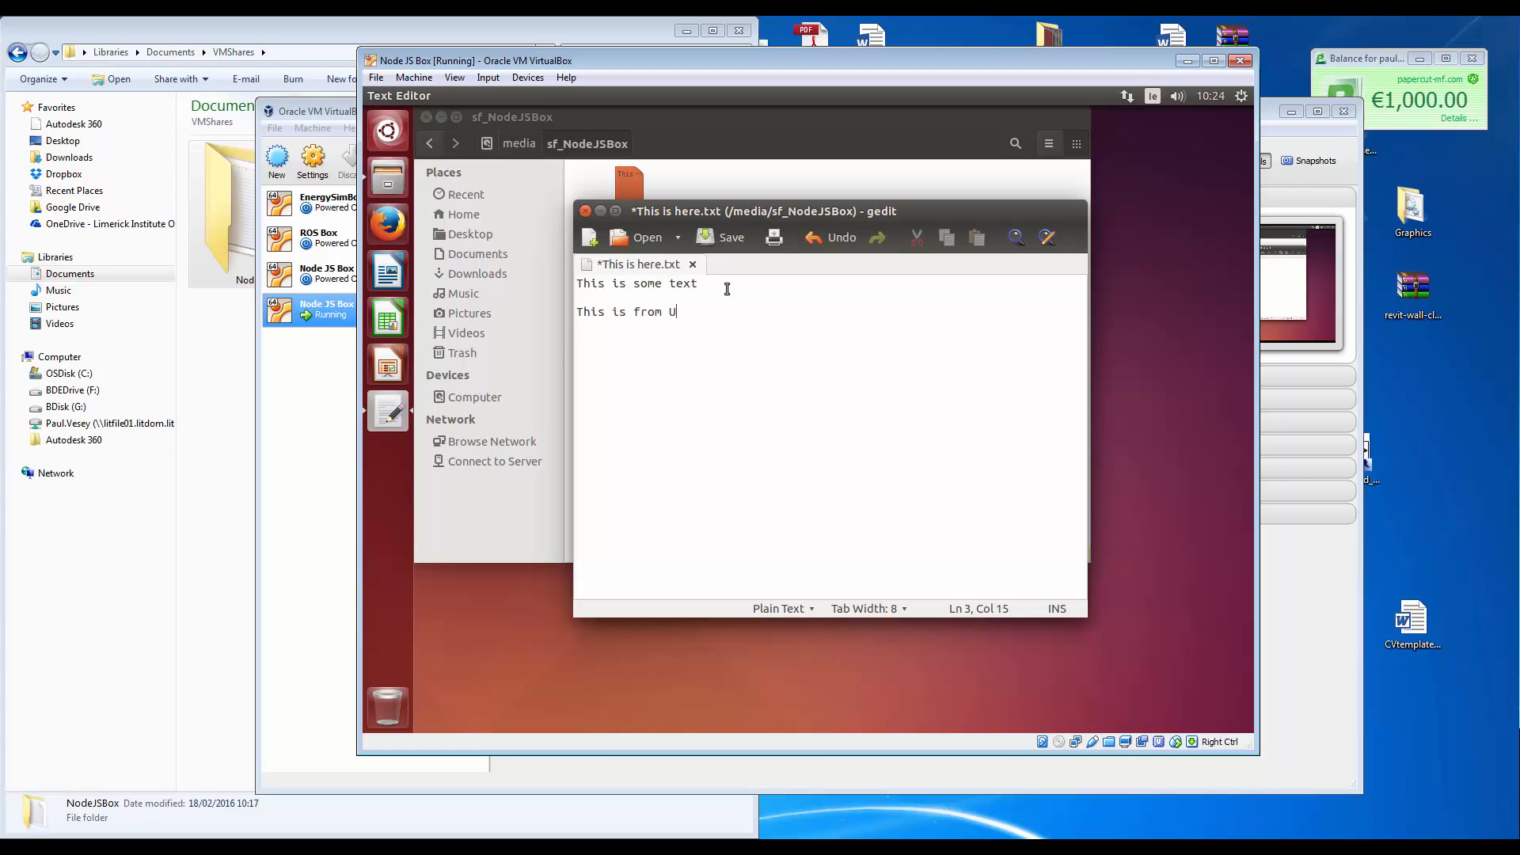
text(buntuy)
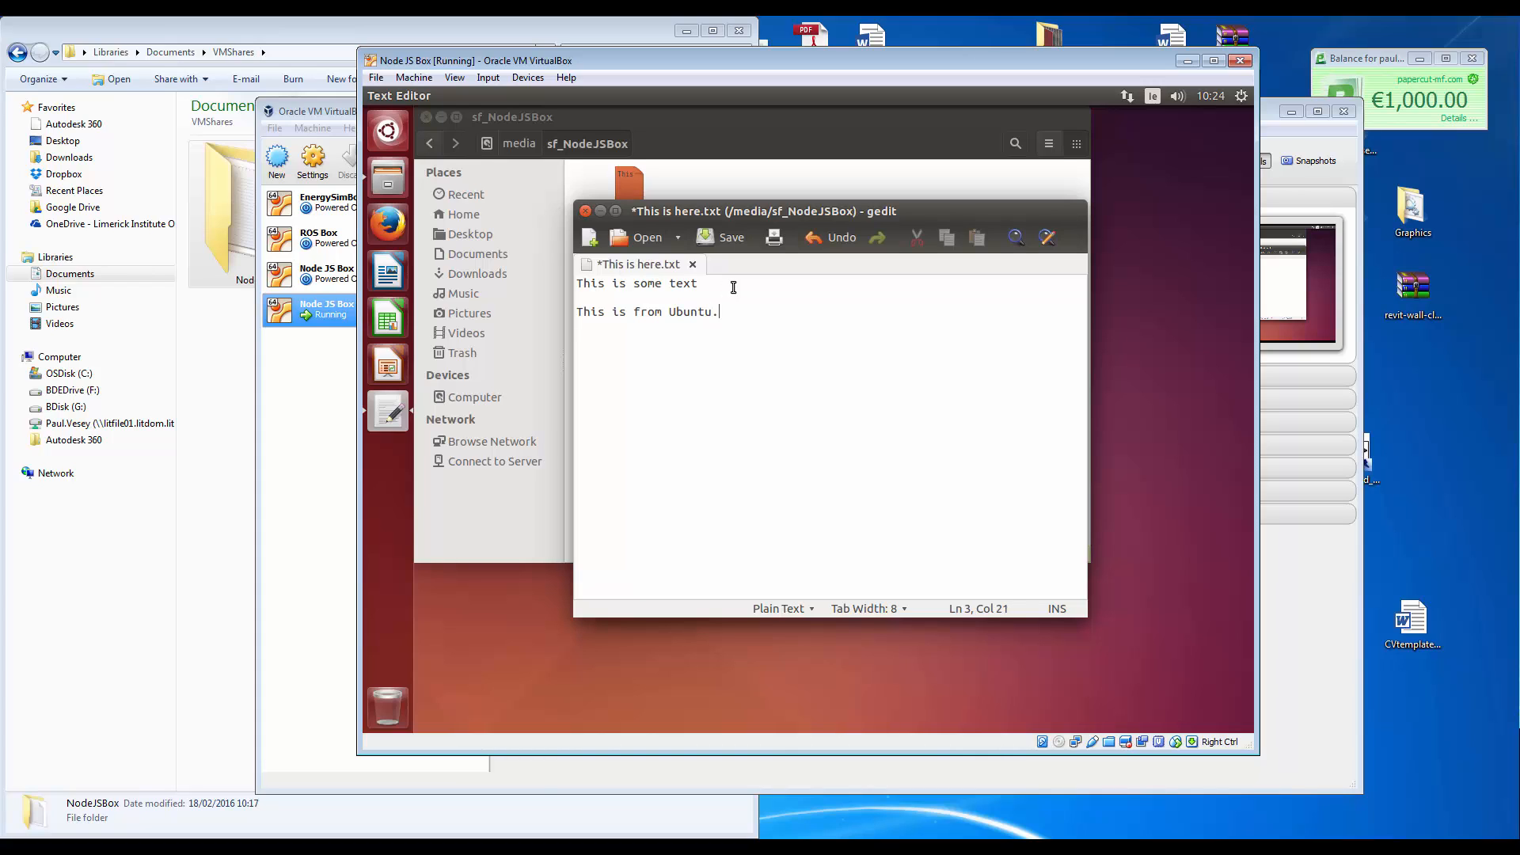
click(722, 236)
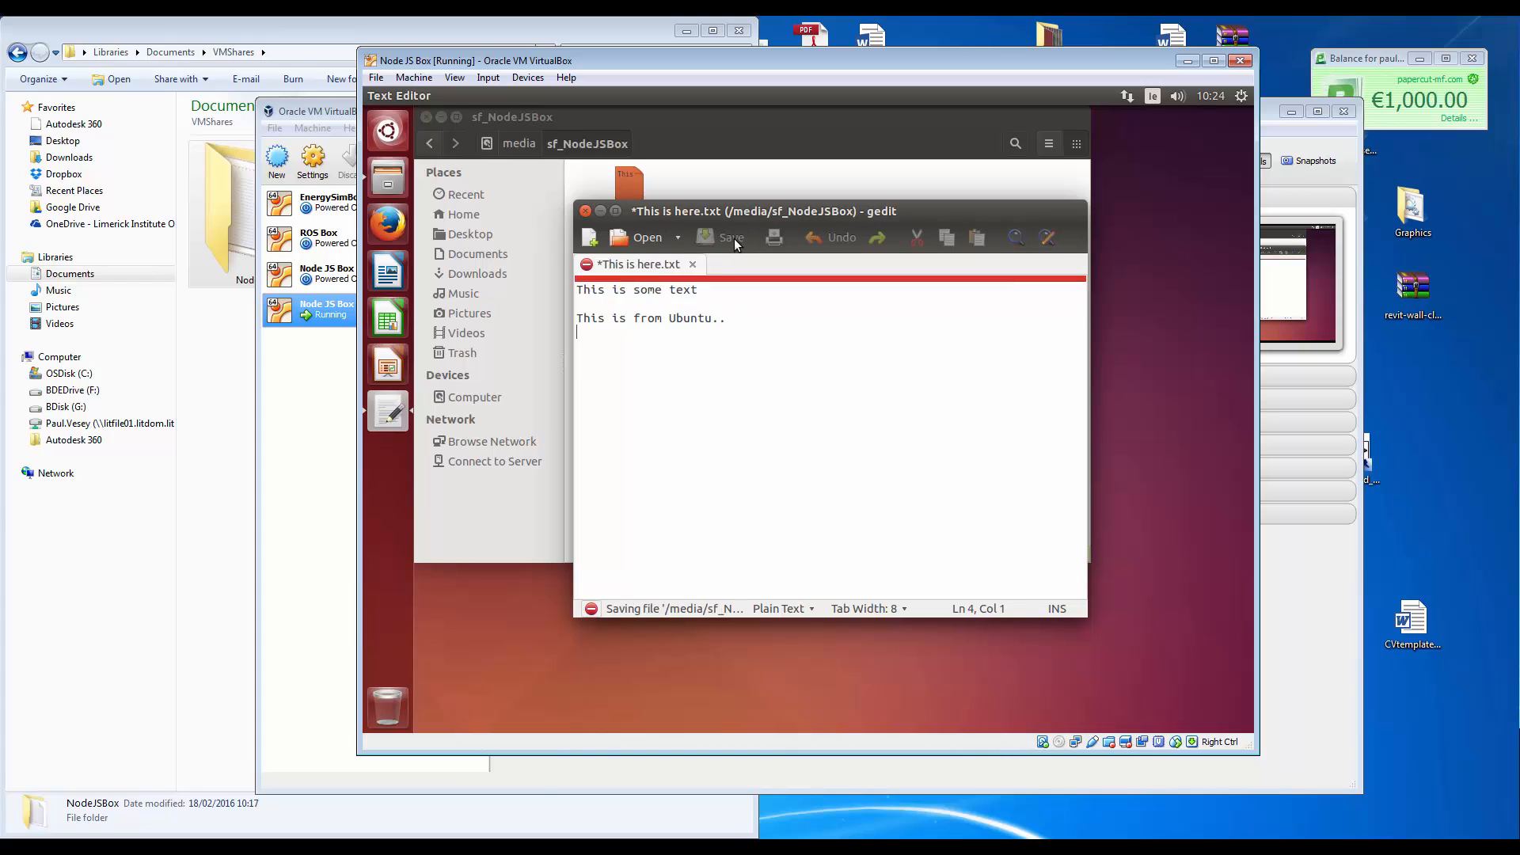
click(731, 236)
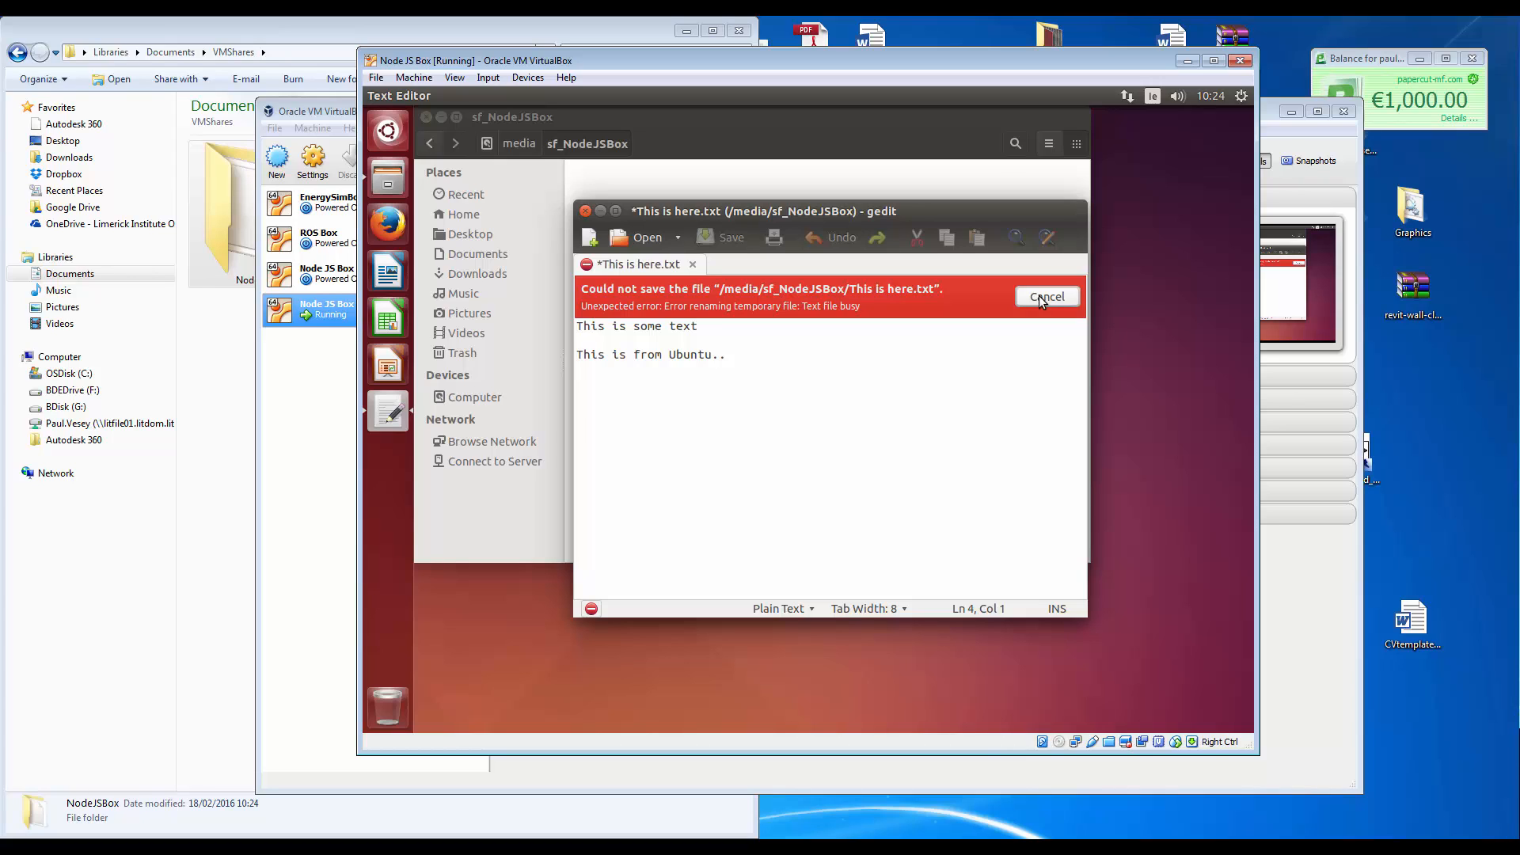
click(1046, 296)
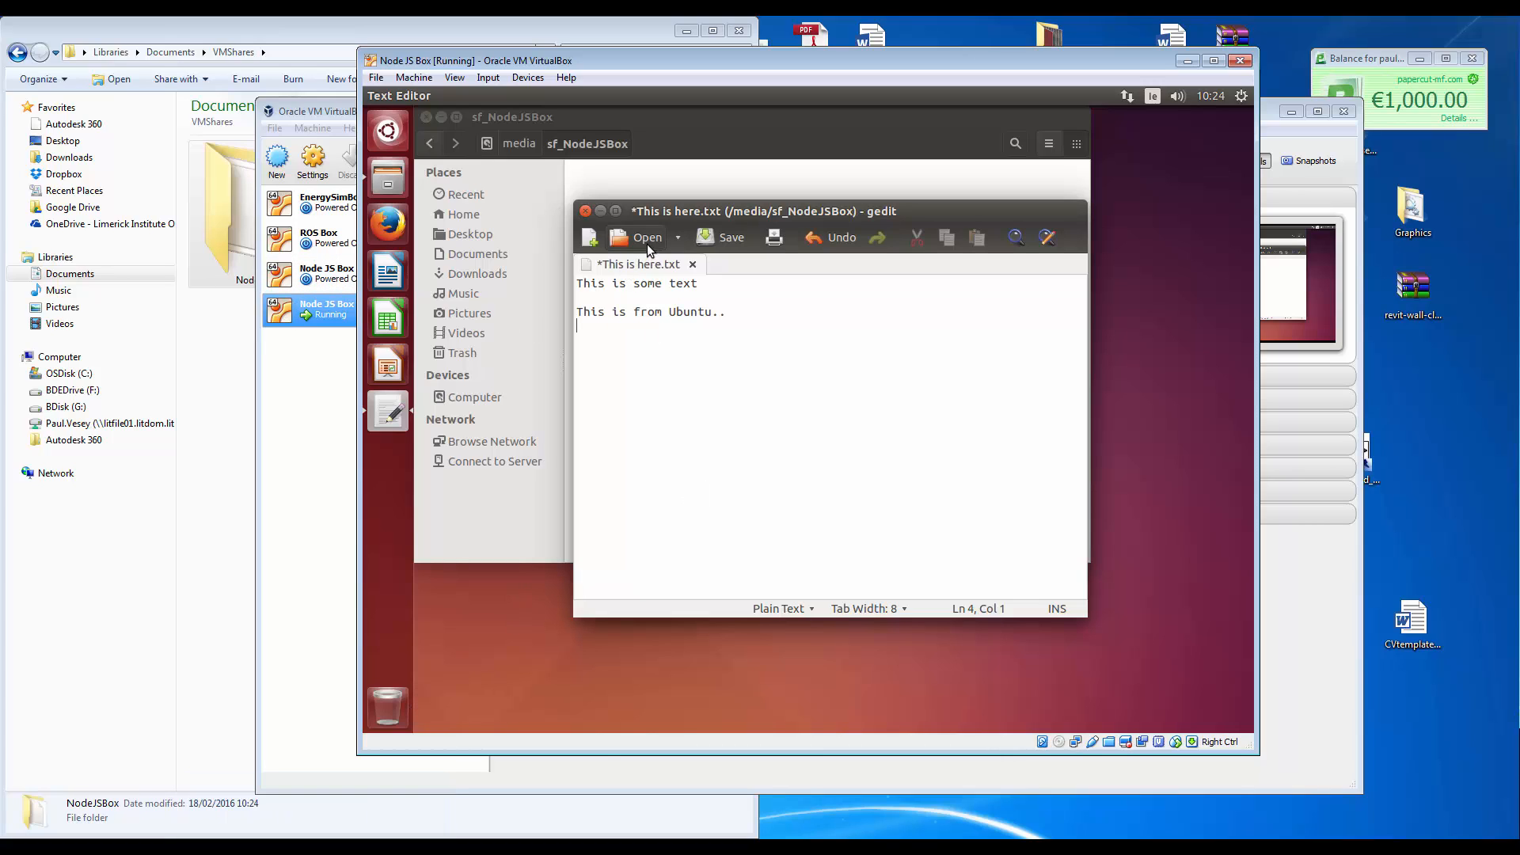
mouse_move(696, 236)
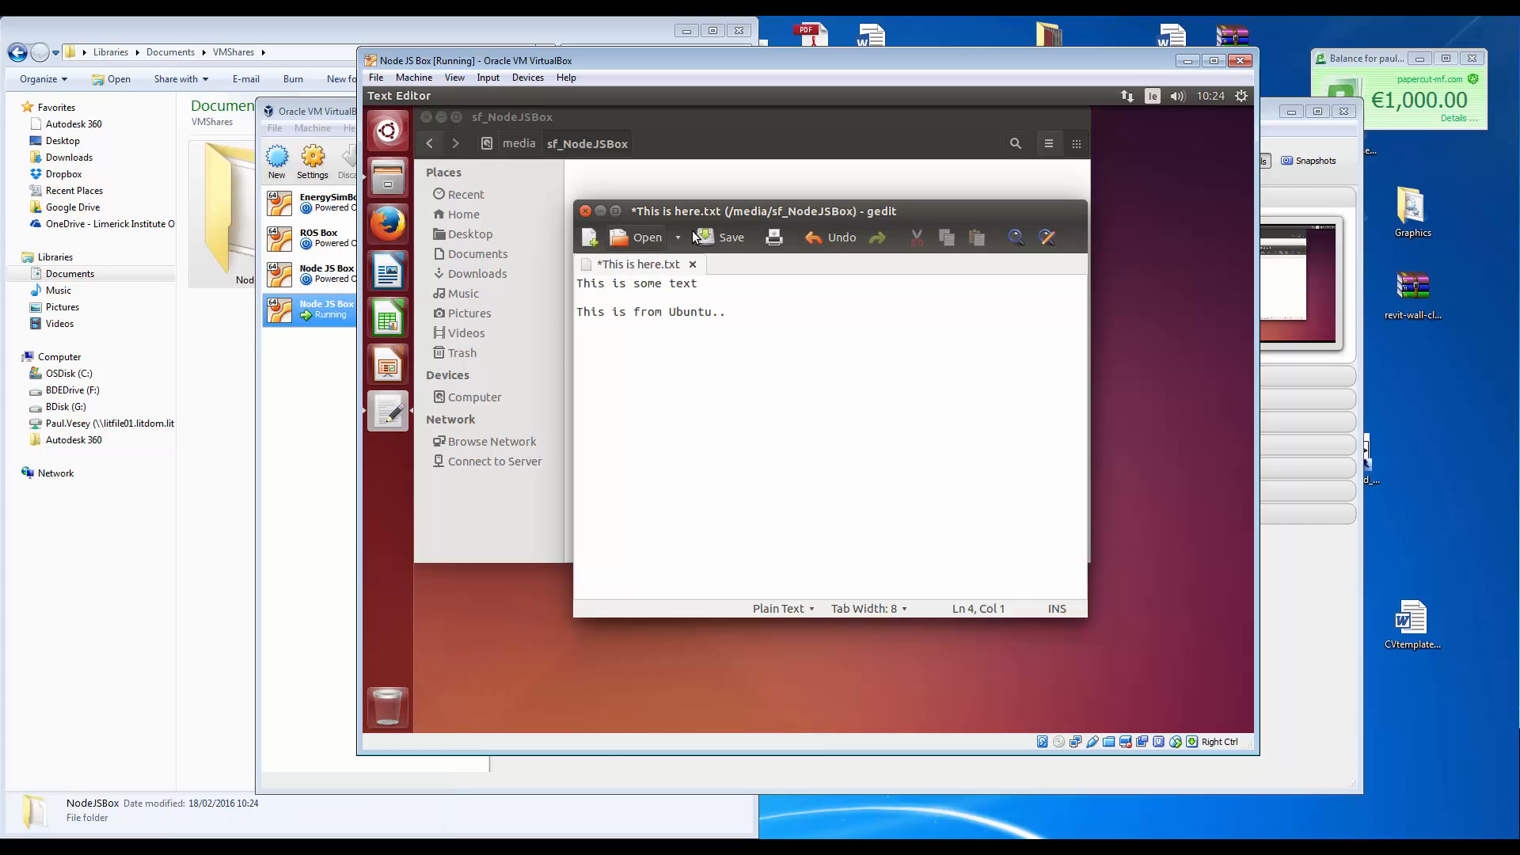
click(721, 235)
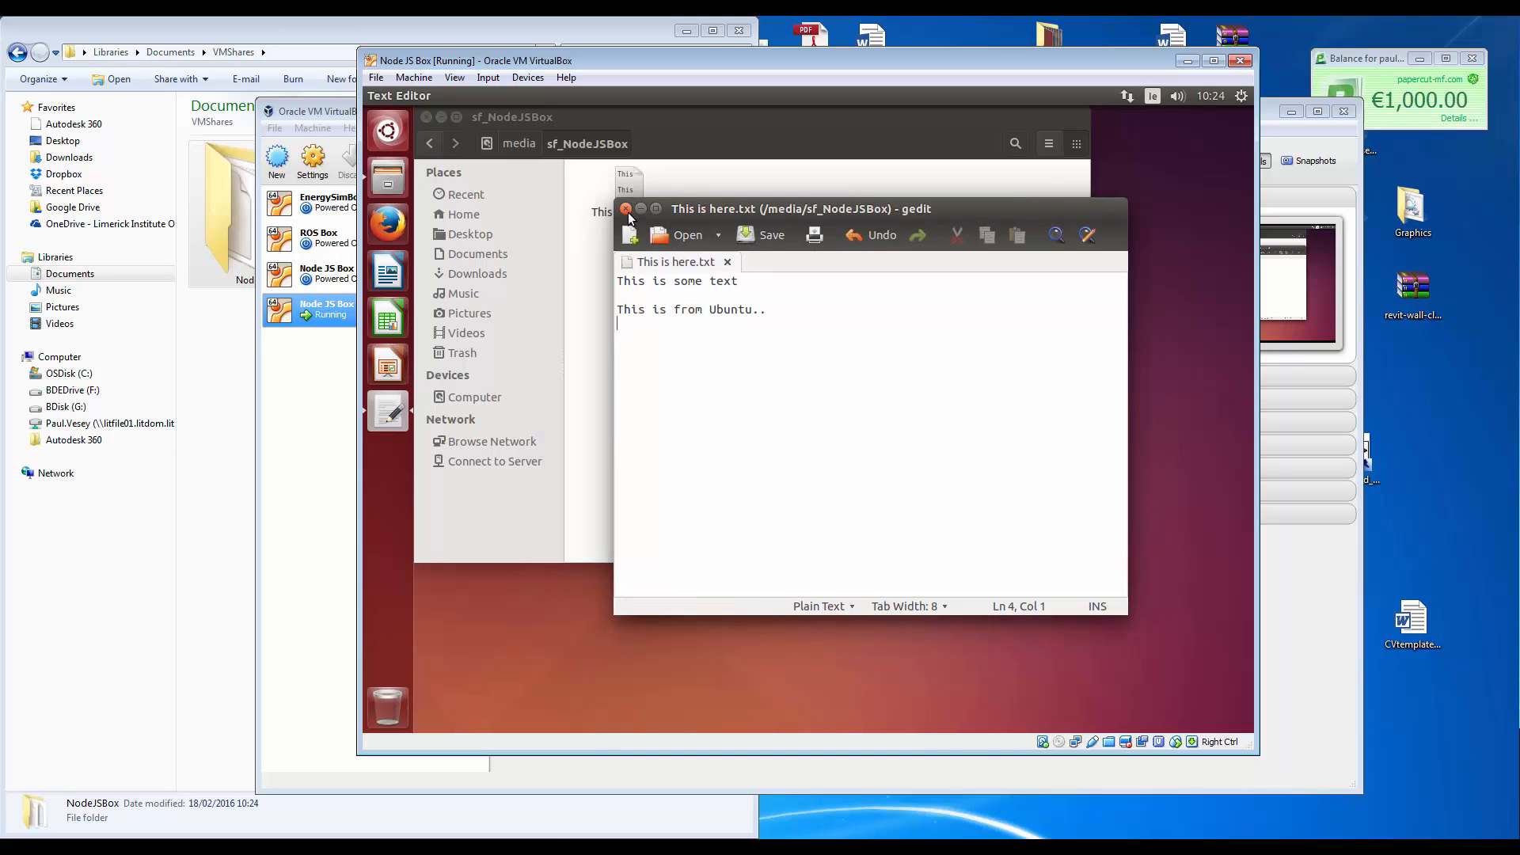
Close gedit, reopen This is here.txt to verify both lines were kept, then close it again.
click(628, 209)
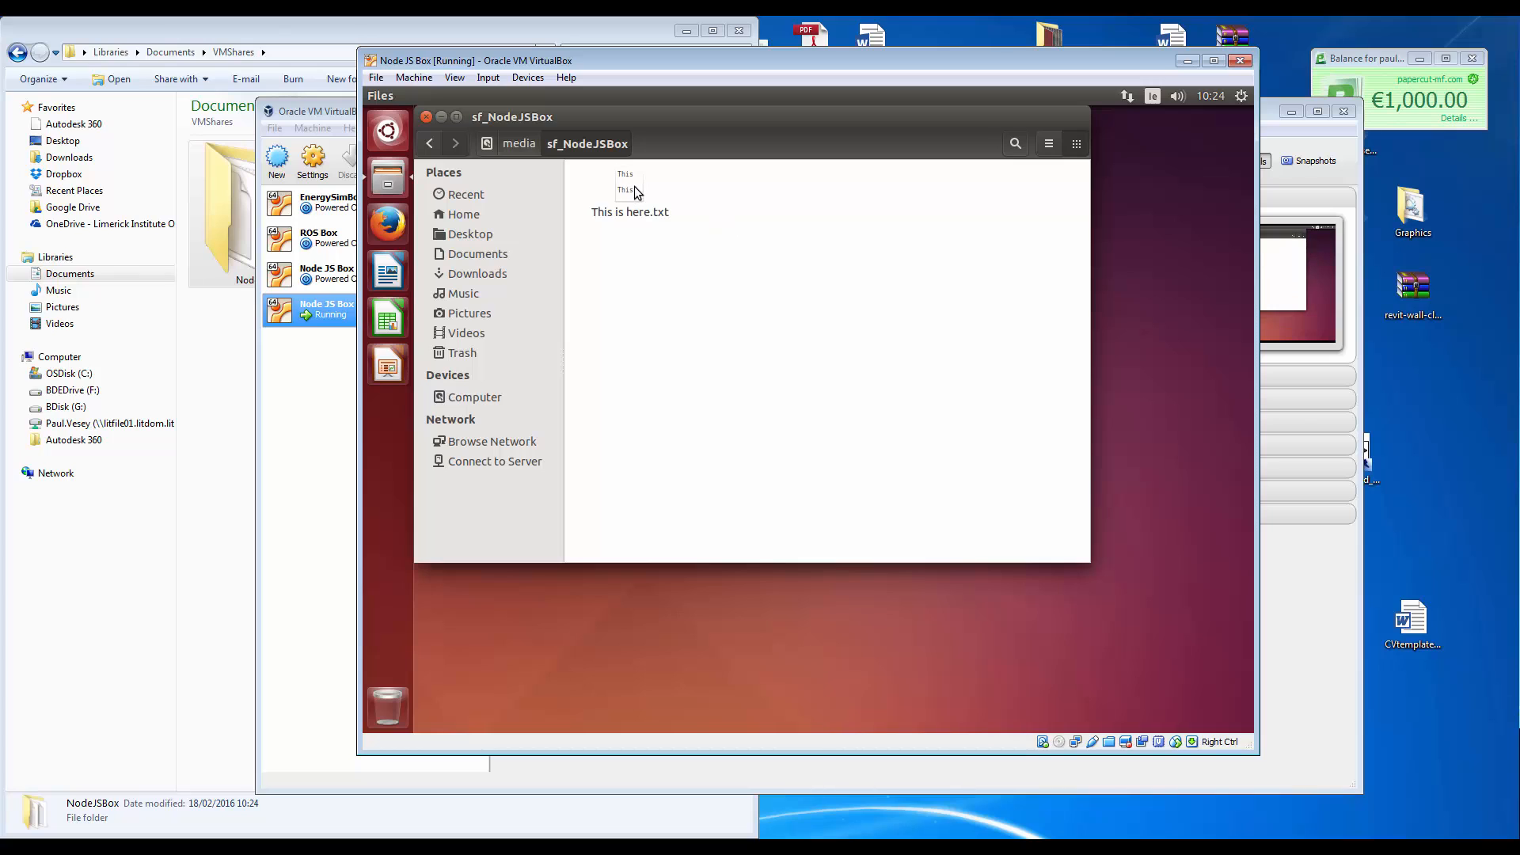
click(629, 188)
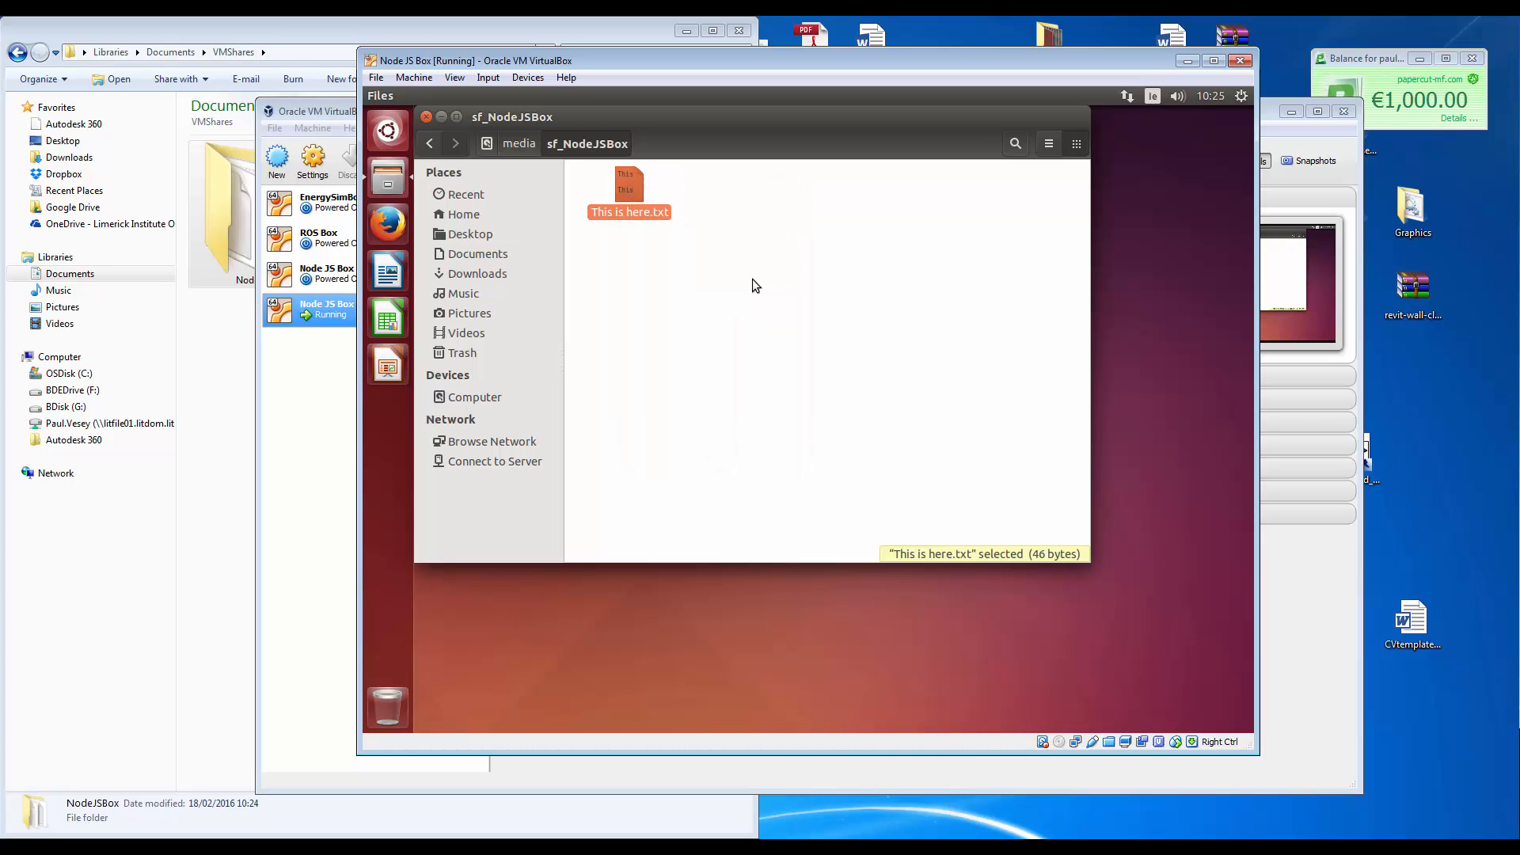
double_click(628, 210)
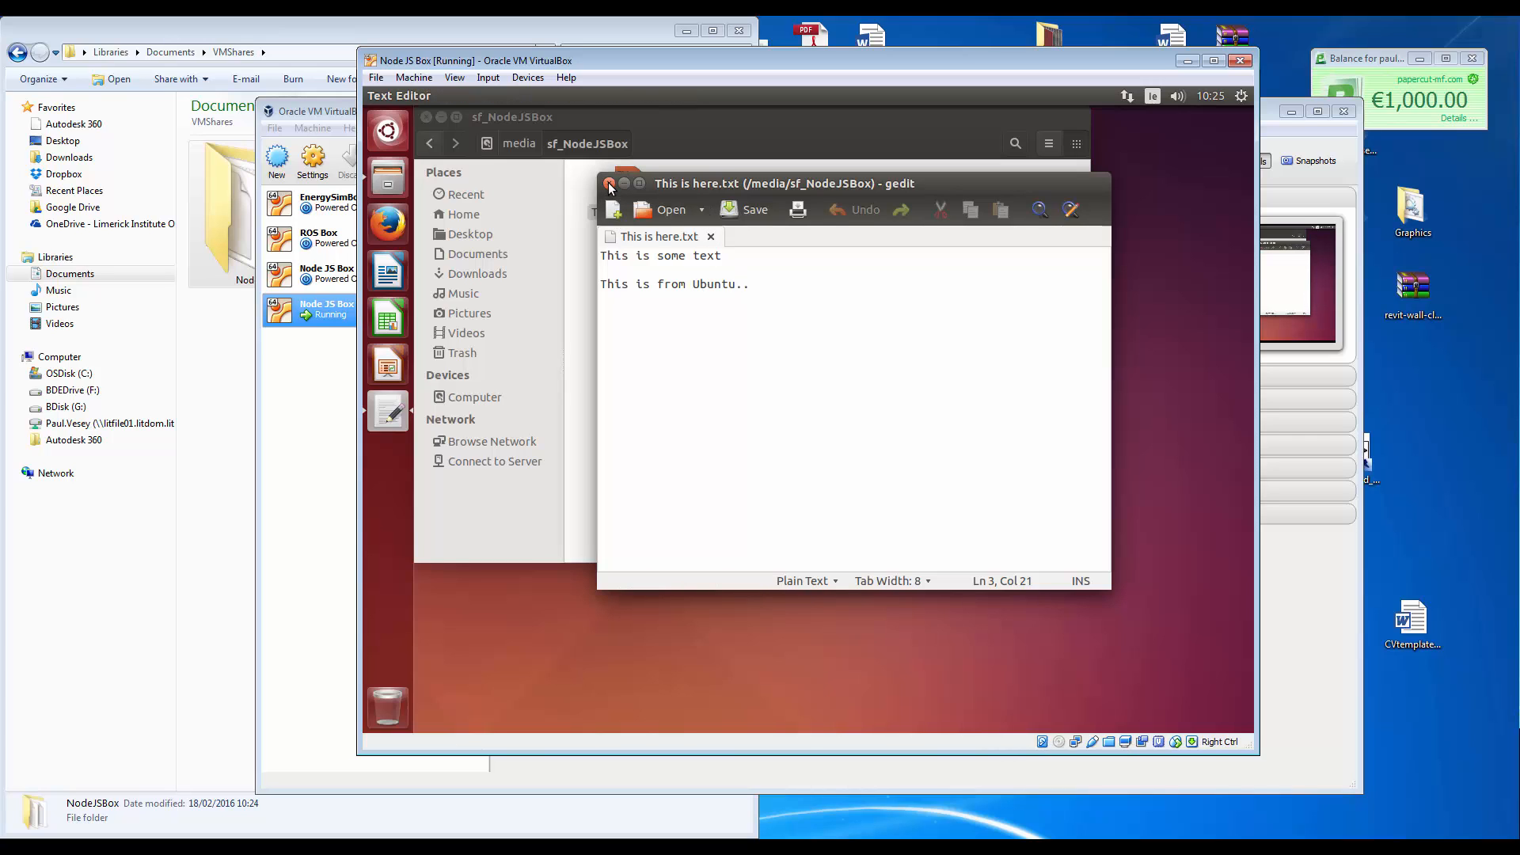
click(608, 185)
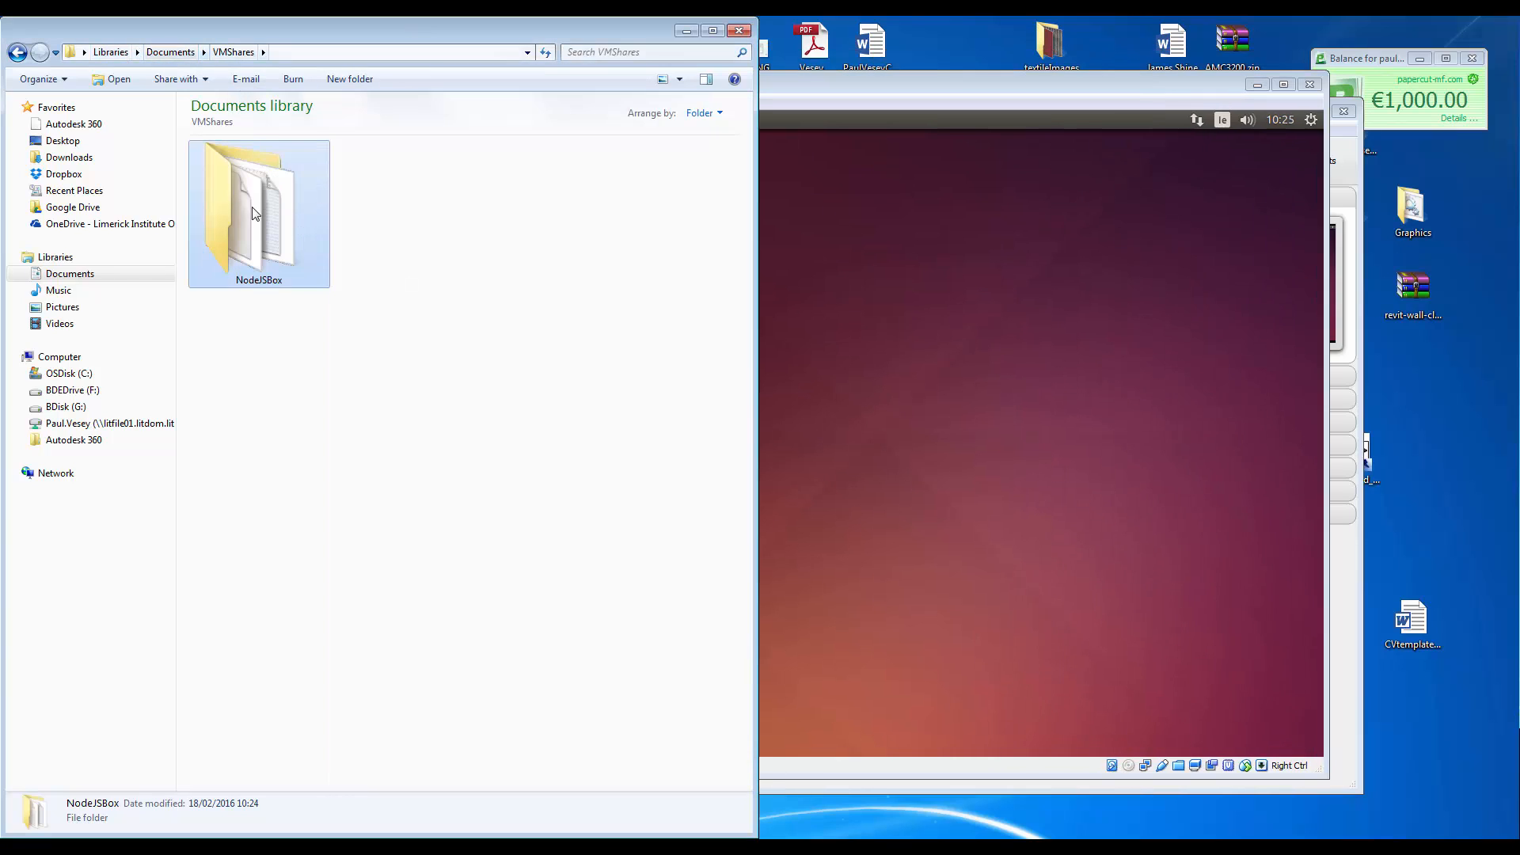
On the Windows host, view This is here.txt from NodeJSBox in Notepad showing the Ubuntu line, then close Notepad.
double_click(258, 204)
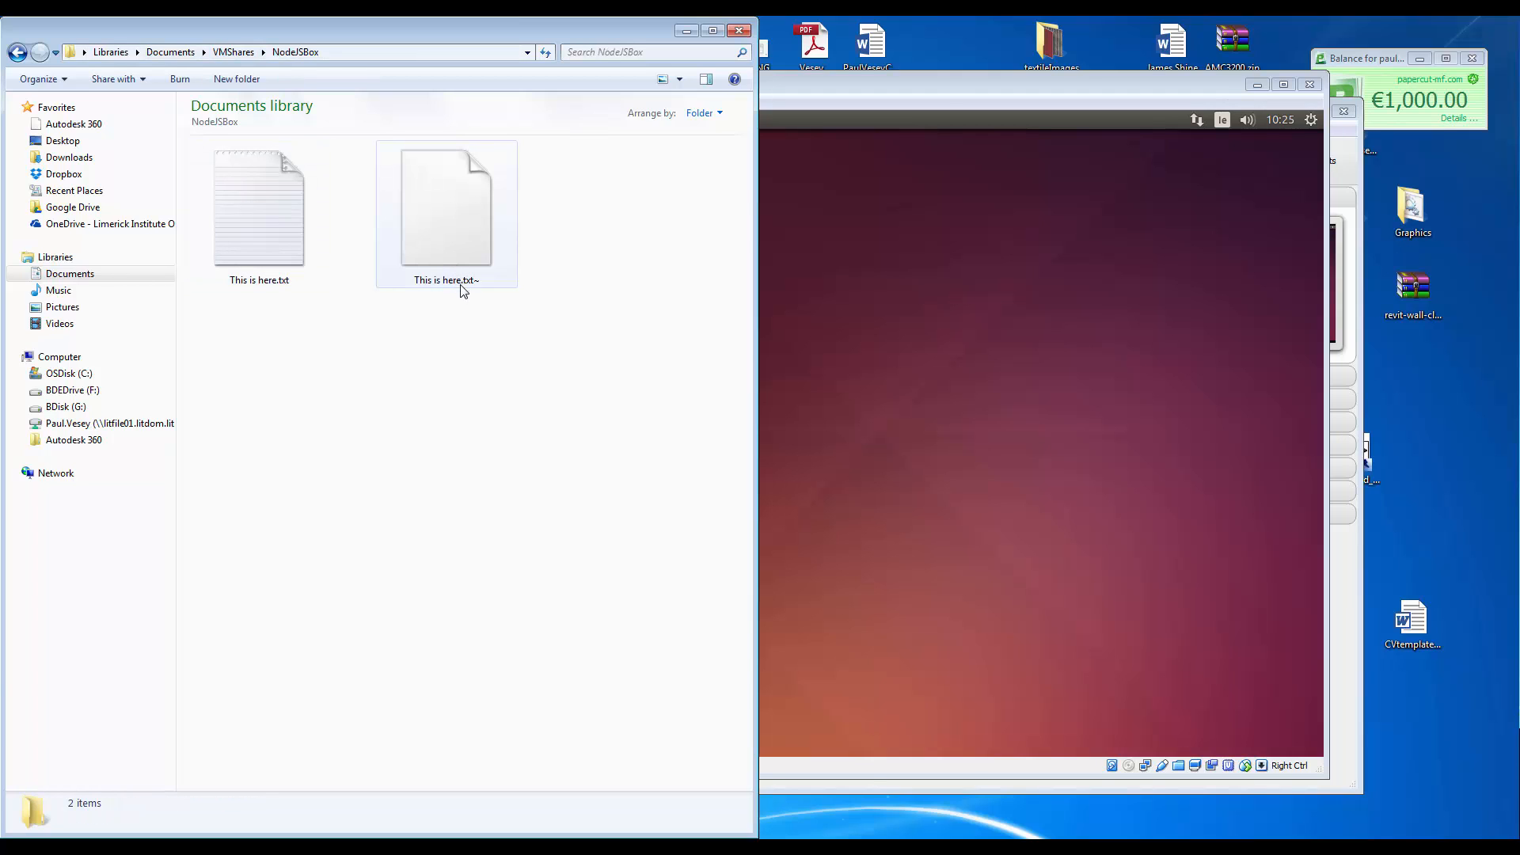
click(258, 205)
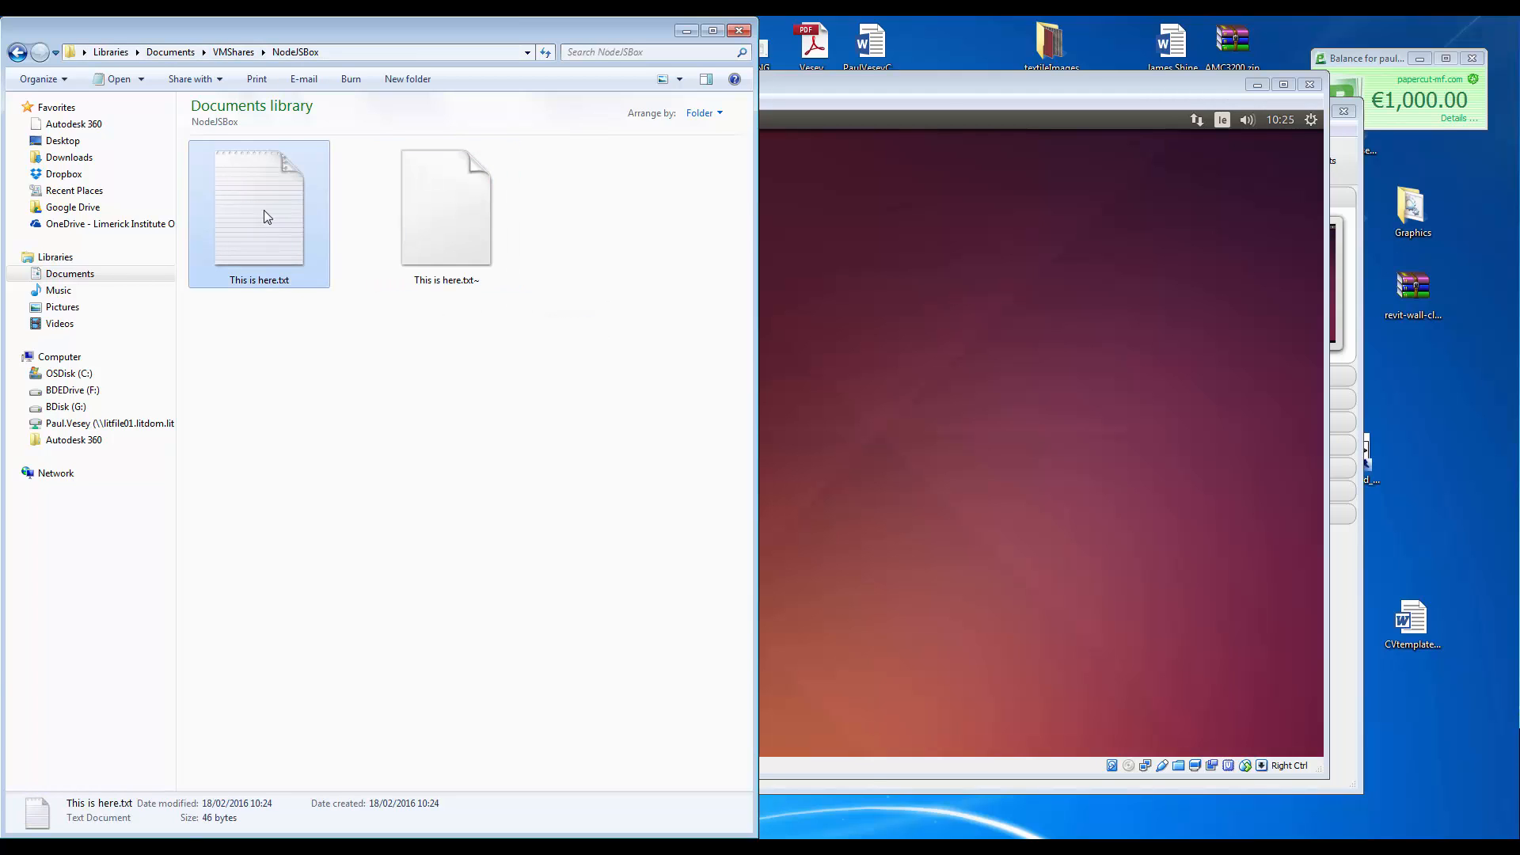
right_click(258, 206)
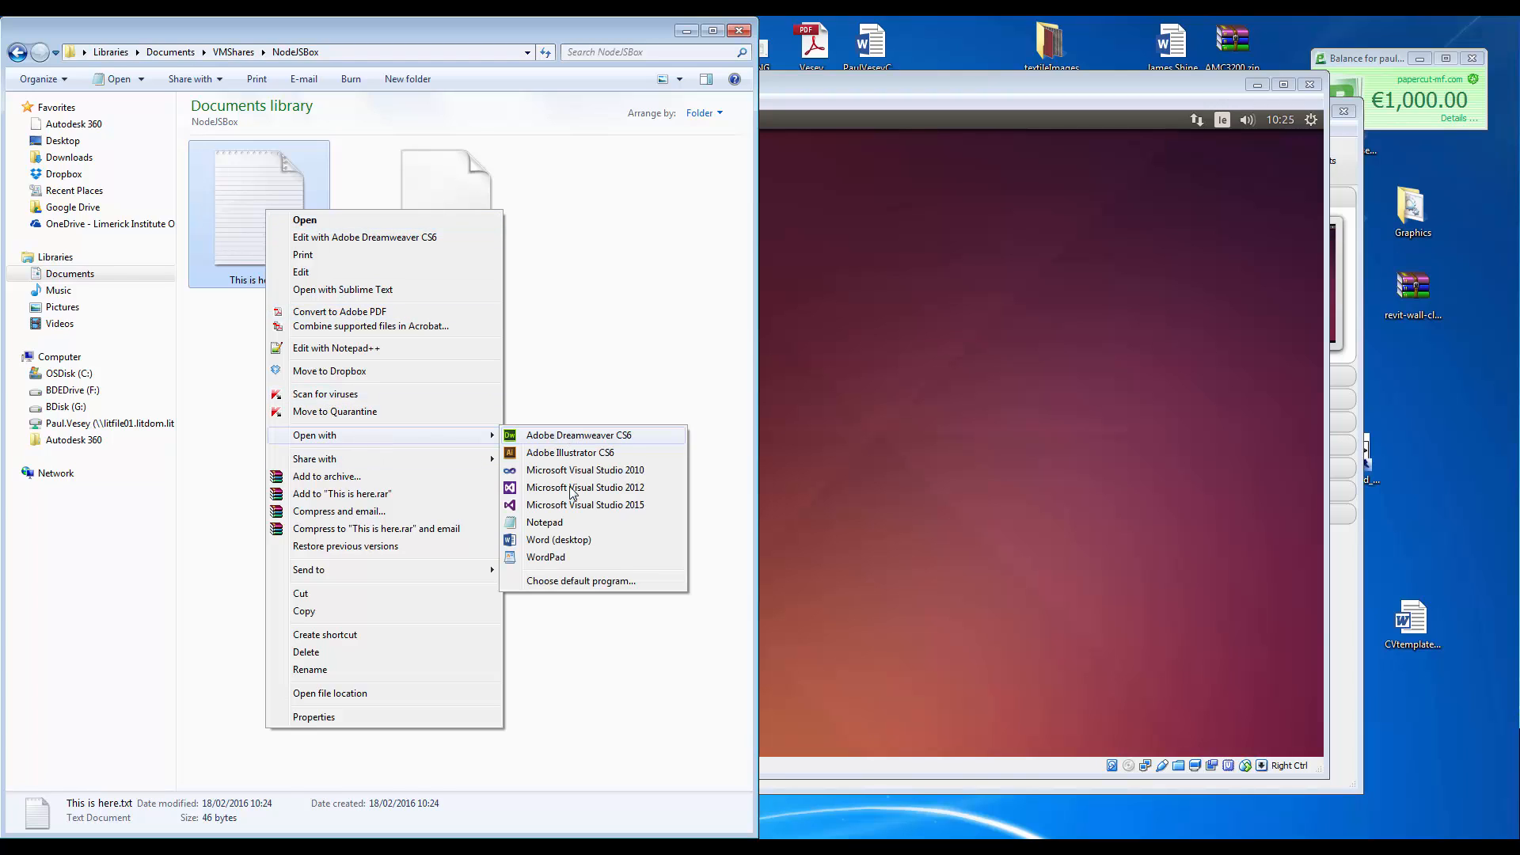
click(543, 521)
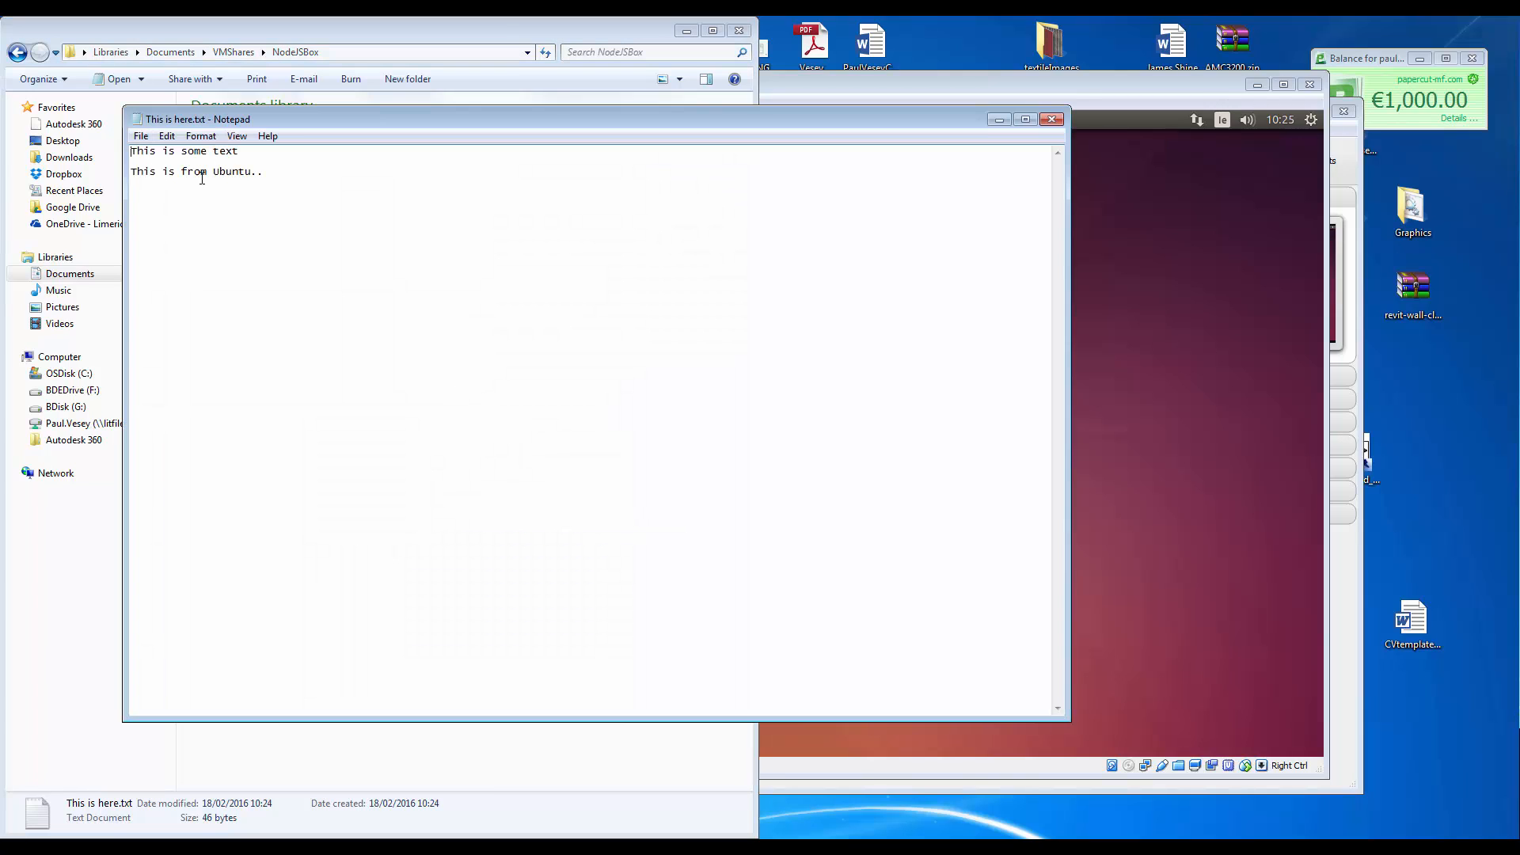
click(1051, 119)
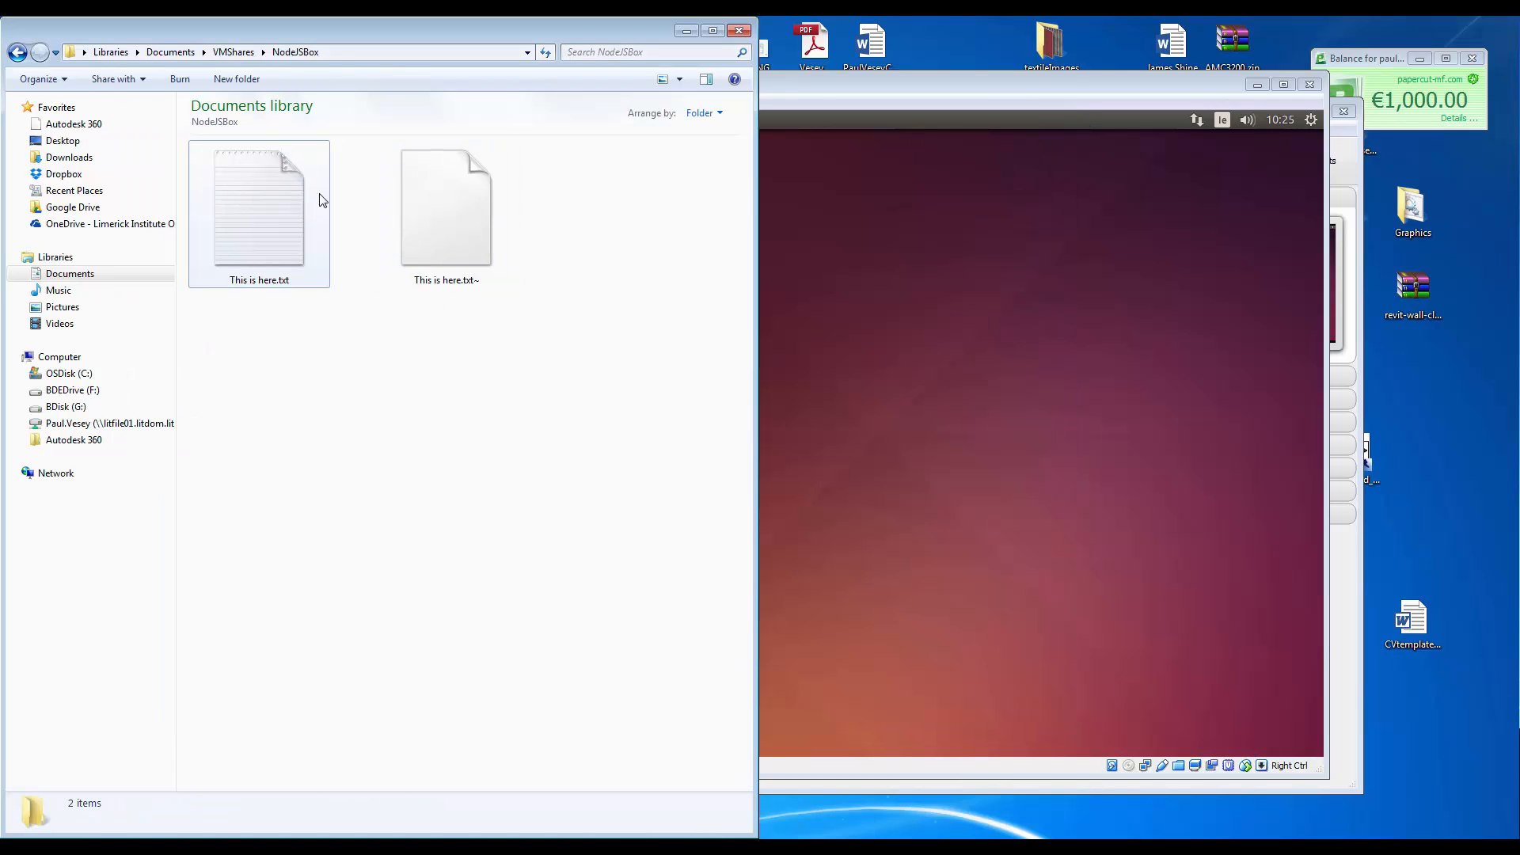
Reopen This is here.txt in Notepad, add the line 'this is windows' and save it.
right_click(258, 206)
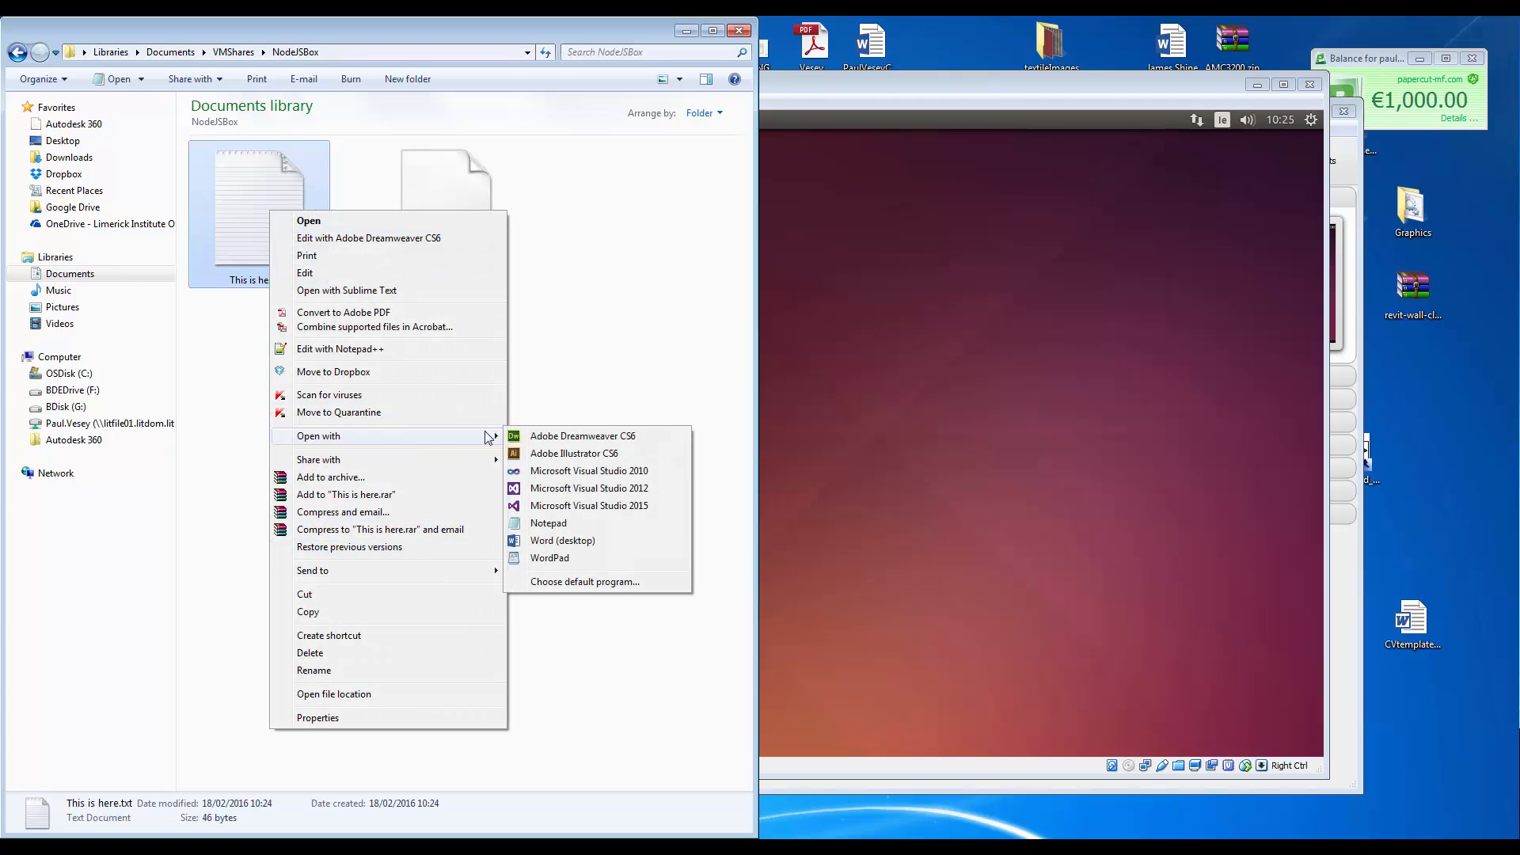
click(548, 523)
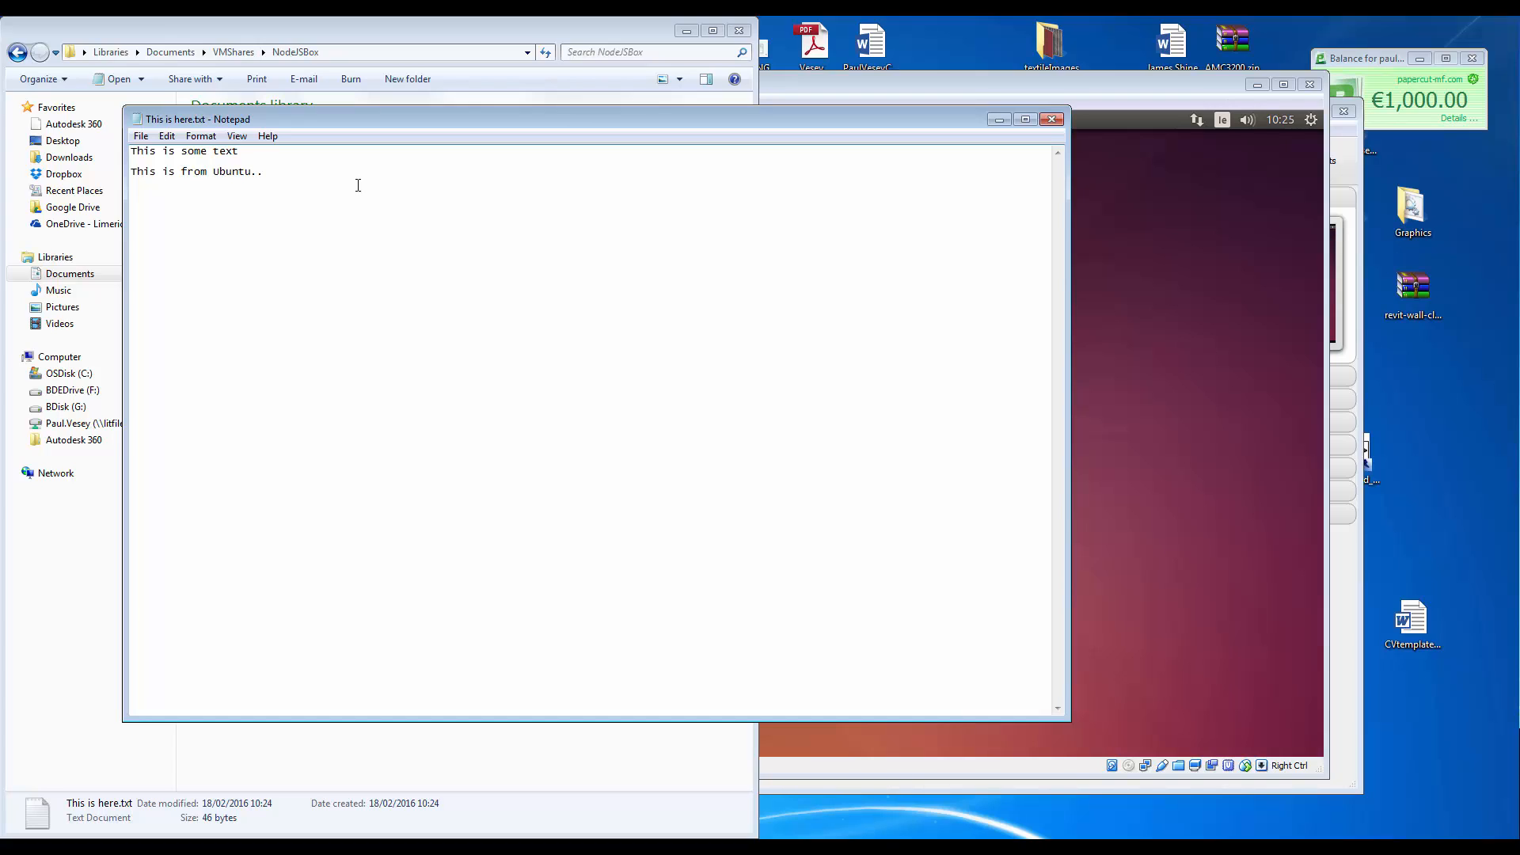
text(thi s)
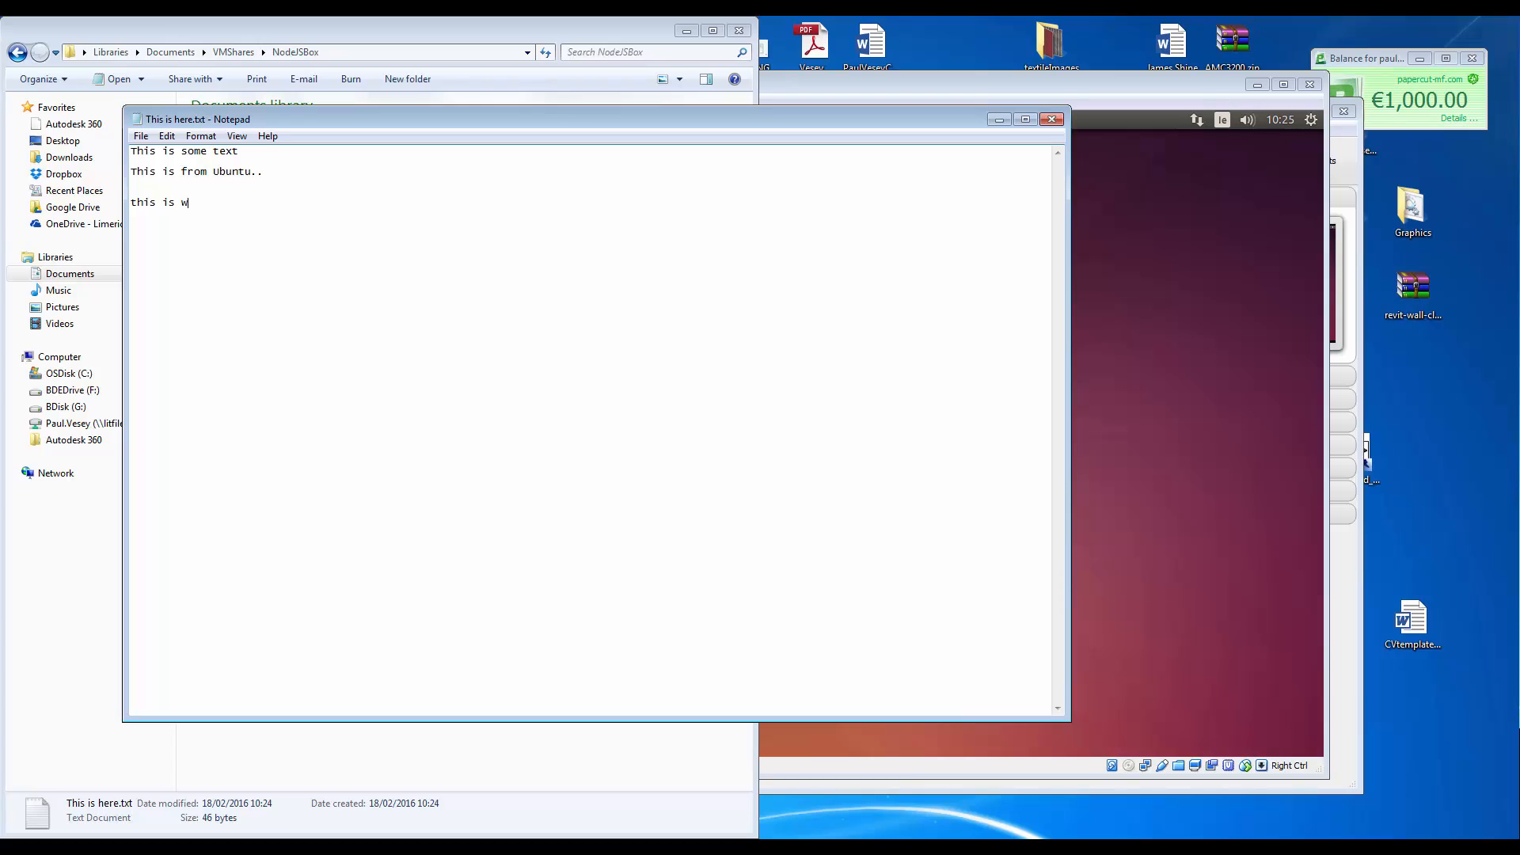
text(indows)
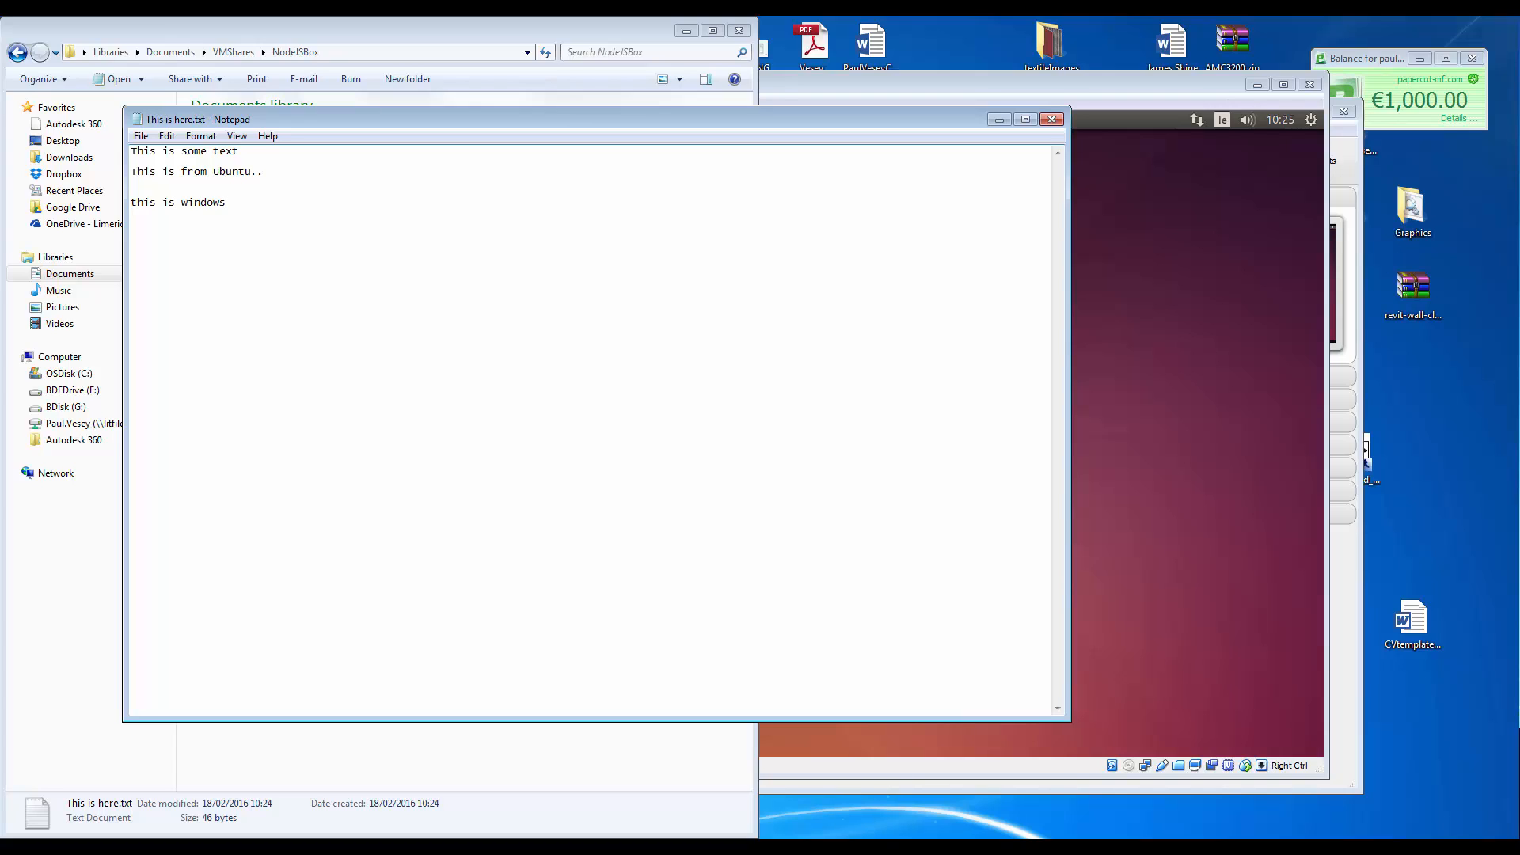
click(141, 136)
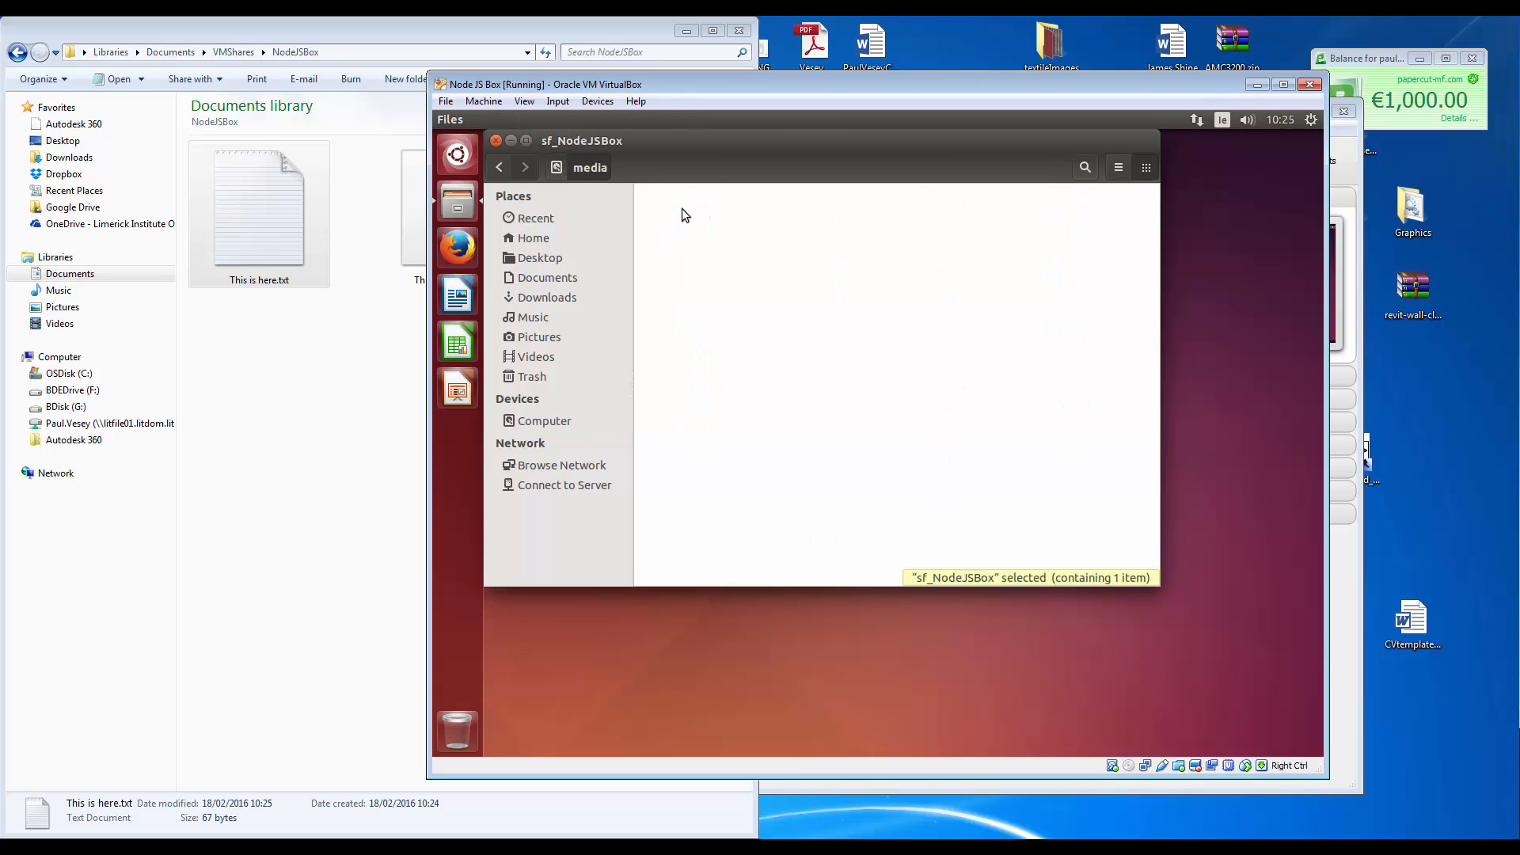
In Ubuntu Files, open This is here.txt from sf_NodeJSBox in gedit, showing the 'this is windows' line.
double_click(684, 216)
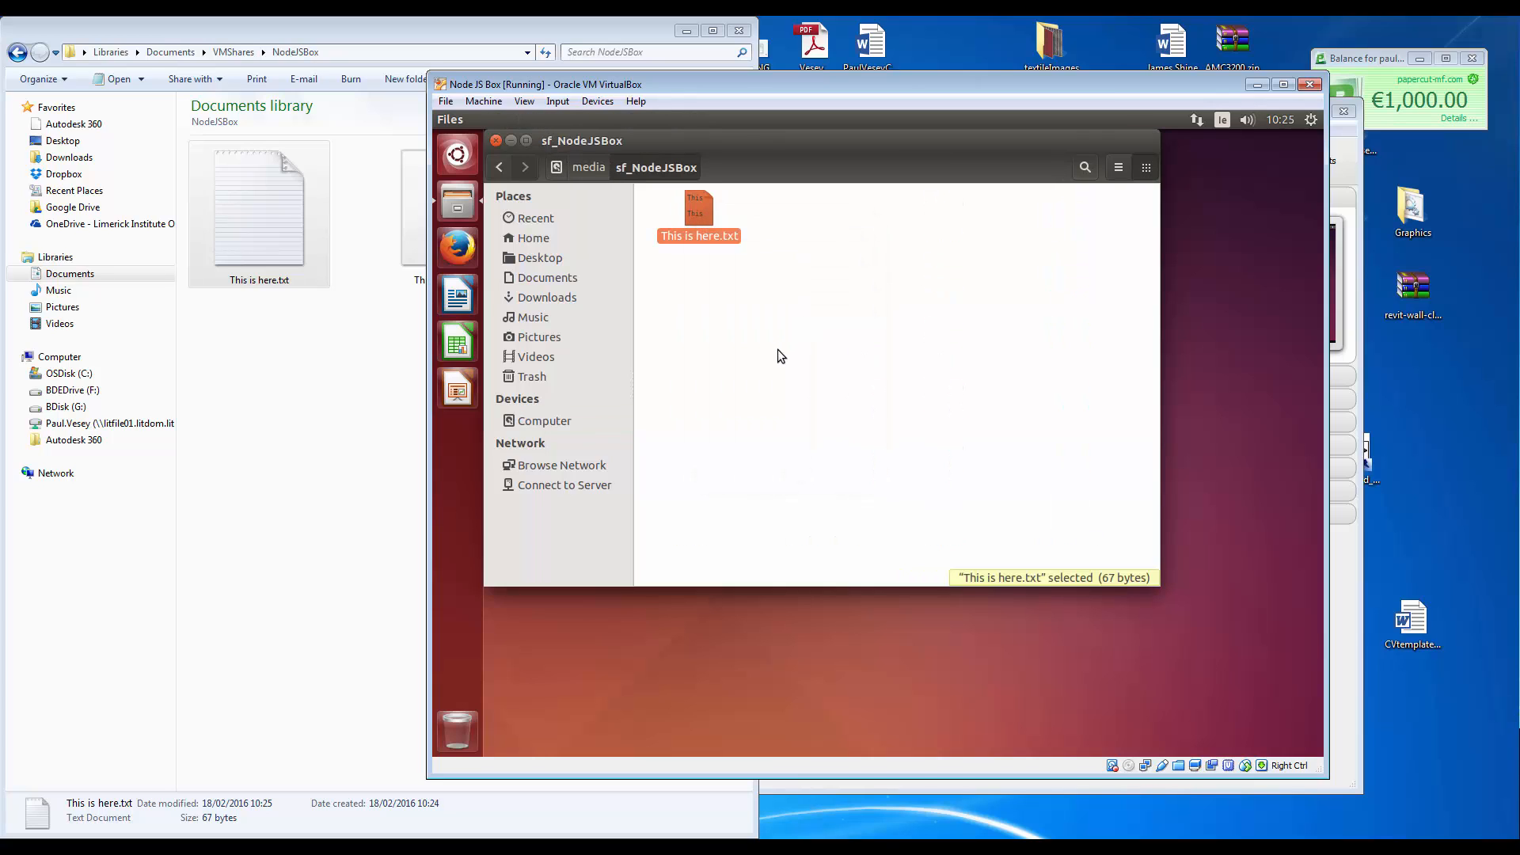
double_click(698, 236)
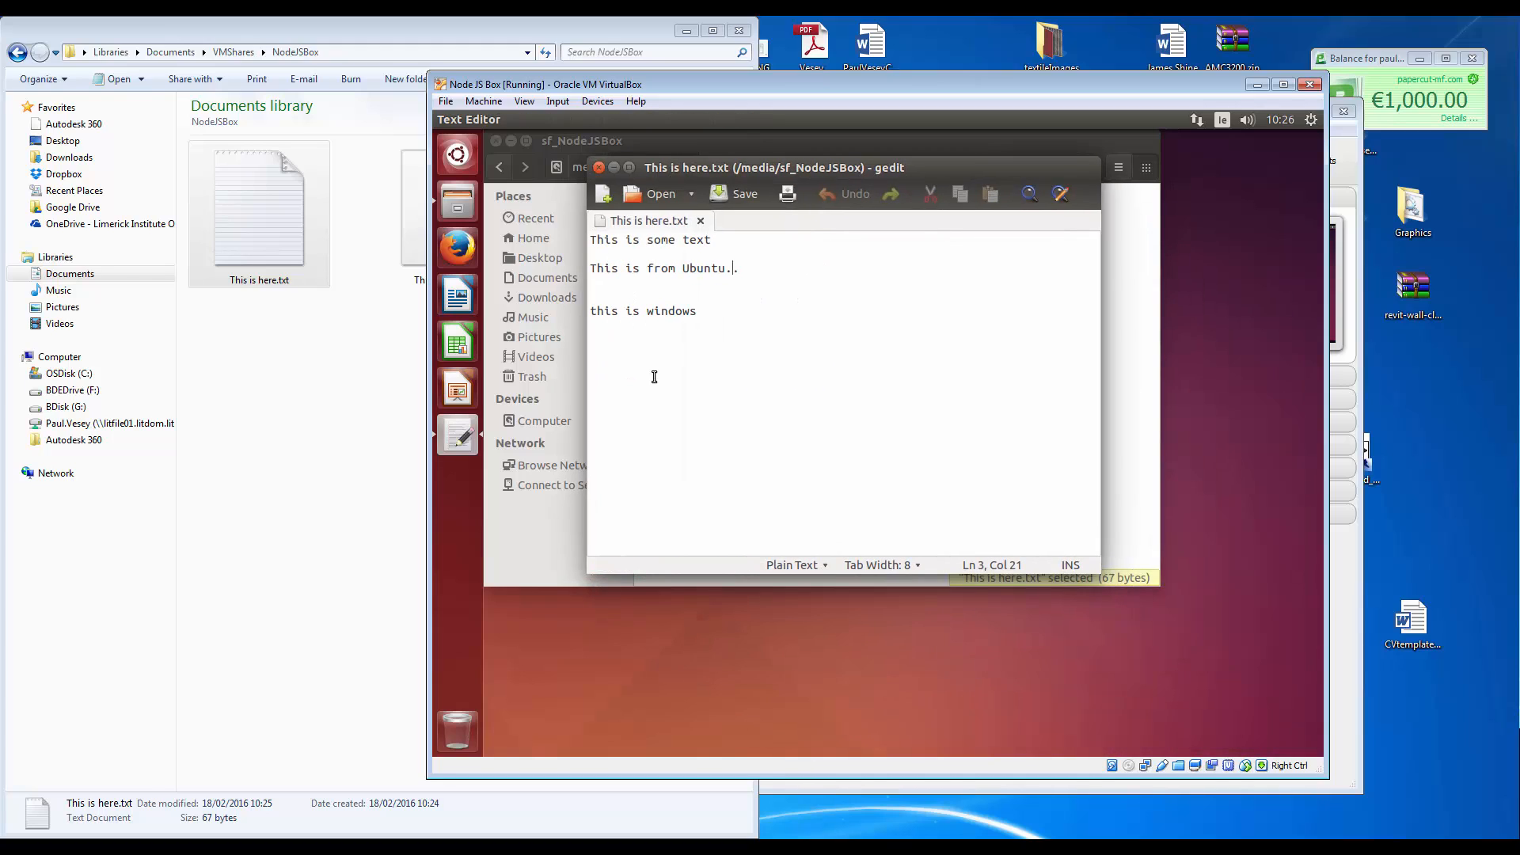
text(.)
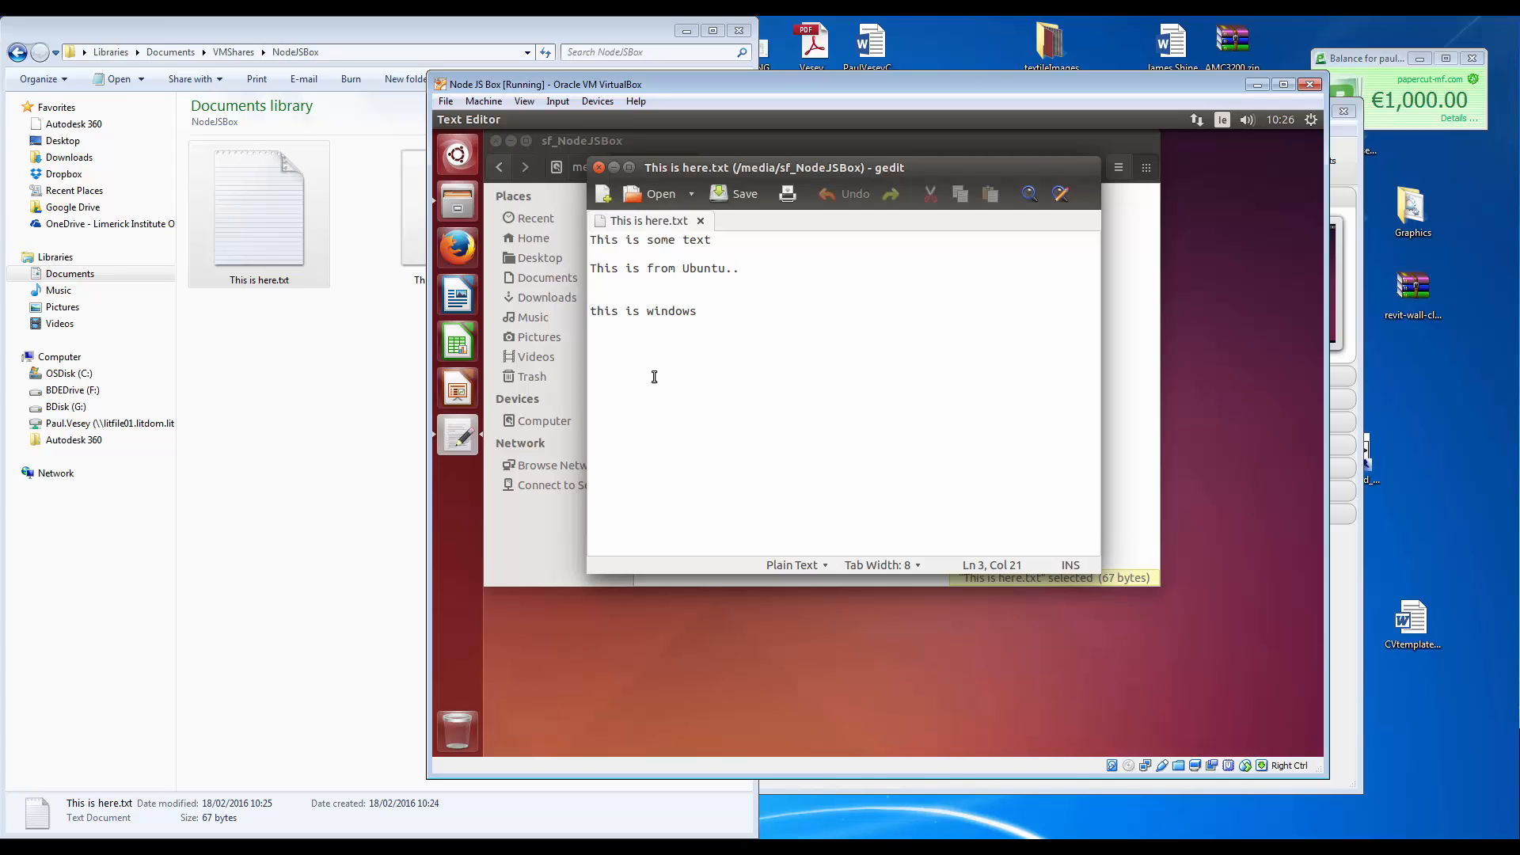